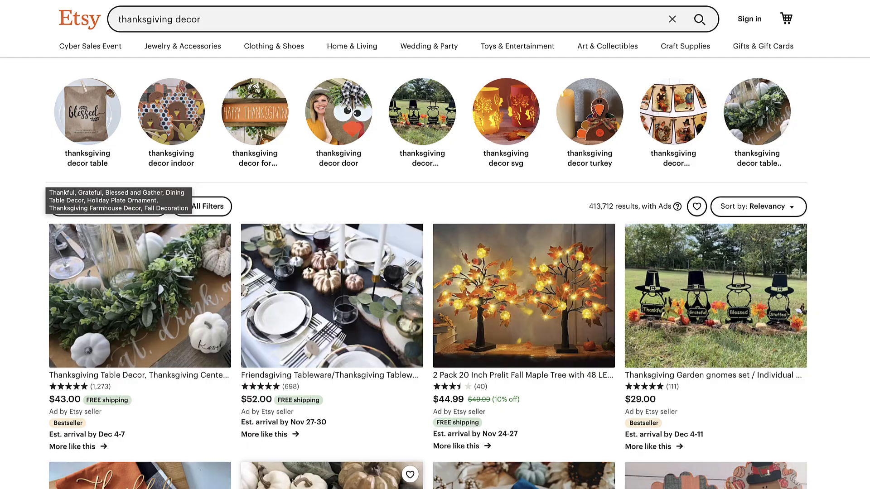
Step: Browse the wooden Thanksgiving napkin ring listing's photos: name design, two engraved rings, last photo
{"action": "left_click", "coordinate": [140, 295]}
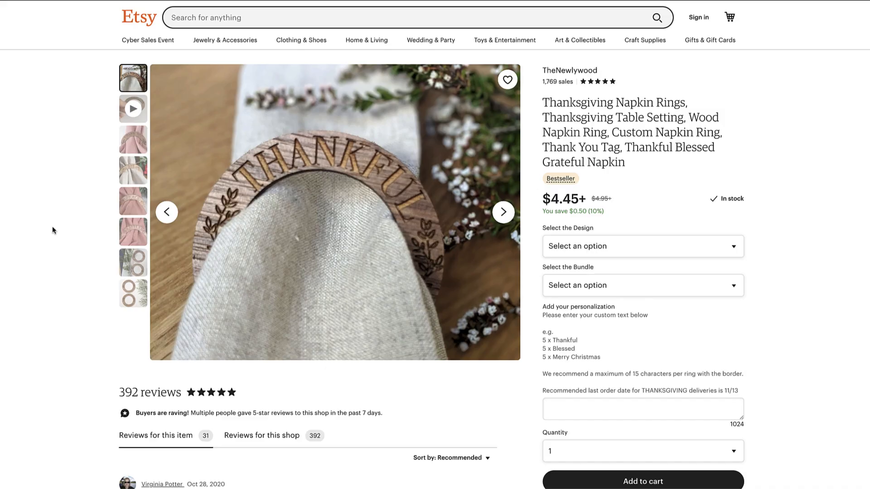
{"action": "left_click", "coordinate": [133, 232]}
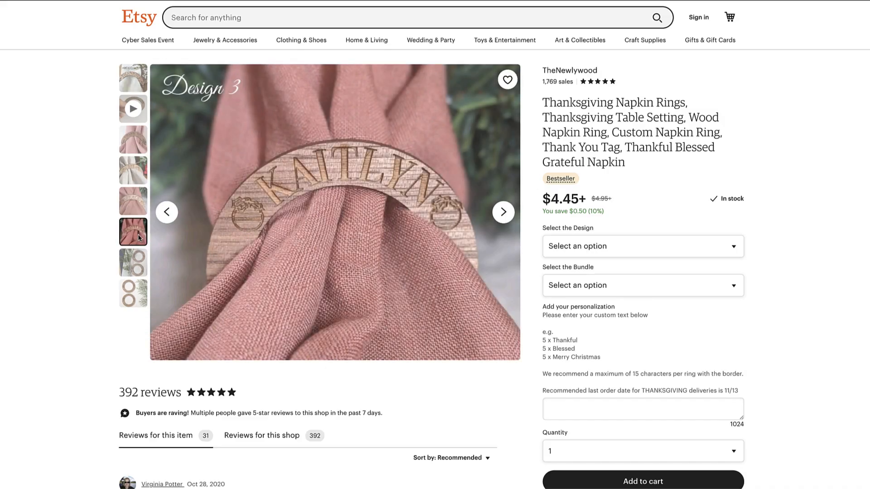
{"action": "left_click", "coordinate": [132, 263]}
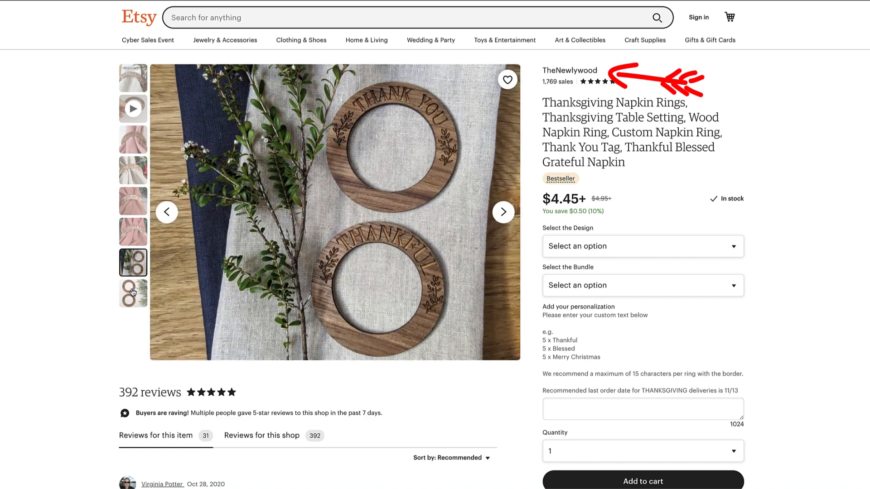
{"action": "left_click", "coordinate": [133, 294]}
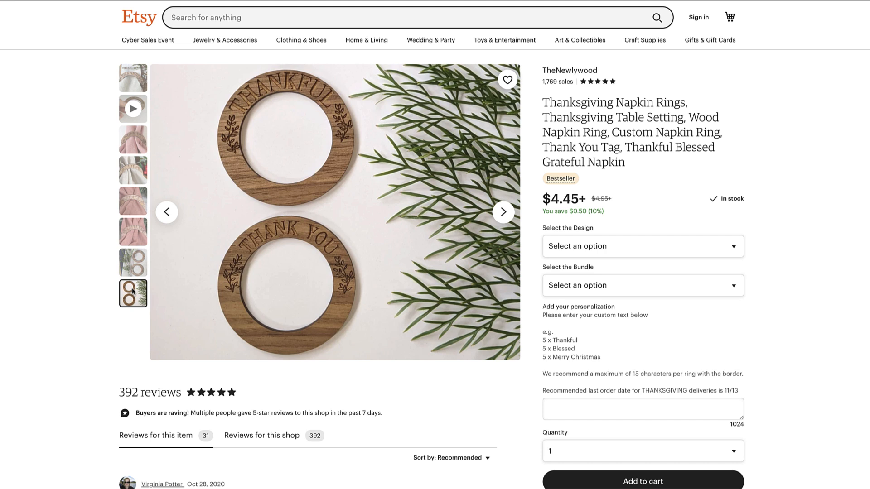
{"action": "mouse_move", "coordinate": [52, 177]}
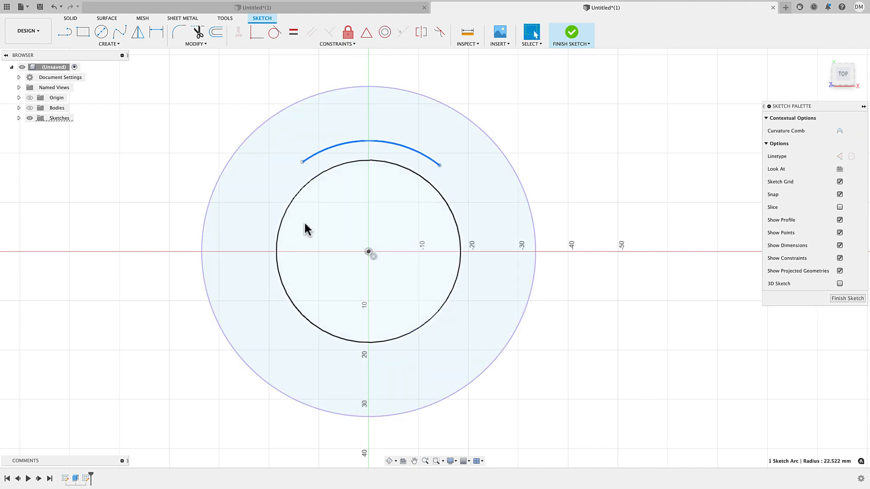
Step: Start the Create > Text tool to show text along an arc on the Angela ring model
{"action": "left_click", "coordinate": [109, 44]}
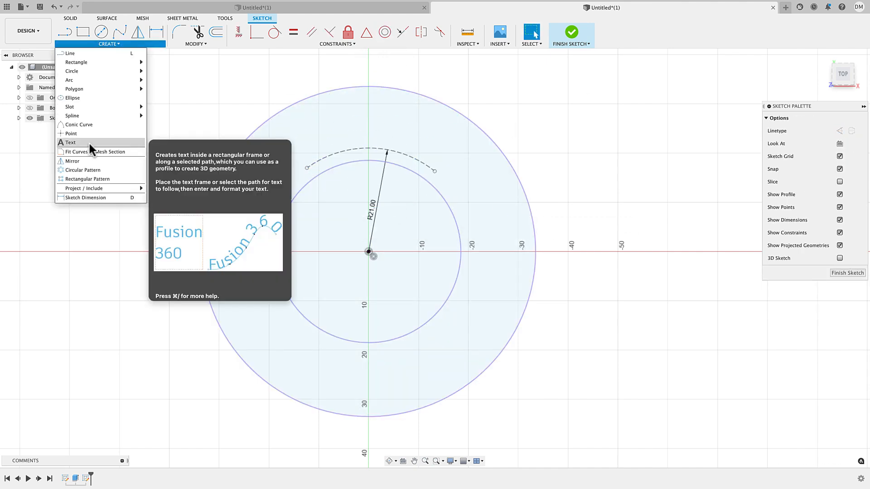
{"action": "left_click", "coordinate": [71, 143]}
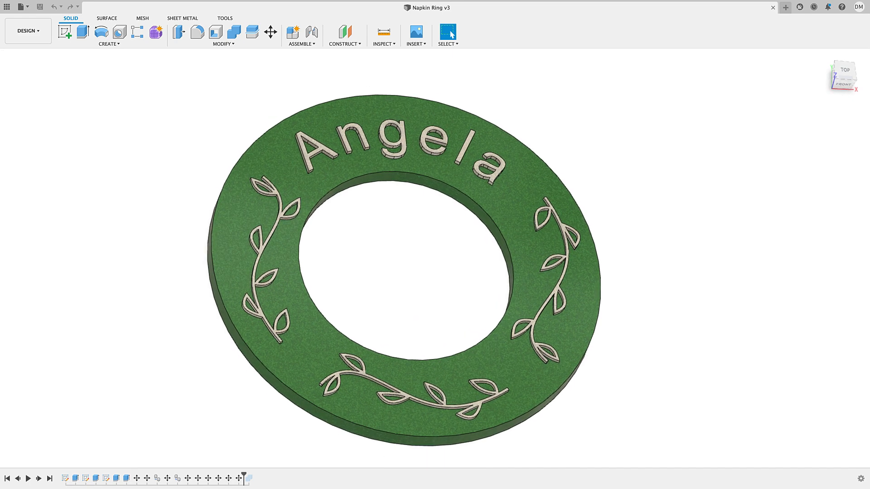
Step: Return to the untitled design and begin a new empty sketch
{"action": "left_click", "coordinate": [785, 7]}
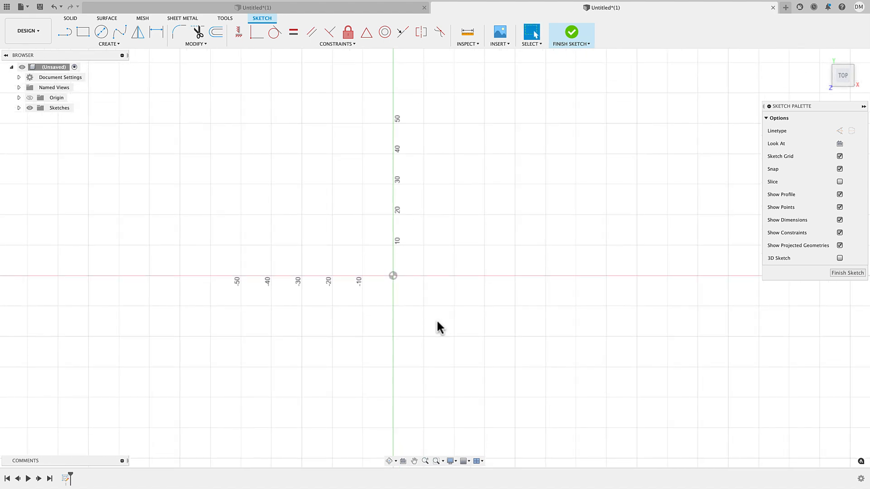
{"action": "mouse_move", "coordinate": [117, 62]}
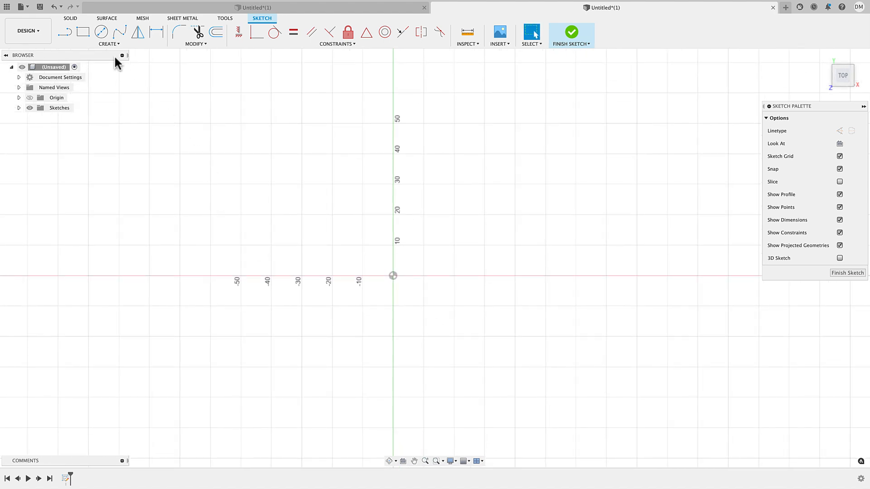
{"action": "left_click", "coordinate": [109, 35]}
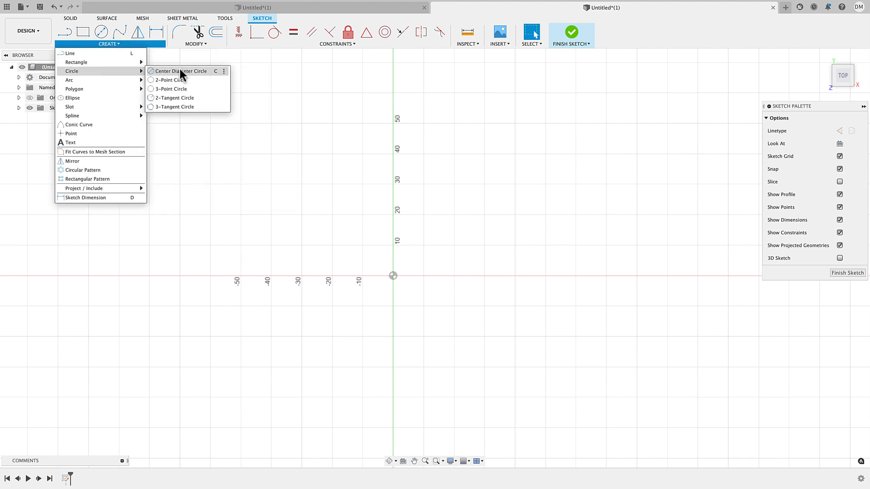
Step: Start a centre-diameter circle with its centre placed at the sketch origin
{"action": "left_click", "coordinate": [182, 70]}
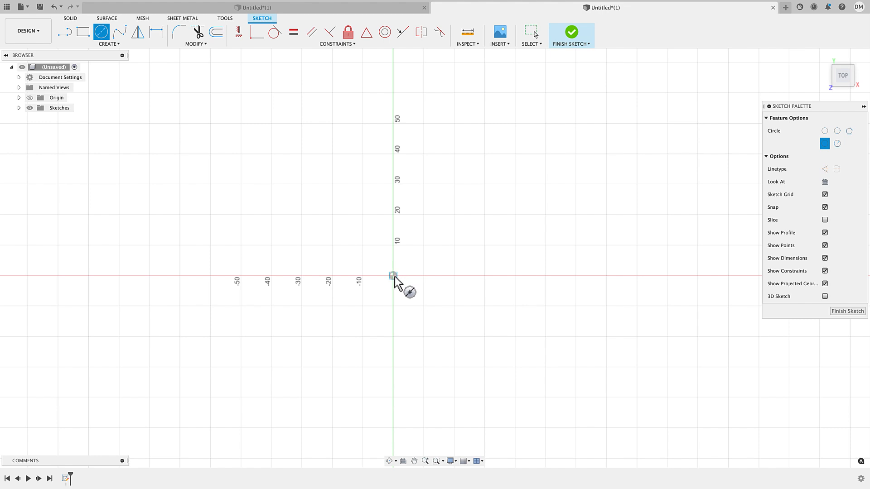
{"action": "left_click", "coordinate": [392, 276]}
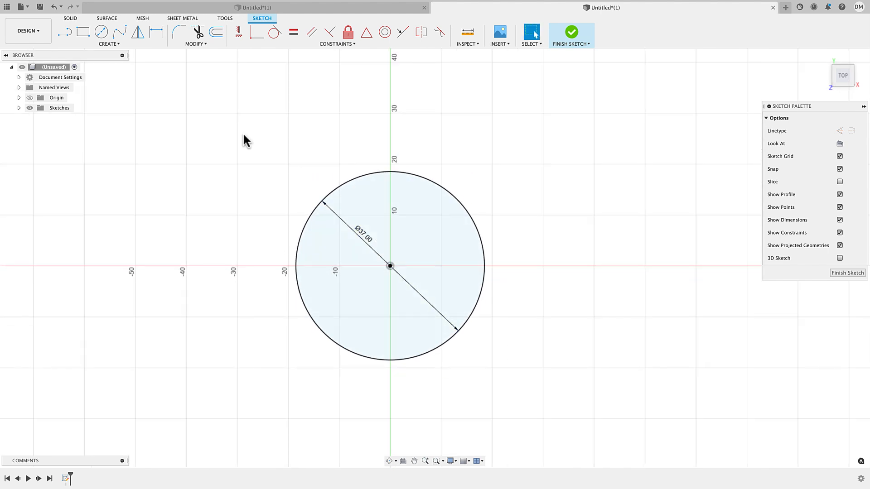
Step: Draw a concentric 60 mm circle and pick the inner 37 mm dimension for editing
{"action": "left_click", "coordinate": [109, 35]}
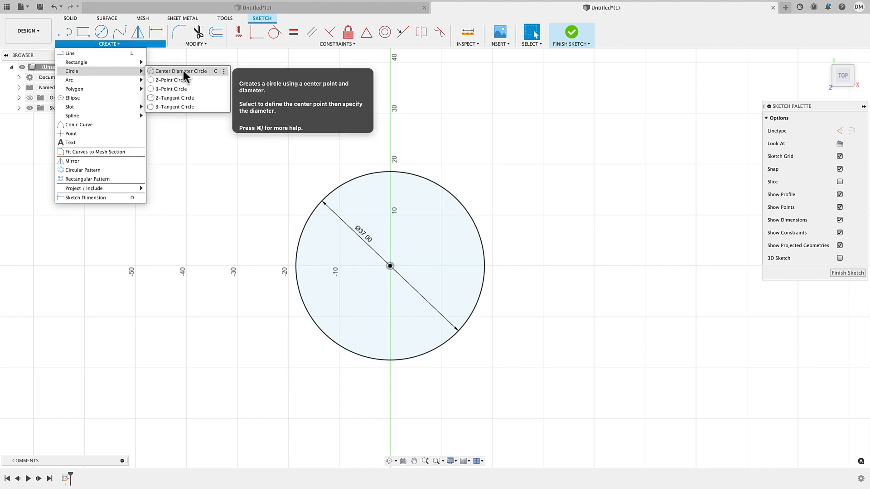
{"action": "left_click", "coordinate": [180, 71]}
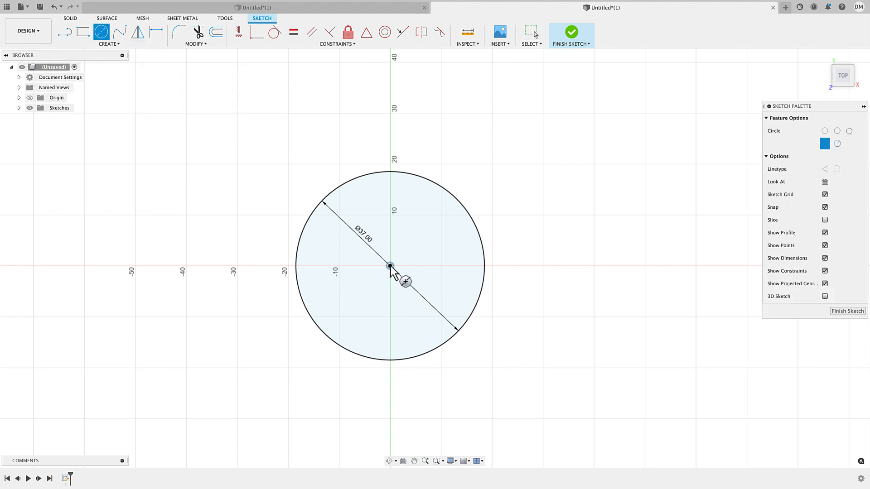
{"action": "mouse_move", "coordinate": [397, 123]}
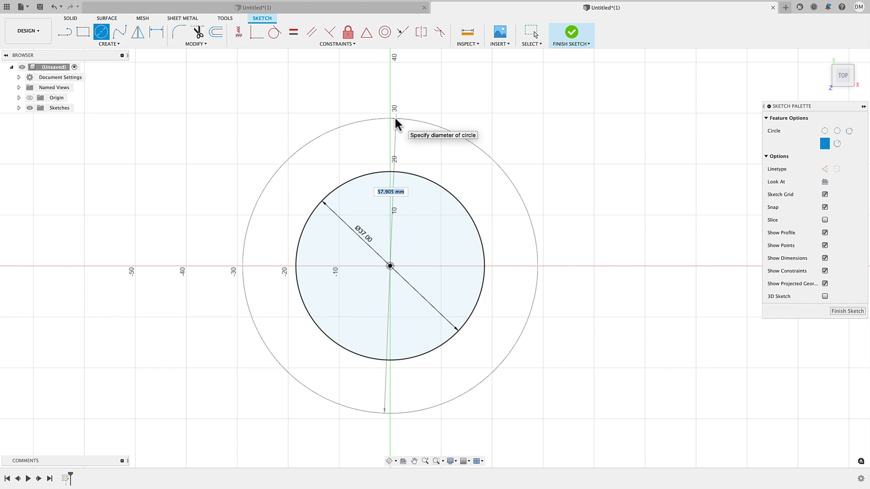
{"action": "type", "text": "60"}
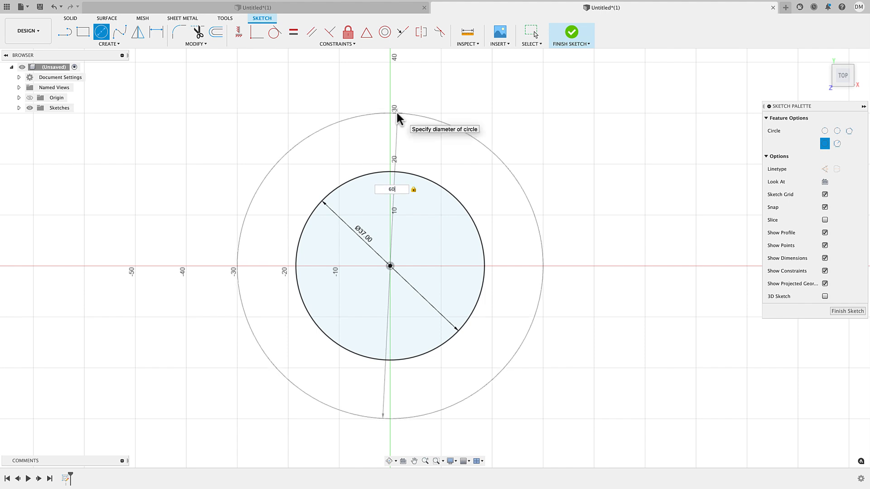
{"action": "key", "text": "Return"}
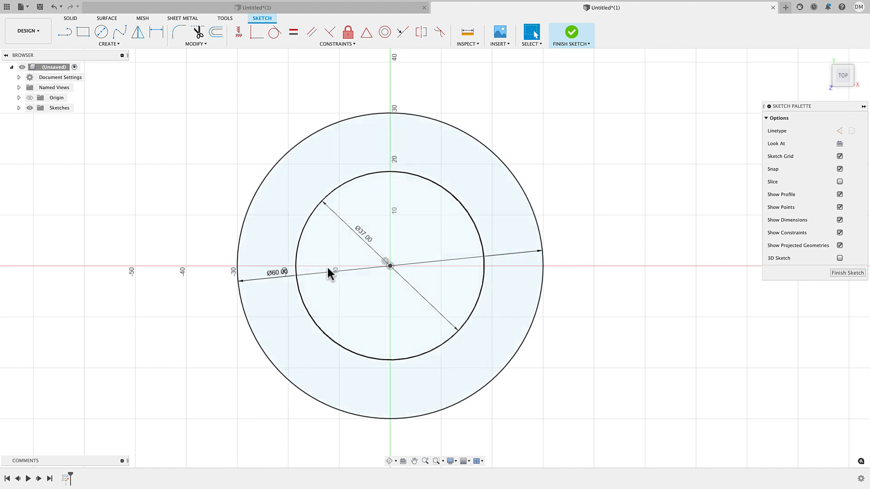
{"action": "left_click", "coordinate": [360, 241]}
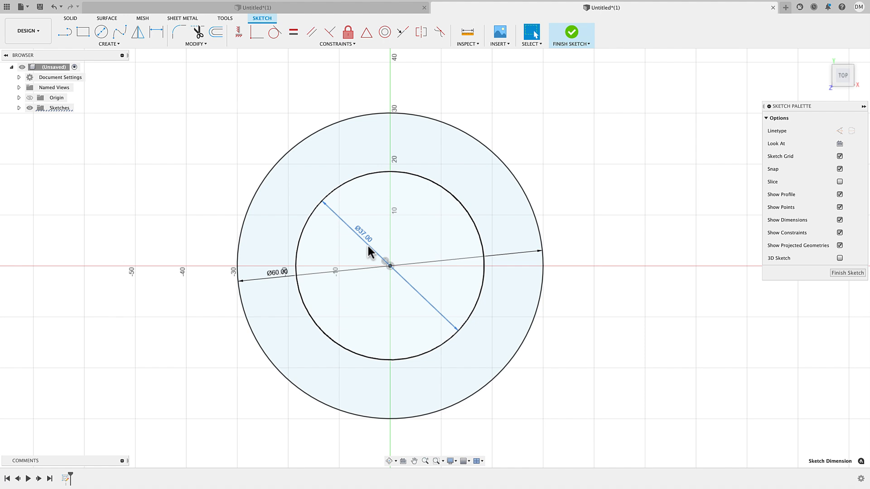
{"action": "mouse_move", "coordinate": [376, 226]}
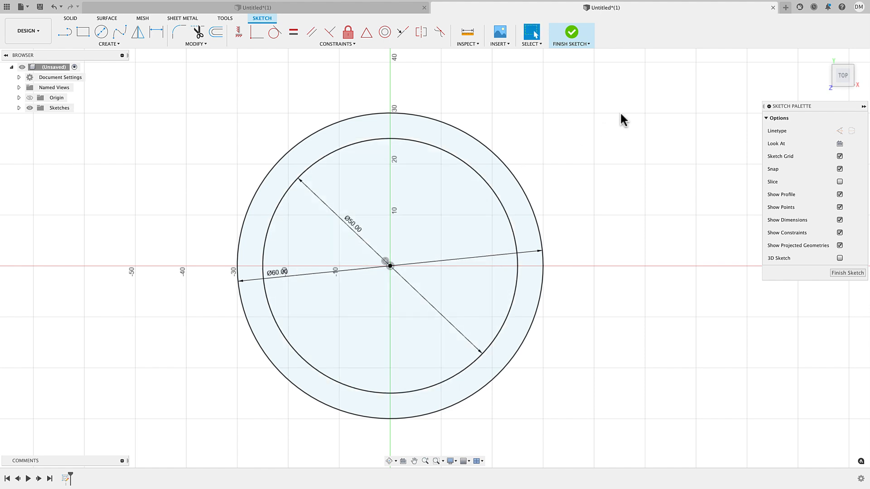
Step: Reposition the Ø60 dimension and undo back to the single 37 mm circle
{"action": "left_click", "coordinate": [508, 191]}
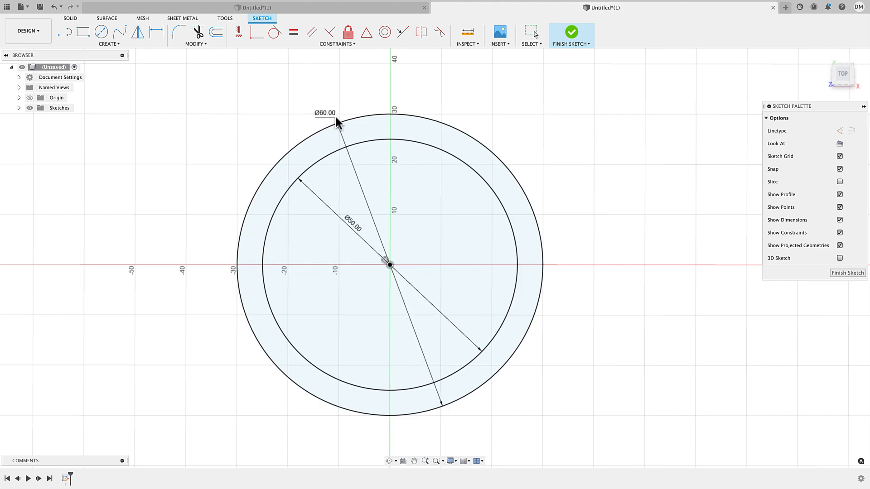
{"action": "left_click", "coordinate": [325, 112]}
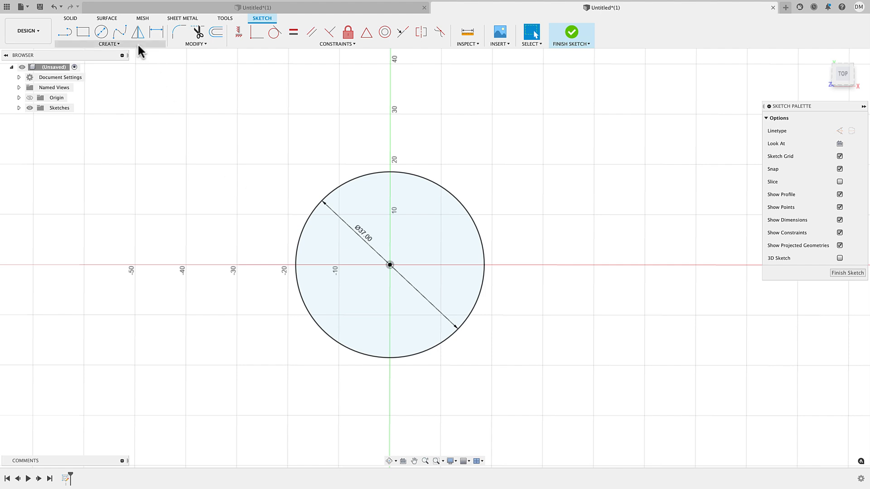
Step: Offset the circle 15 mm outward with Modify > Offset and select the ring profile
{"action": "left_click", "coordinate": [195, 43]}
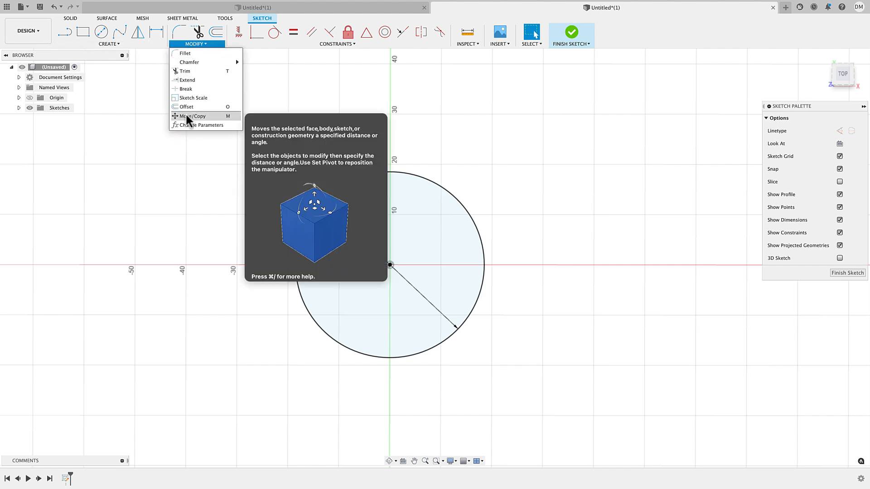
{"action": "left_click", "coordinate": [186, 107]}
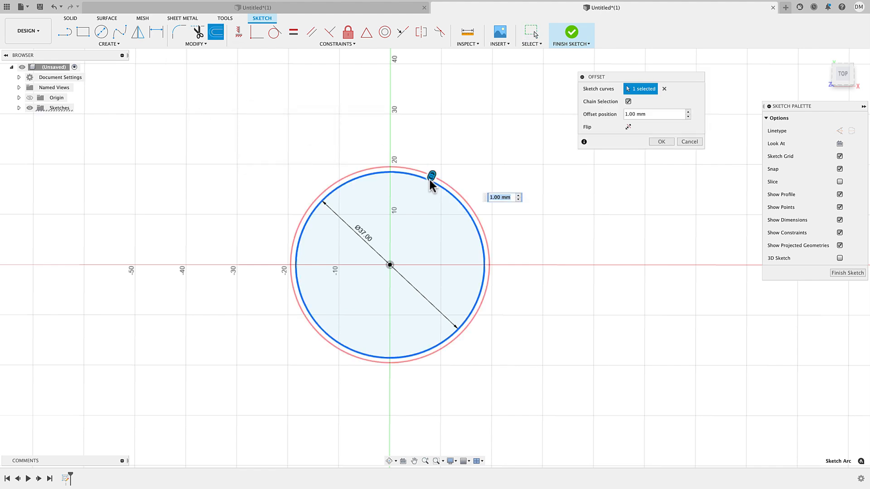
{"action": "mouse_move", "coordinate": [432, 176]}
{"action": "type", "text": "15"}
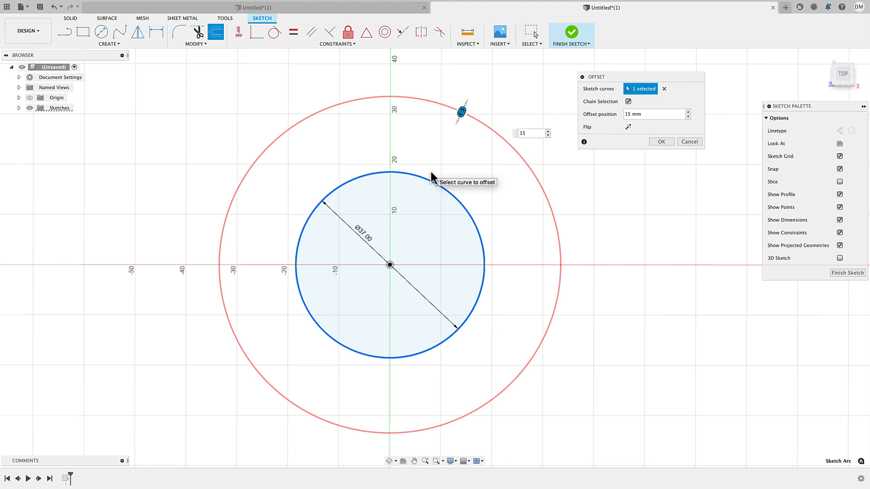
{"action": "left_click", "coordinate": [661, 142]}
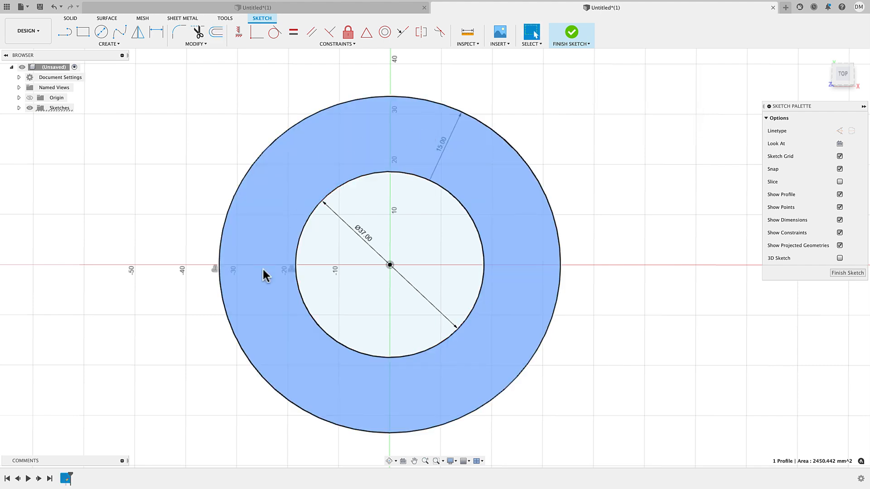
{"action": "left_click", "coordinate": [609, 142]}
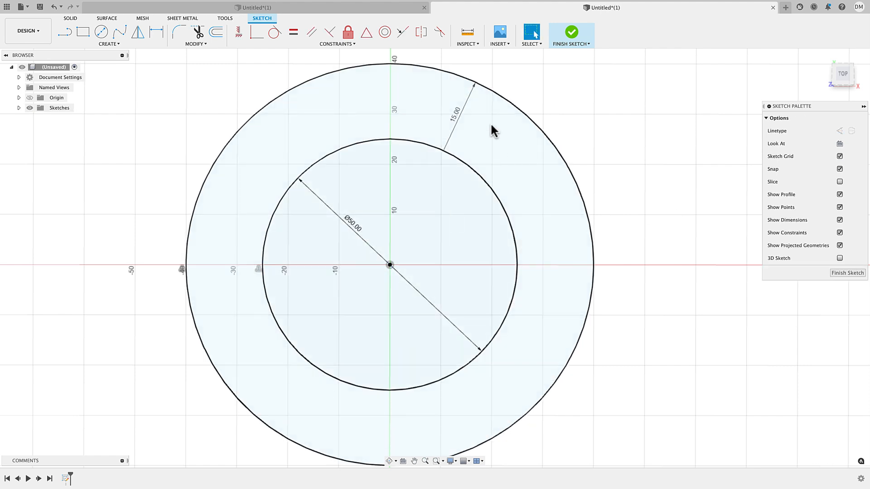
Step: Select the 15 mm offset dimension and the inner circle to resize it to 37 mm
{"action": "left_click", "coordinate": [460, 117]}
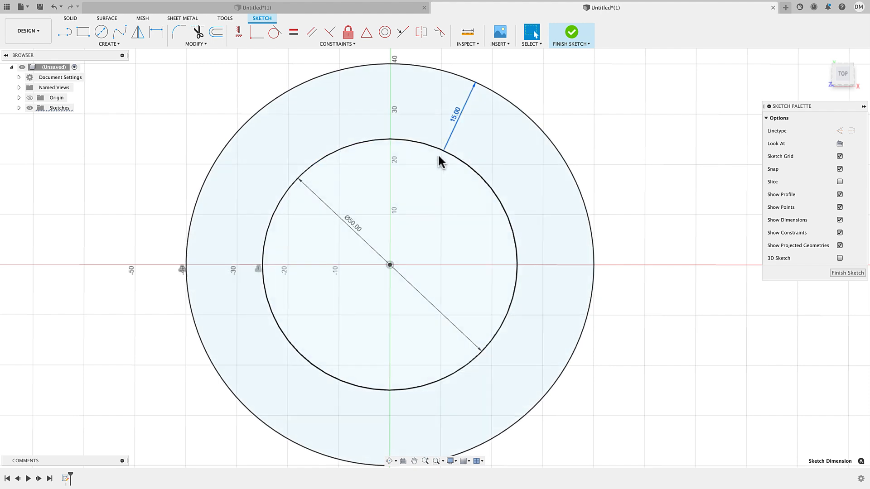
{"action": "mouse_move", "coordinate": [440, 165]}
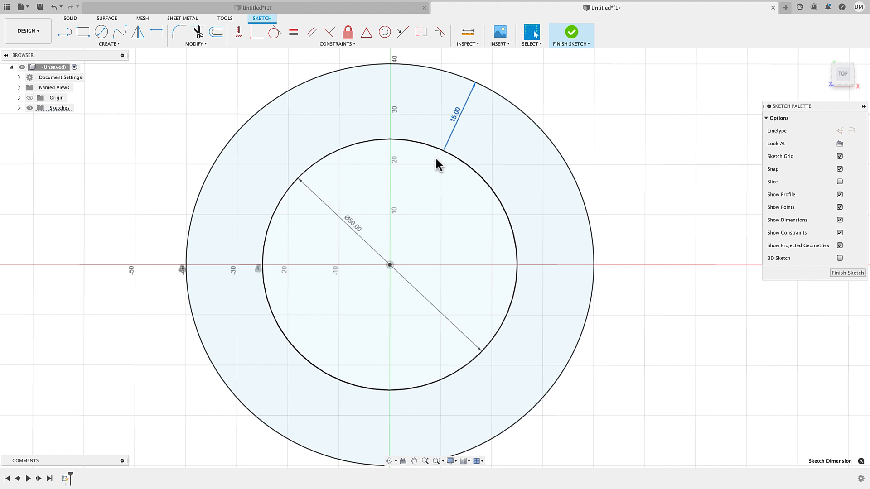
{"action": "mouse_move", "coordinate": [444, 123]}
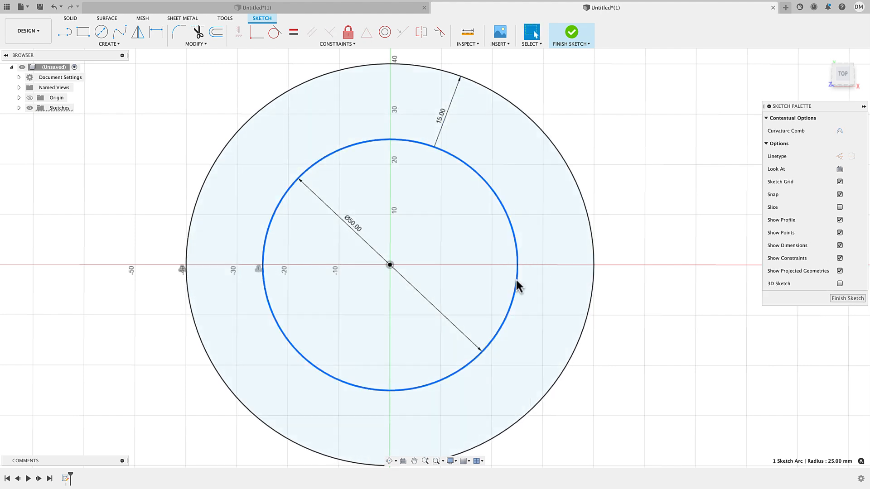
{"action": "left_click", "coordinate": [469, 156]}
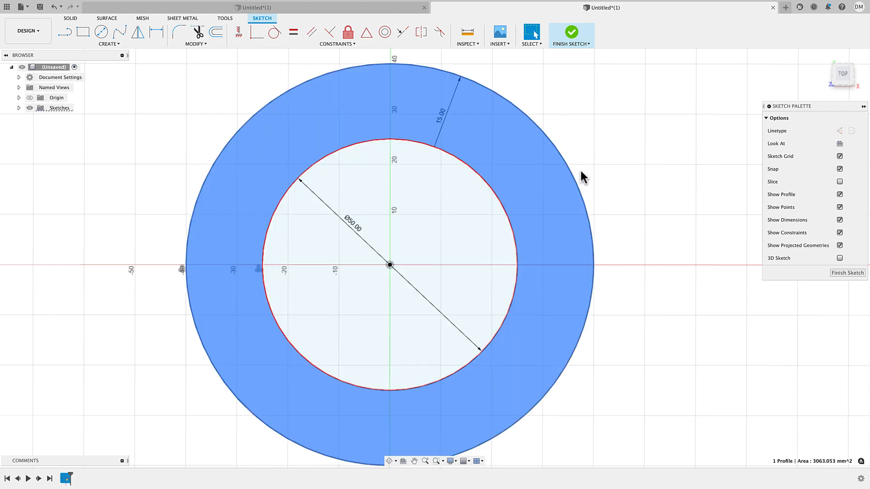
{"action": "mouse_move", "coordinate": [646, 188]}
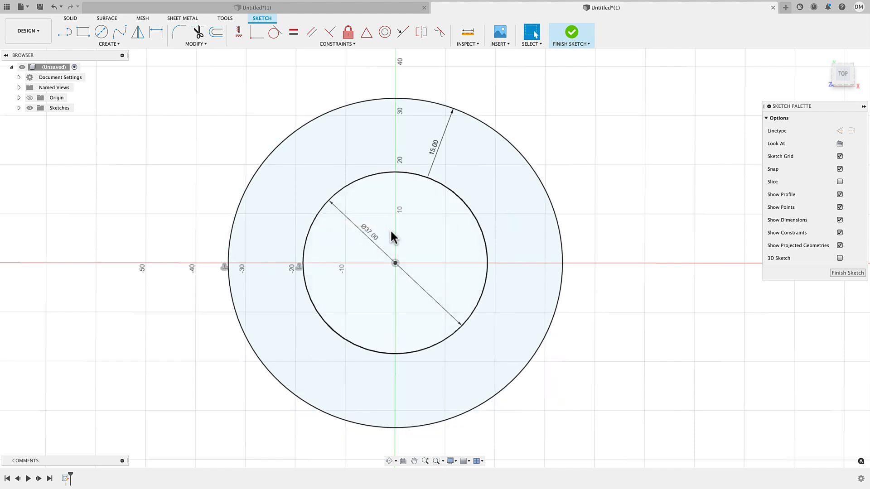
Step: Finish the sketch and extrude the ring profile 3 mm into a flat solid body
{"action": "left_click", "coordinate": [572, 33]}
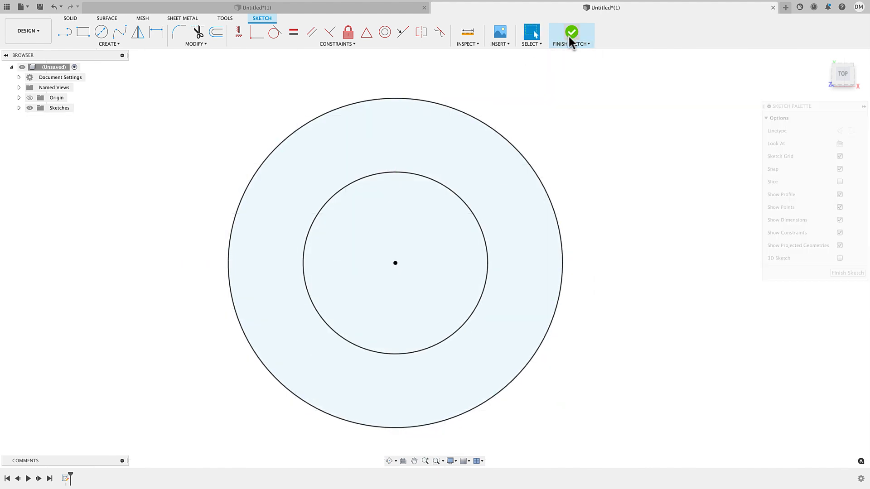
{"action": "left_click", "coordinate": [571, 36]}
{"action": "type", "text": "3"}
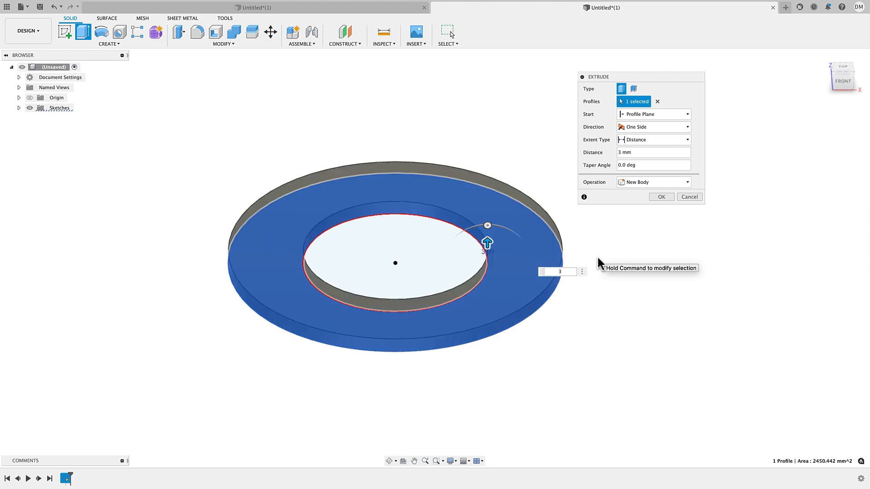
{"action": "left_click", "coordinate": [660, 196]}
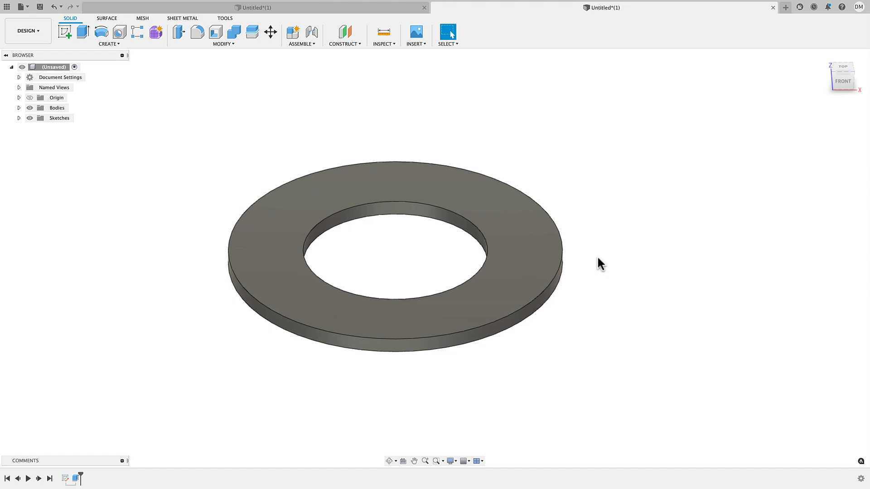
{"action": "mouse_move", "coordinate": [519, 192]}
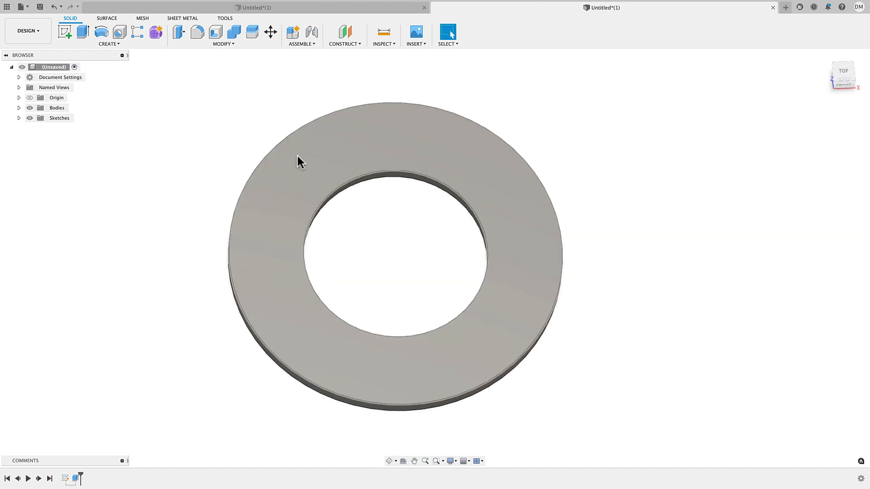
{"action": "left_click", "coordinate": [65, 32]}
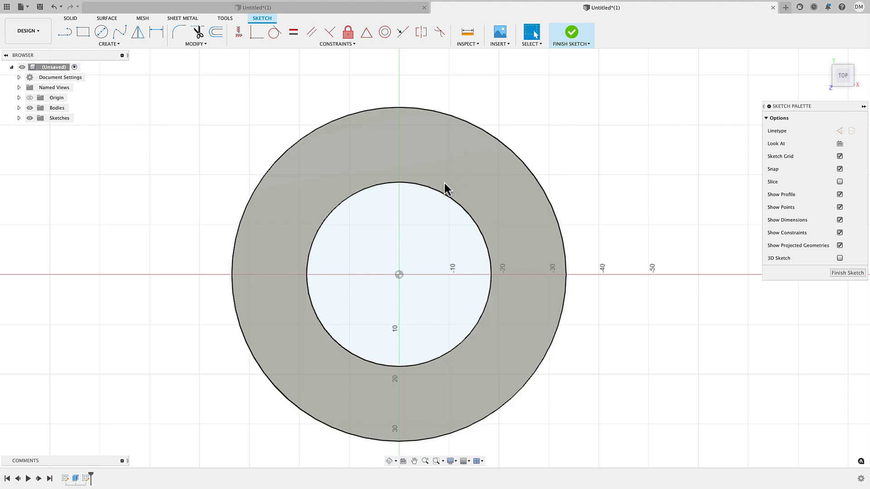
Step: Project the ring's top face edges into the new sketch with P, then hide the bodies
{"action": "left_click", "coordinate": [145, 149]}
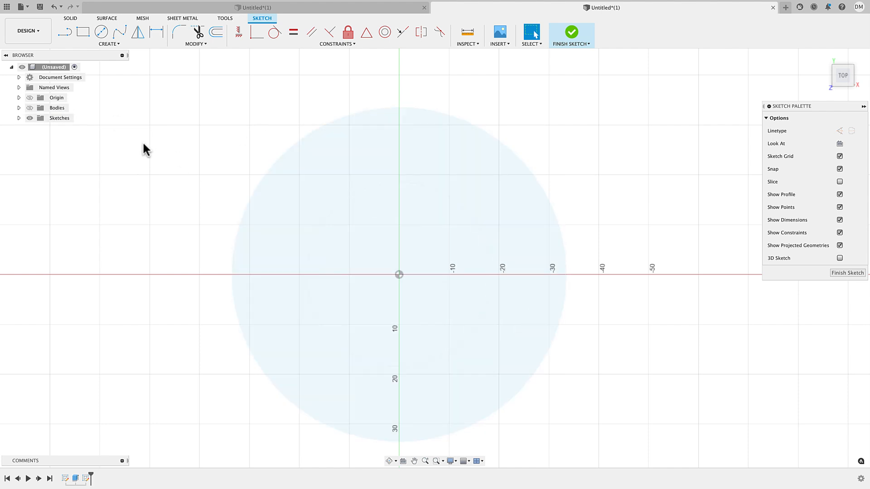
{"action": "left_click", "coordinate": [355, 161]}
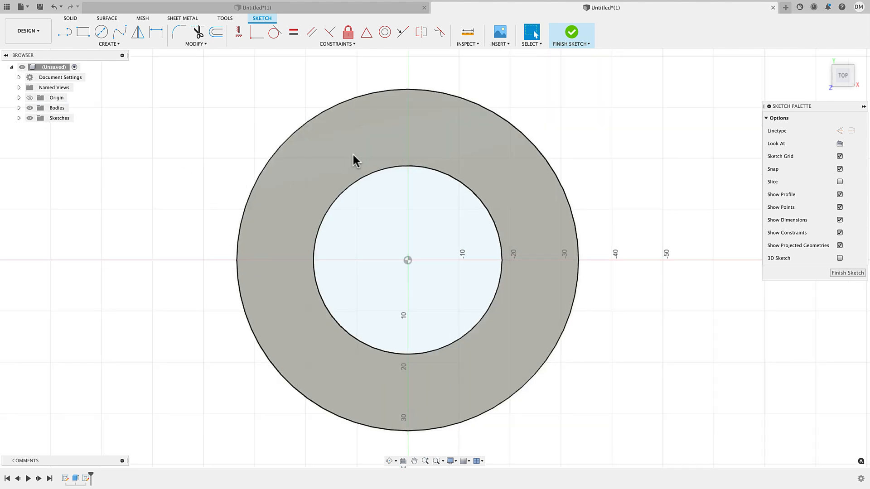
{"action": "left_click", "coordinate": [407, 169]}
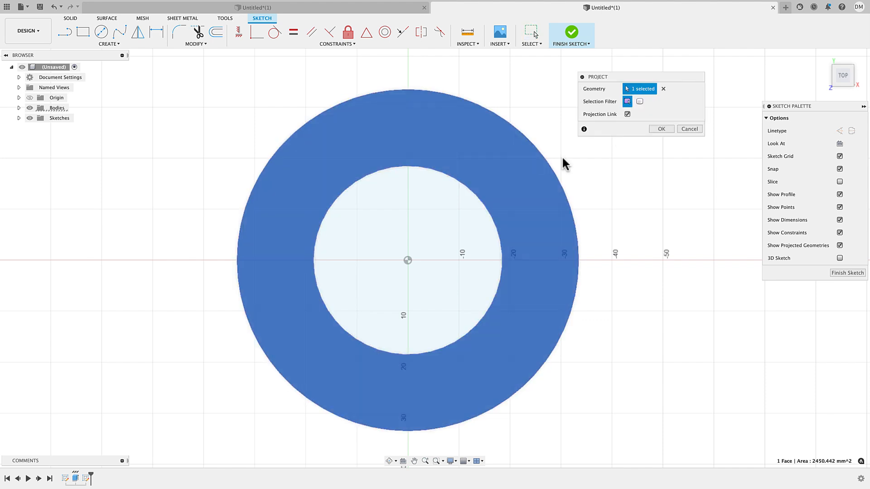
{"action": "left_click", "coordinate": [660, 128]}
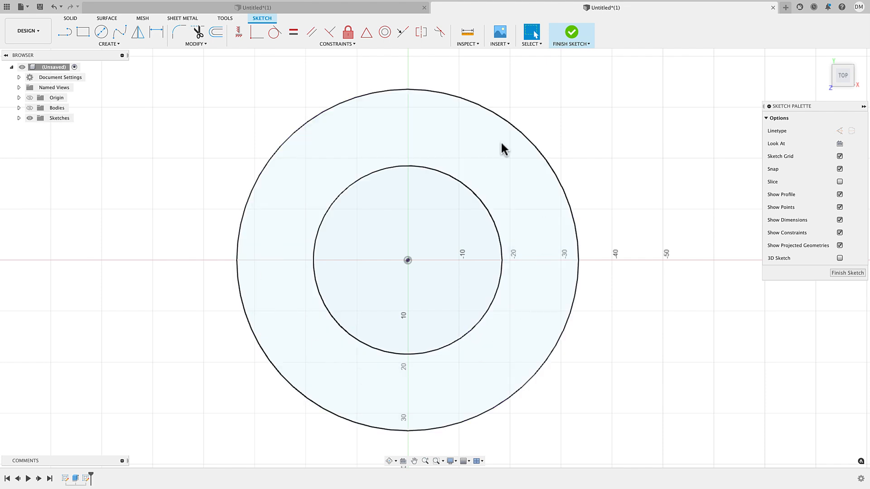
{"action": "mouse_move", "coordinate": [349, 372]}
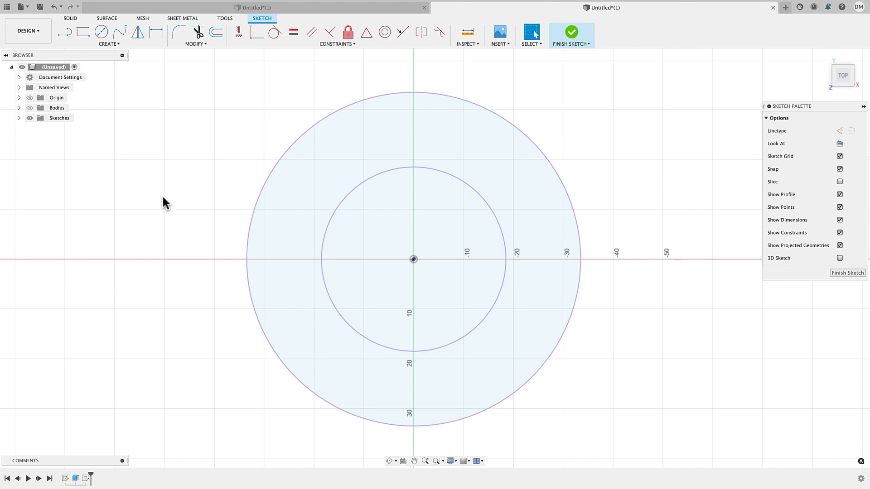
{"action": "mouse_move", "coordinate": [114, 58]}
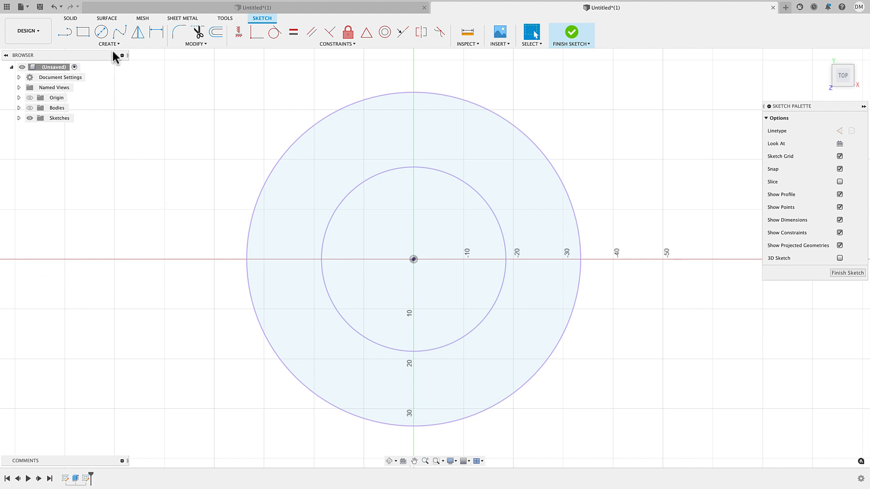
{"action": "left_click", "coordinate": [108, 43]}
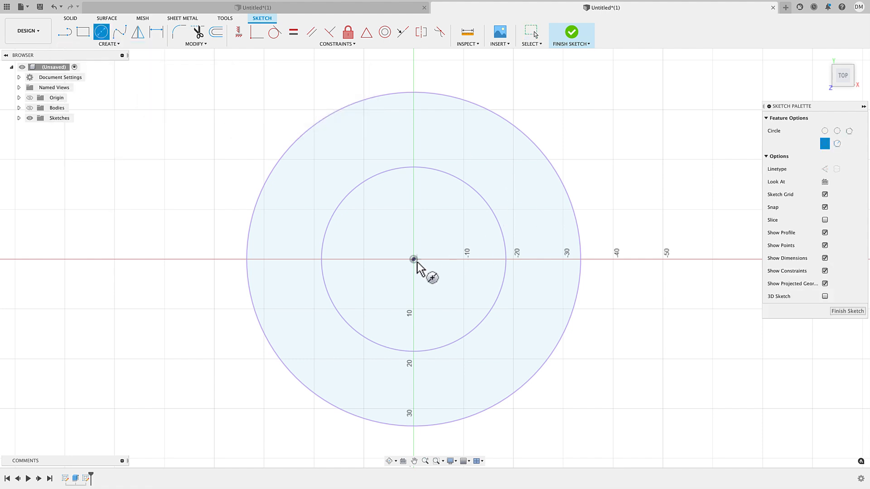
Step: Draw a 45 mm circle centred on the origin and set it as construction geometry
{"action": "left_click", "coordinate": [413, 259]}
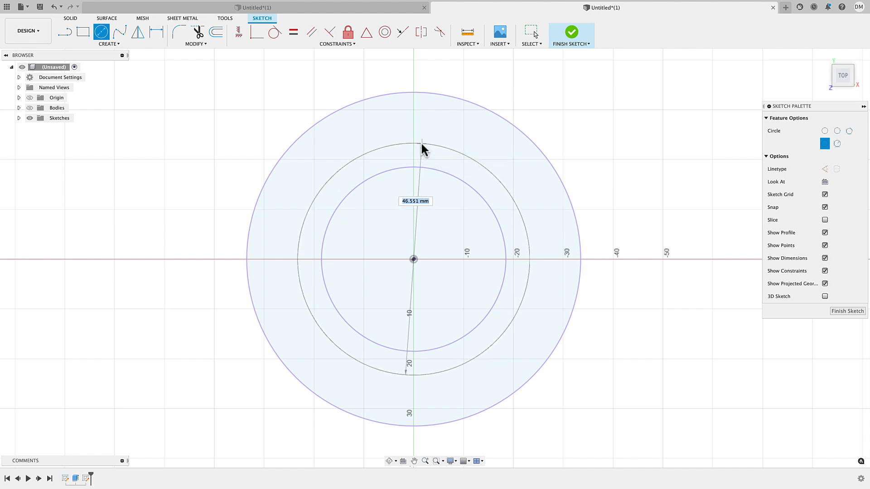
{"action": "mouse_move", "coordinate": [423, 147]}
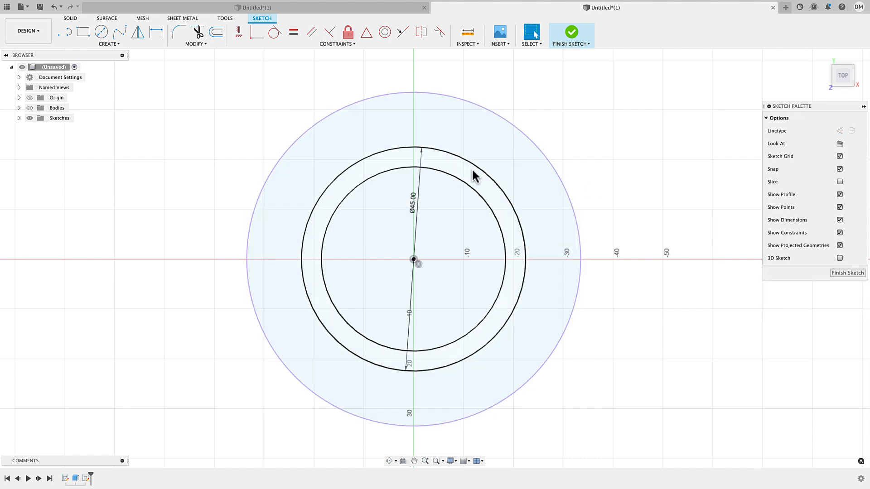
{"action": "left_click", "coordinate": [414, 146]}
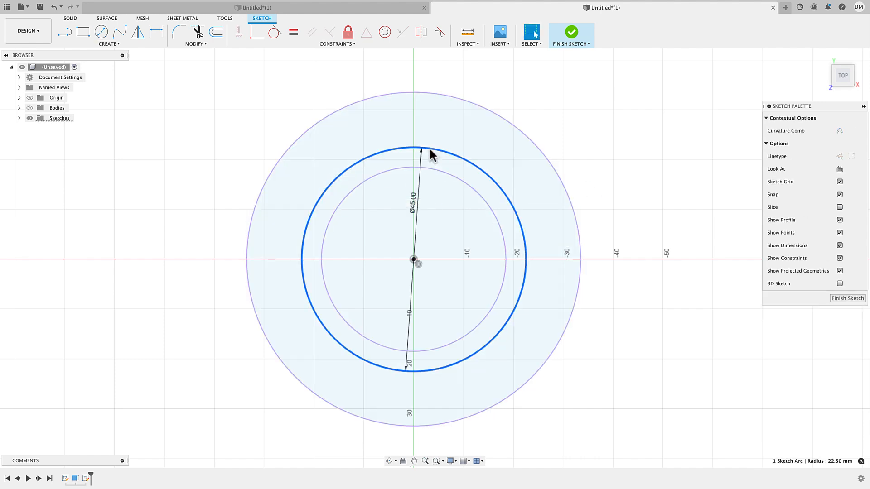
{"action": "left_click", "coordinate": [170, 99]}
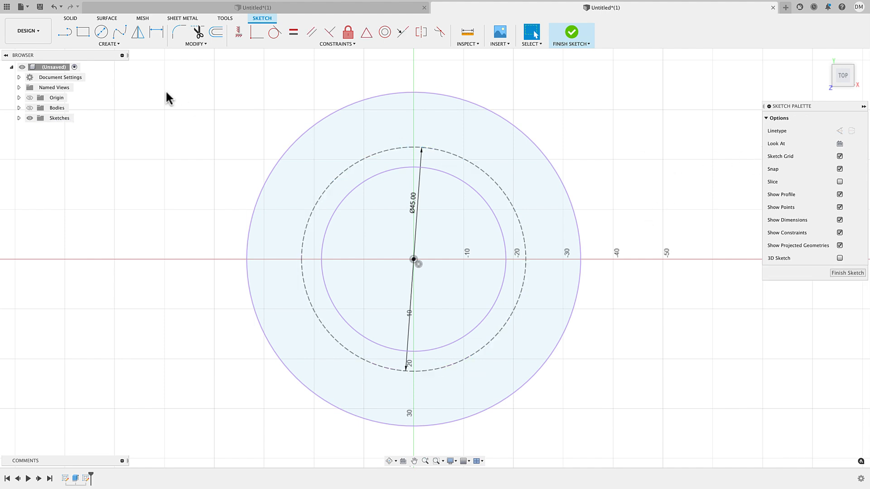
Step: Start Text on Path along the dashed 45 mm circle, placed outside the path with direction flipped
{"action": "left_click", "coordinate": [109, 44]}
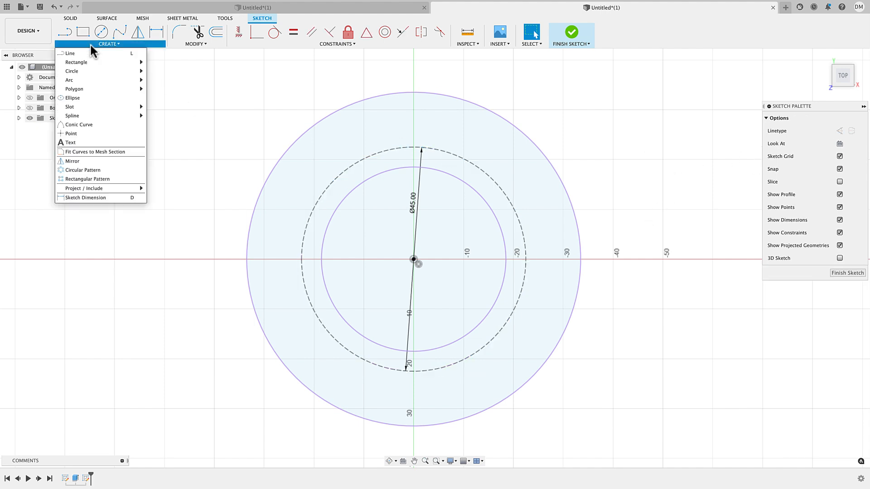
{"action": "mouse_move", "coordinate": [70, 142]}
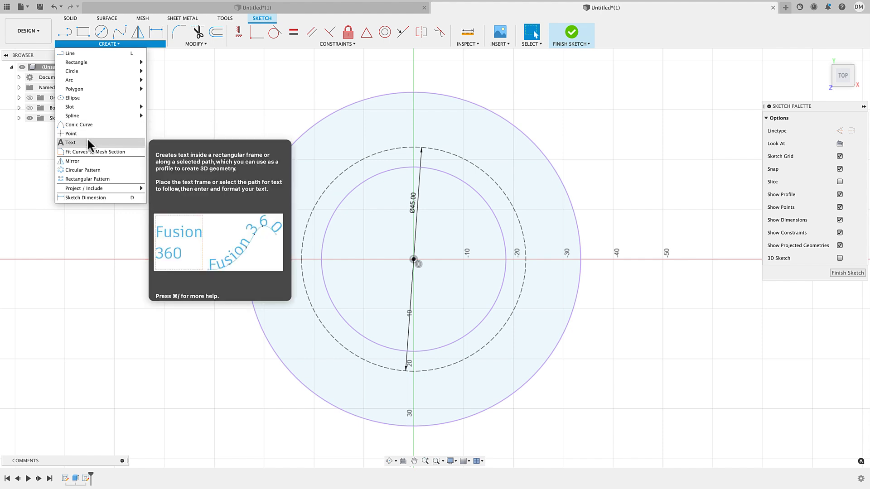
{"action": "left_click", "coordinate": [69, 142]}
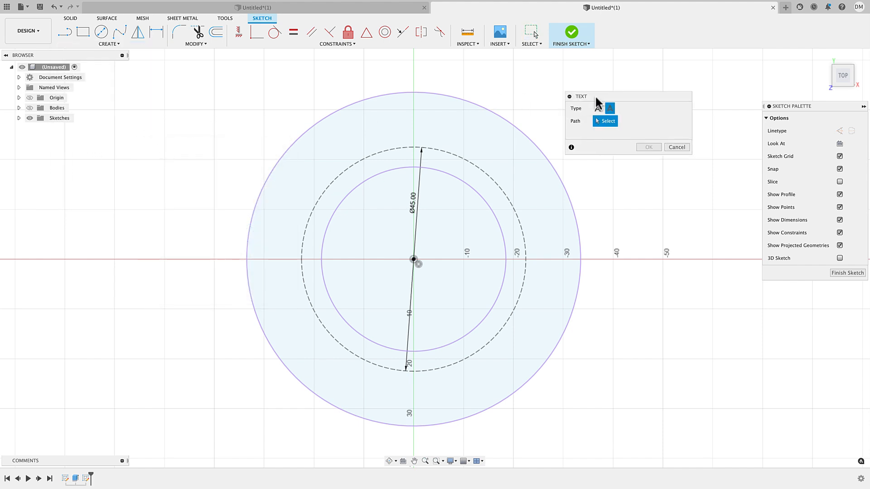
{"action": "left_click", "coordinate": [598, 108]}
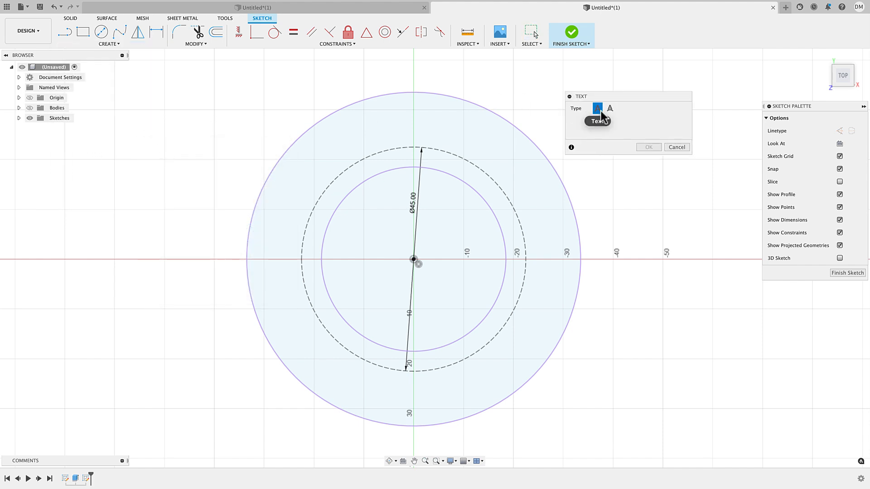
{"action": "left_click", "coordinate": [610, 108]}
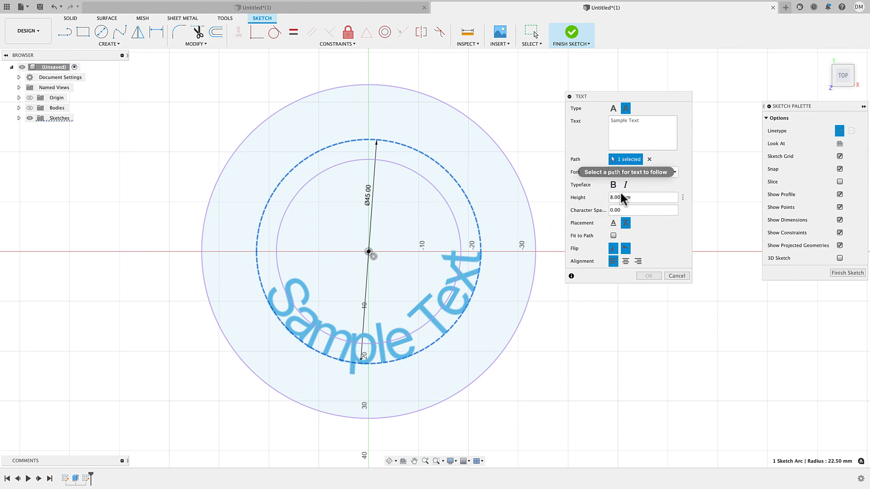
{"action": "mouse_move", "coordinate": [626, 261]}
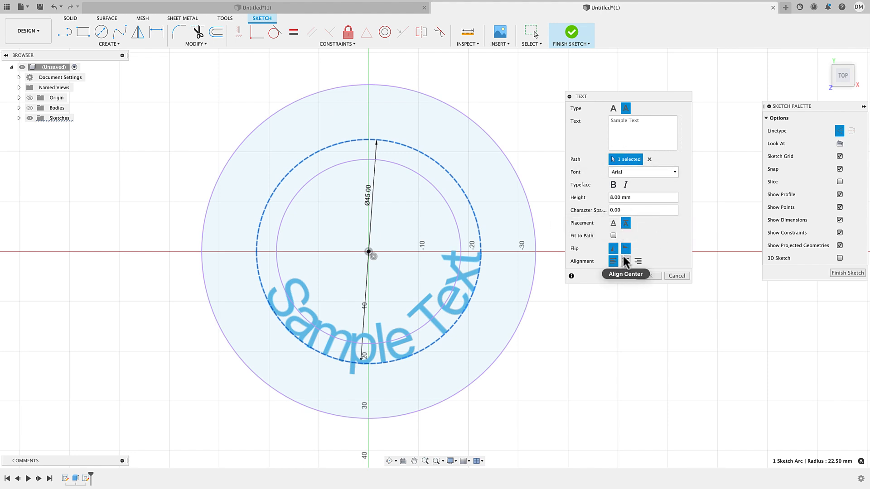
{"action": "left_click", "coordinate": [625, 223]}
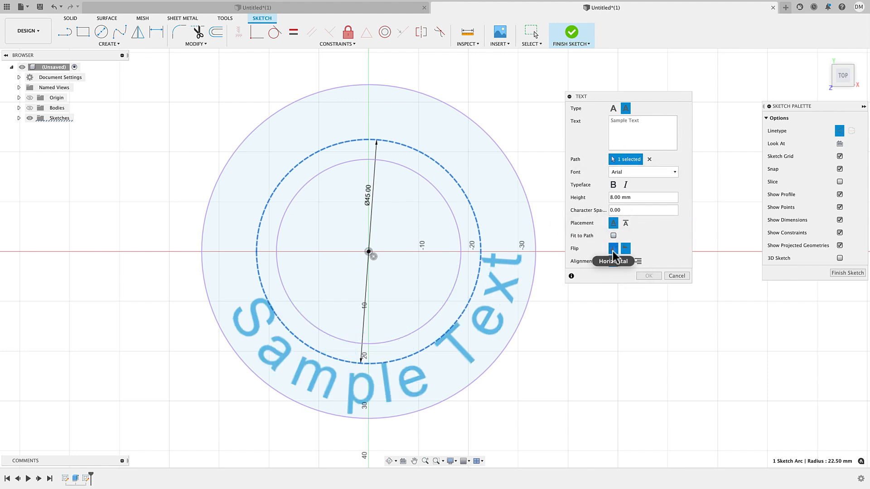
{"action": "left_click", "coordinate": [612, 249]}
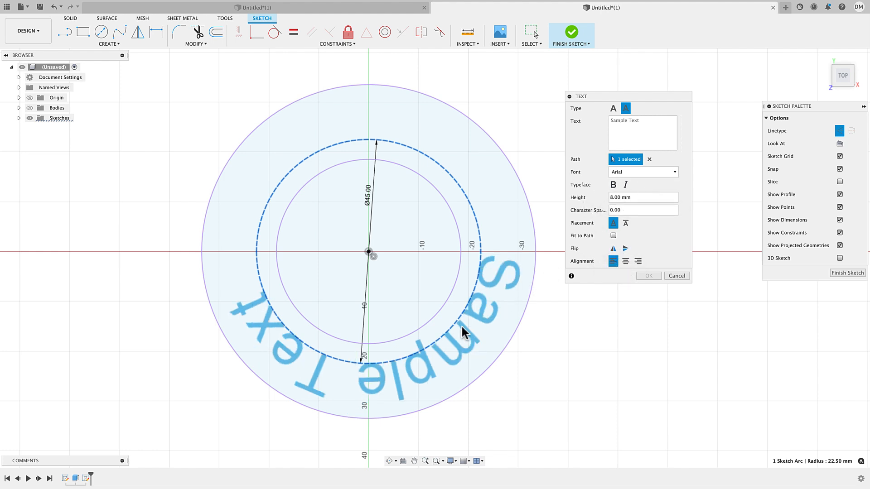
{"action": "mouse_move", "coordinate": [396, 358]}
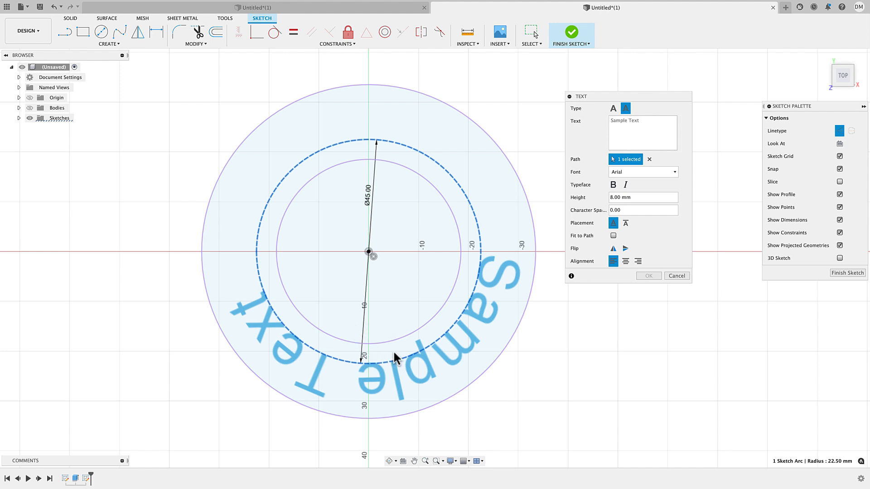
{"action": "mouse_move", "coordinate": [324, 386]}
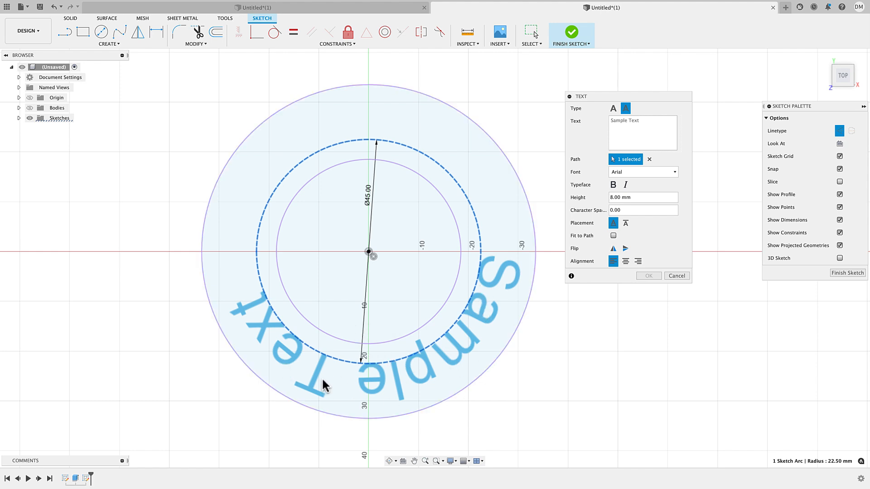
{"action": "mouse_move", "coordinate": [440, 292]}
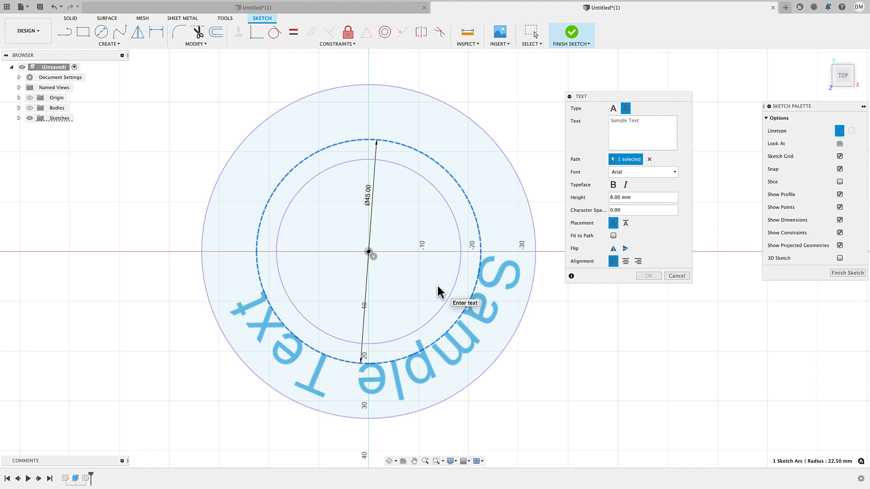
{"action": "mouse_move", "coordinate": [446, 308]}
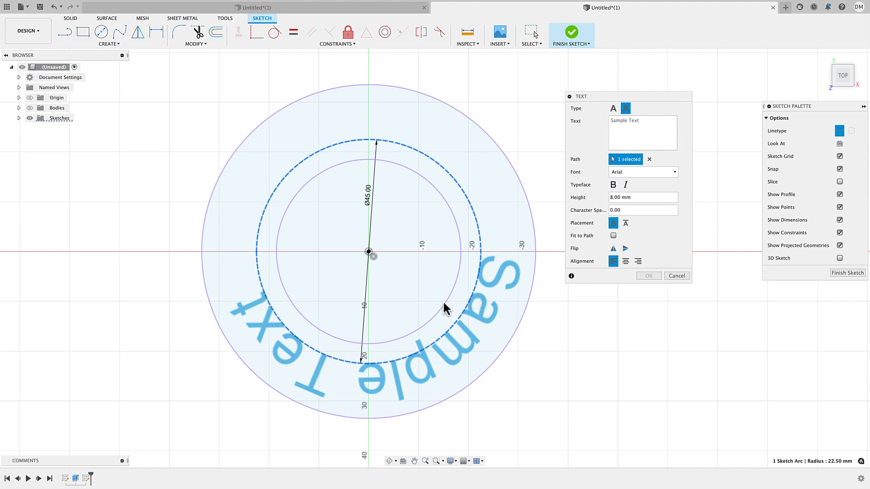
{"action": "mouse_move", "coordinate": [347, 137]}
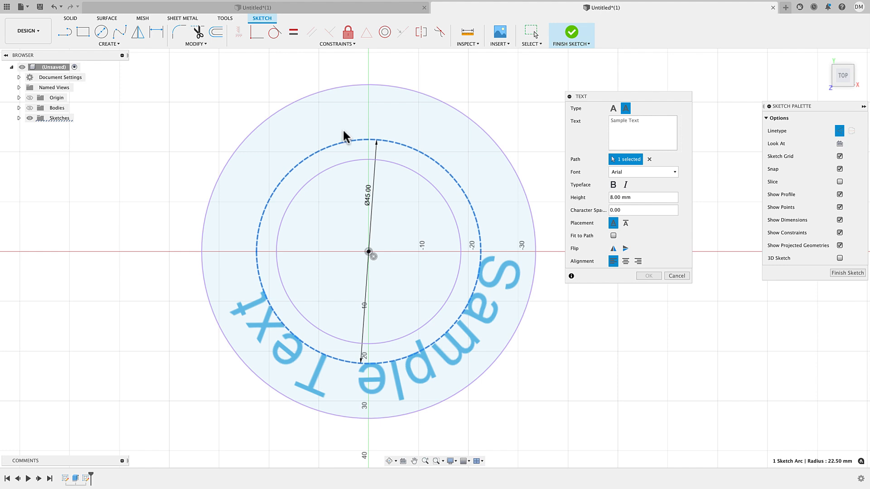
{"action": "mouse_move", "coordinate": [300, 369]}
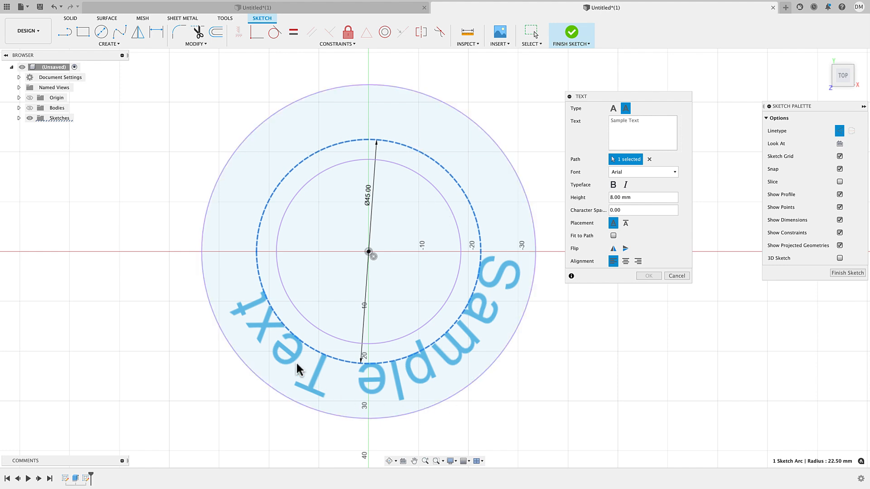
{"action": "mouse_move", "coordinate": [254, 308]}
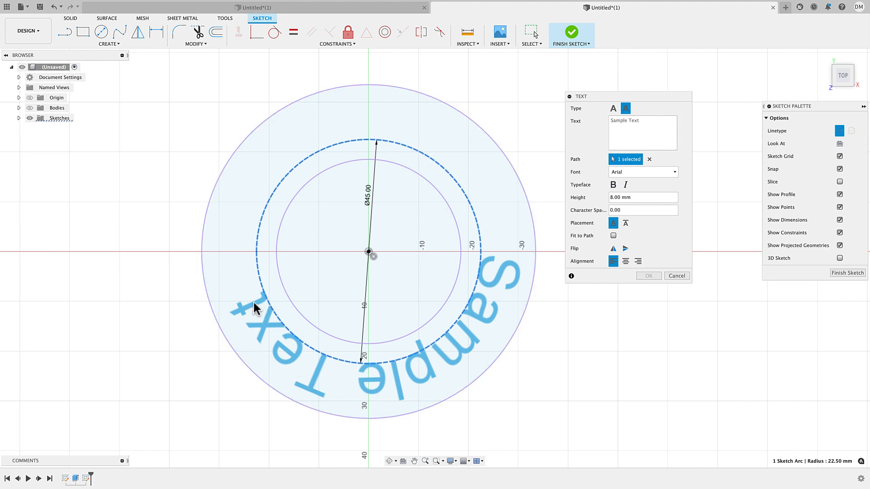
{"action": "mouse_move", "coordinate": [507, 350]}
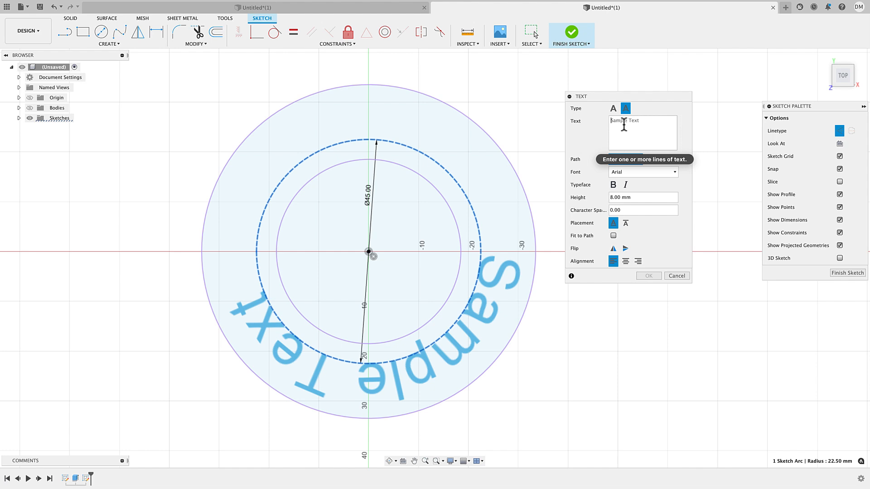
Step: Enter 'Ann' as the path text, check its placement and confirm it along the circle
{"action": "type", "text": "Ann"}
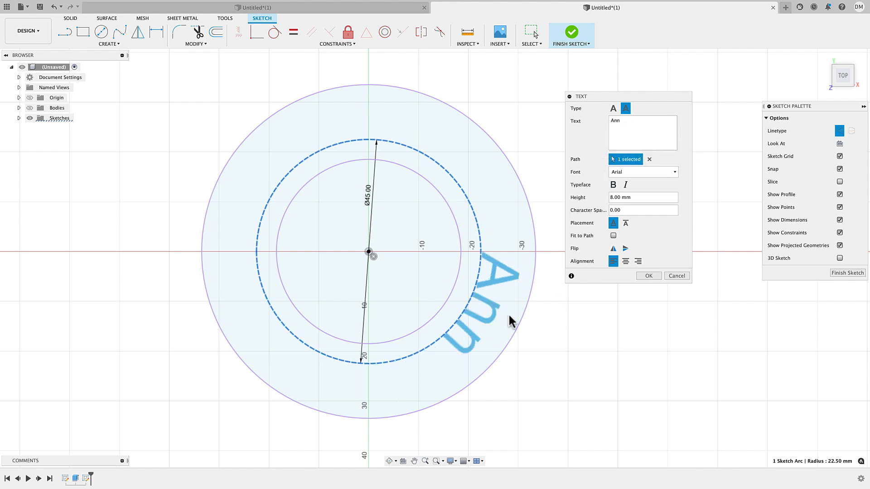
{"action": "mouse_move", "coordinate": [494, 308]}
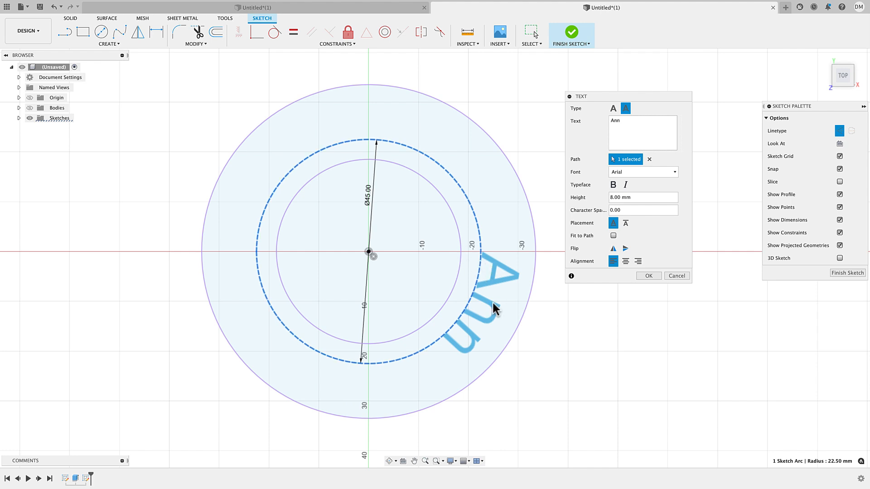
{"action": "mouse_move", "coordinate": [493, 312]}
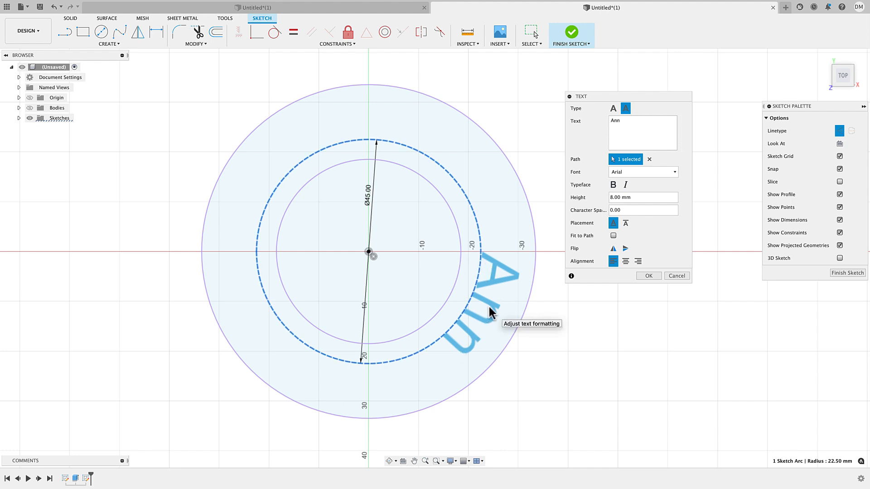
{"action": "mouse_move", "coordinate": [226, 283]}
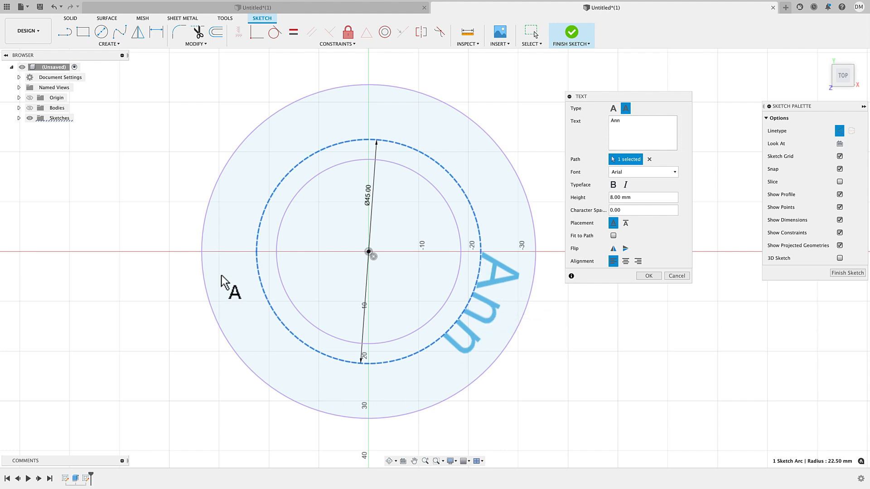
{"action": "mouse_move", "coordinate": [391, 135]}
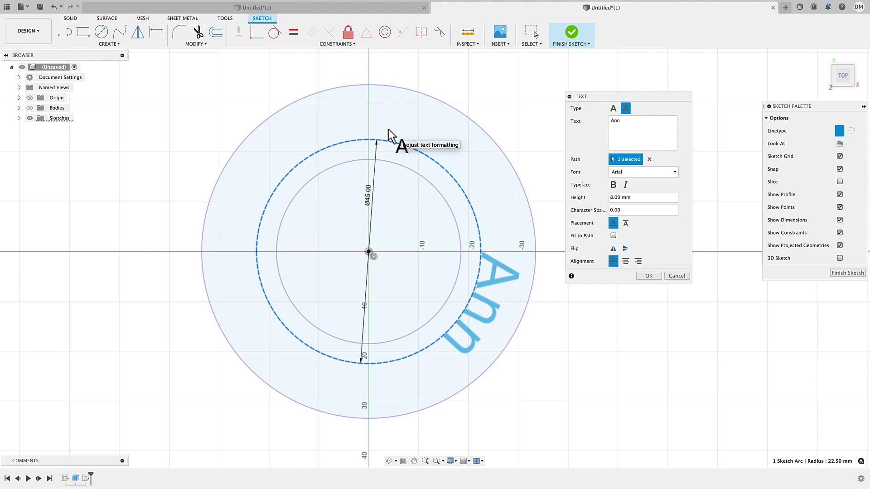
{"action": "mouse_move", "coordinate": [620, 196]}
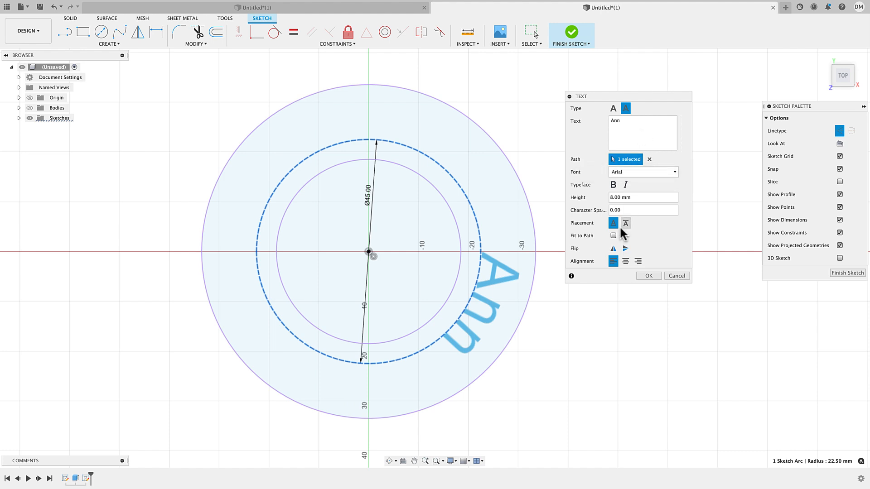
{"action": "left_click", "coordinate": [625, 223]}
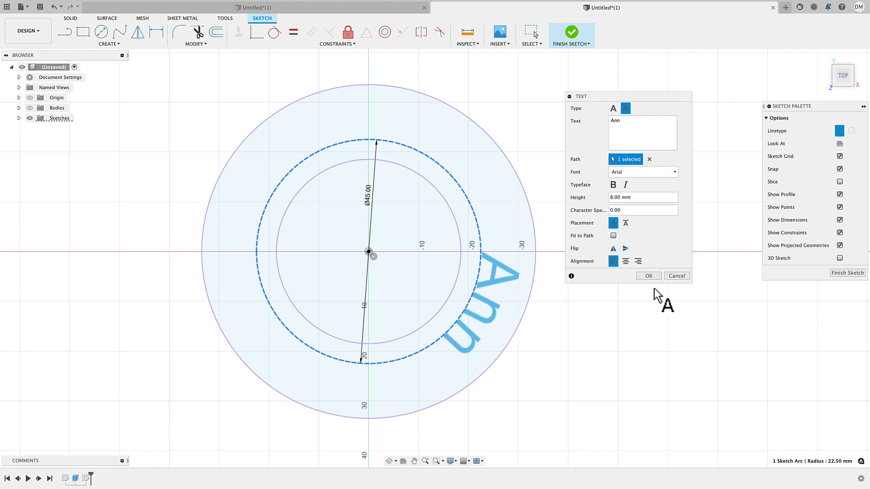
{"action": "left_click", "coordinate": [648, 276]}
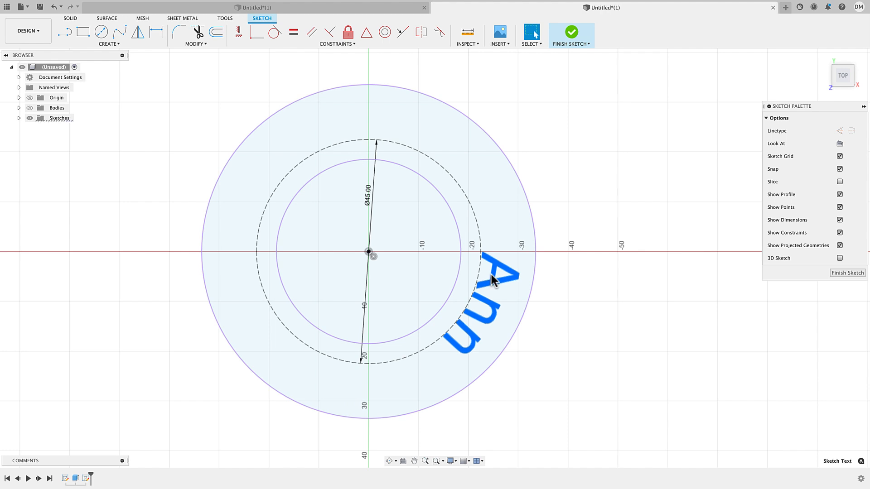
Step: Rotate the Ann text -245 deg about Z with Move/Copy so it sits at the top of the circle
{"action": "right_click", "coordinate": [493, 280]}
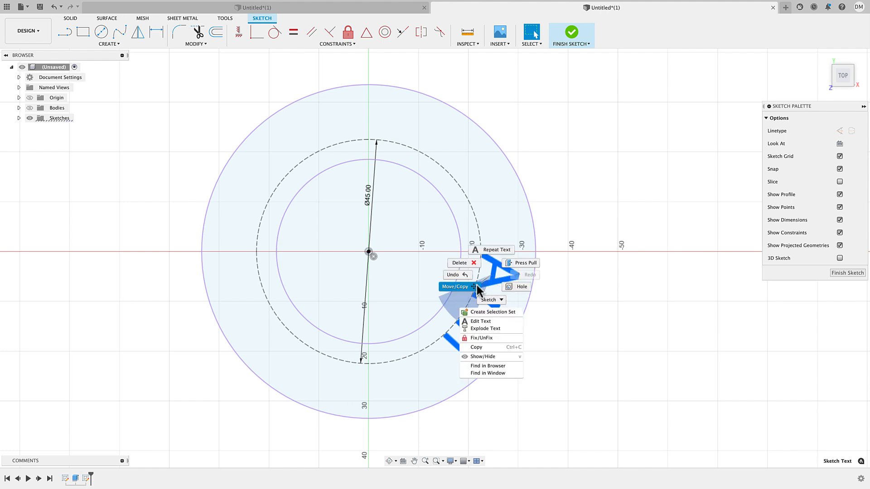
{"action": "left_click", "coordinate": [455, 287]}
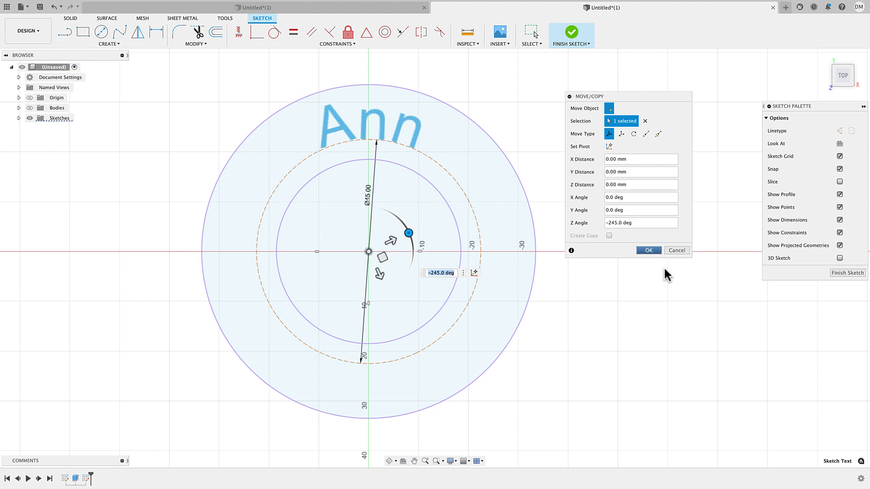
{"action": "left_click", "coordinate": [647, 250]}
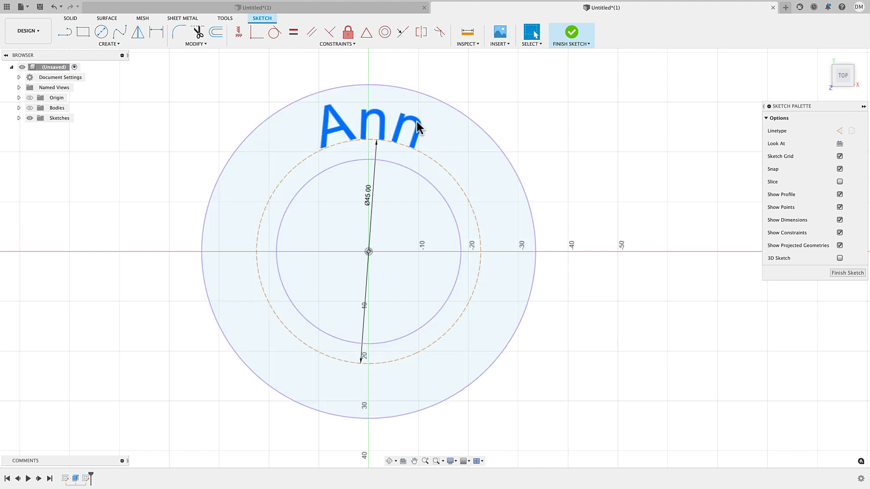
{"action": "double_click", "coordinate": [366, 127]}
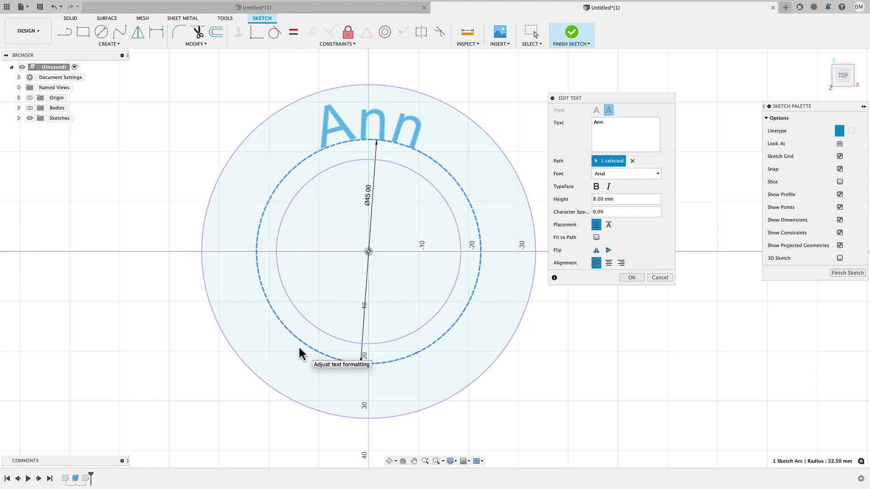
{"action": "mouse_move", "coordinate": [633, 135]}
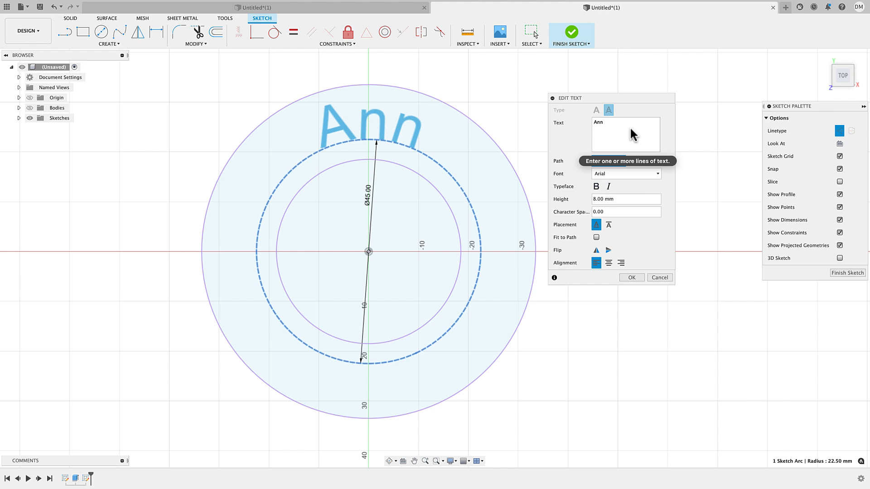
Step: Append 'Thankfull' after Ann with spacing so it runs around the bottom of the circle, then reconfirm
{"action": "type", "text": "Thankfull"}
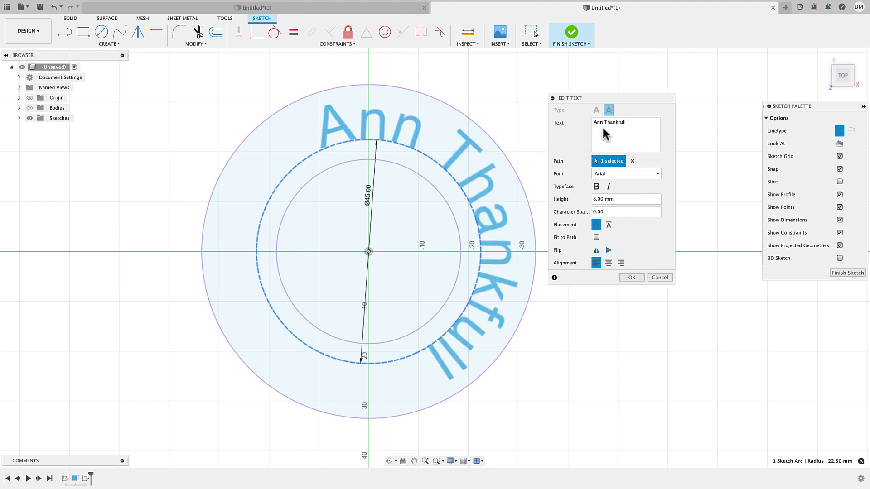
{"action": "left_click", "coordinate": [607, 122]}
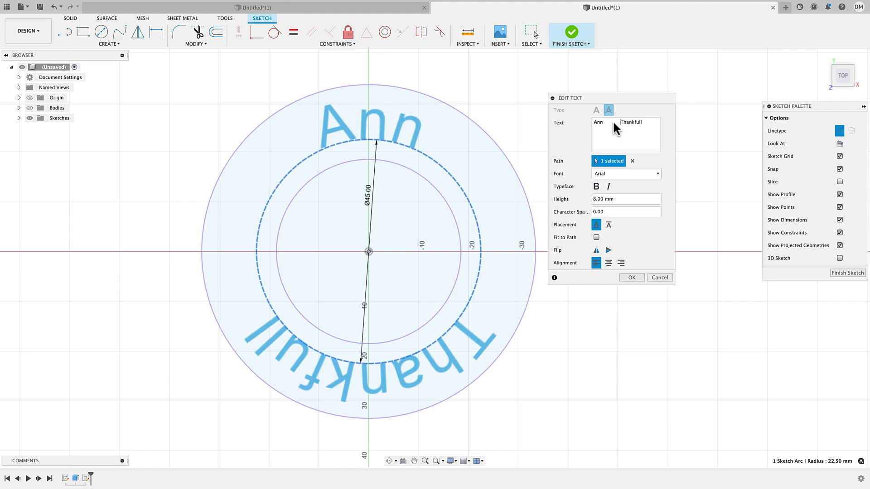
{"action": "mouse_move", "coordinate": [663, 265]}
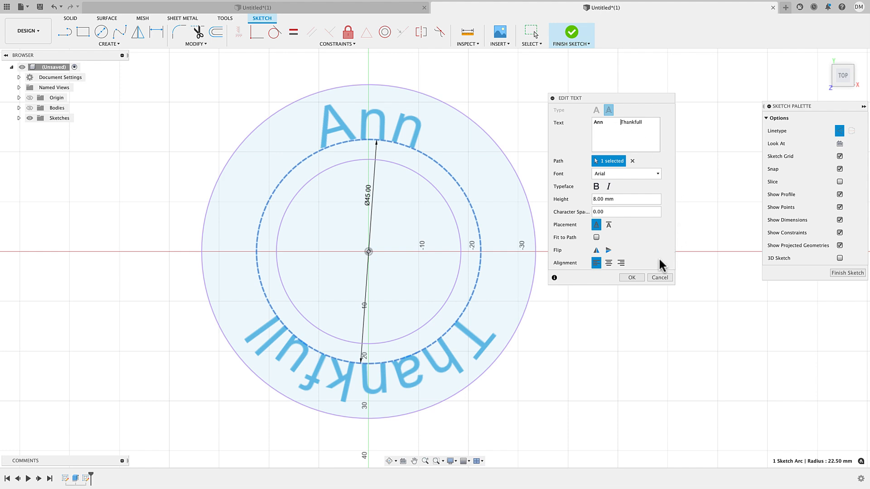
{"action": "mouse_move", "coordinate": [663, 297]}
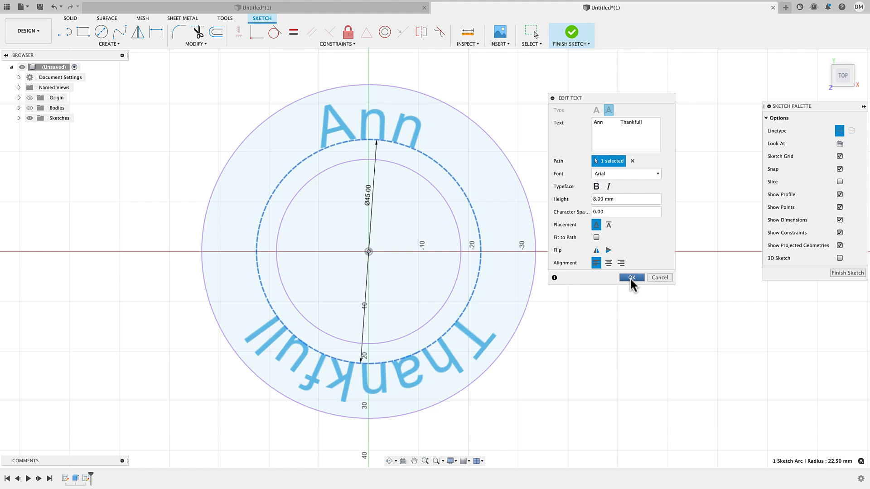
{"action": "left_click", "coordinate": [630, 277]}
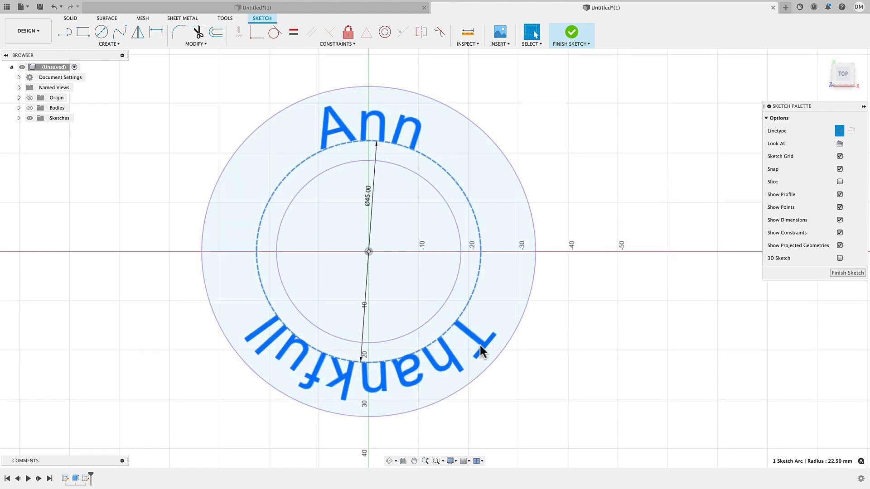
{"action": "double_click", "coordinate": [483, 349]}
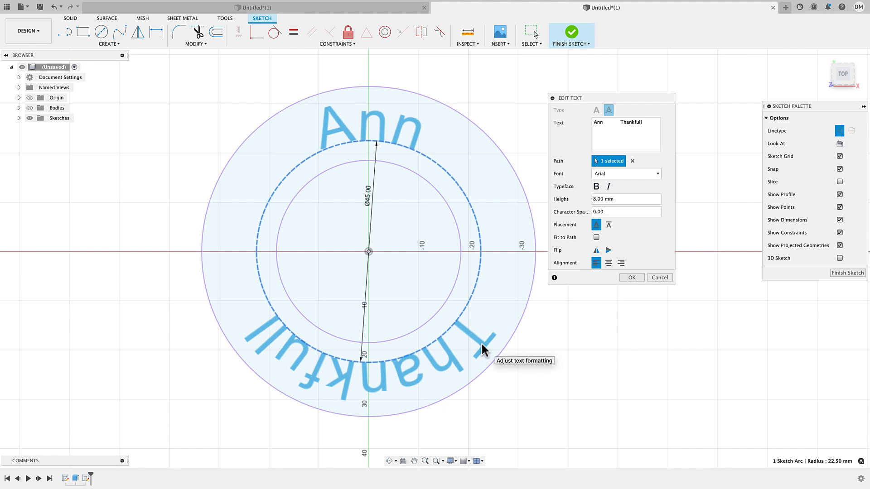
{"action": "mouse_move", "coordinate": [502, 282]}
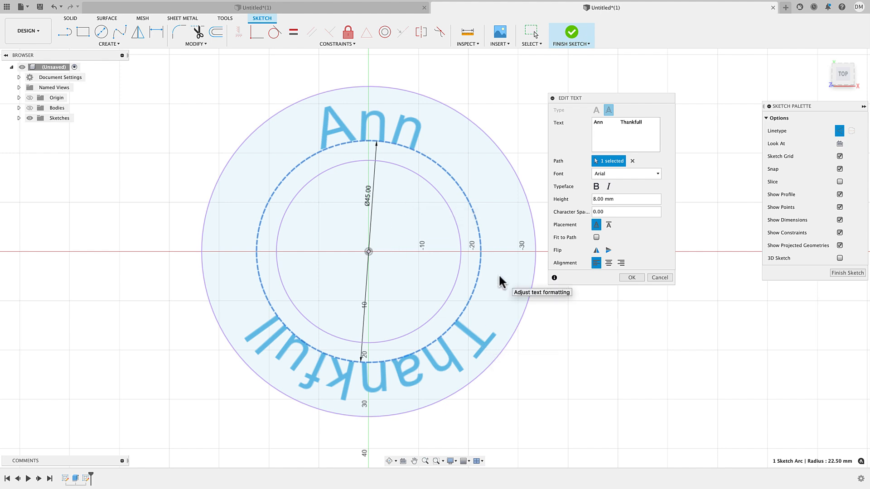
{"action": "mouse_move", "coordinate": [509, 379]}
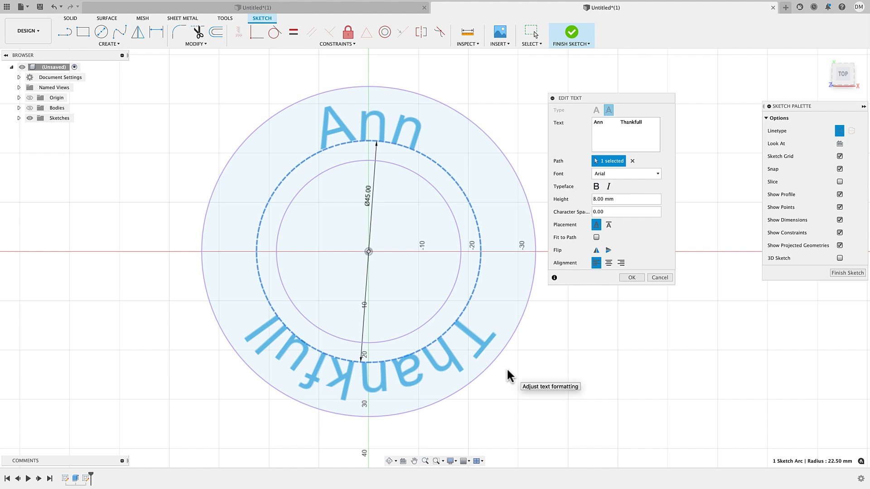
{"action": "mouse_move", "coordinate": [637, 289]}
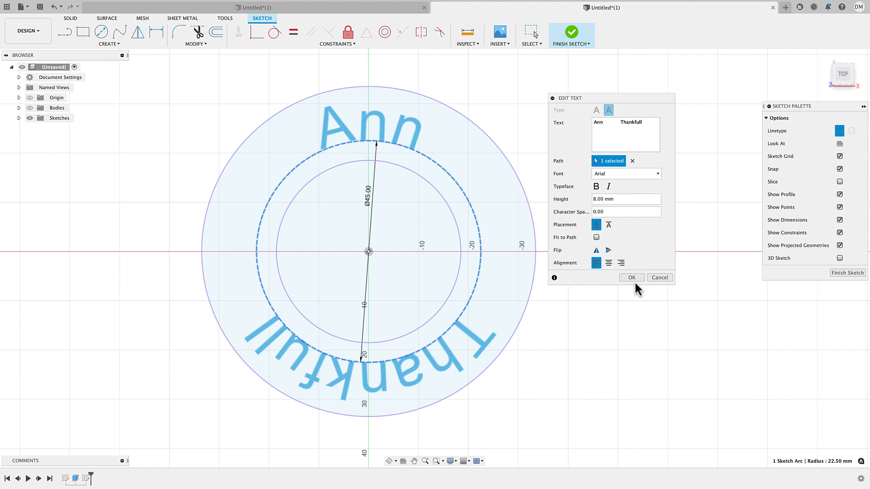
{"action": "left_click", "coordinate": [631, 277]}
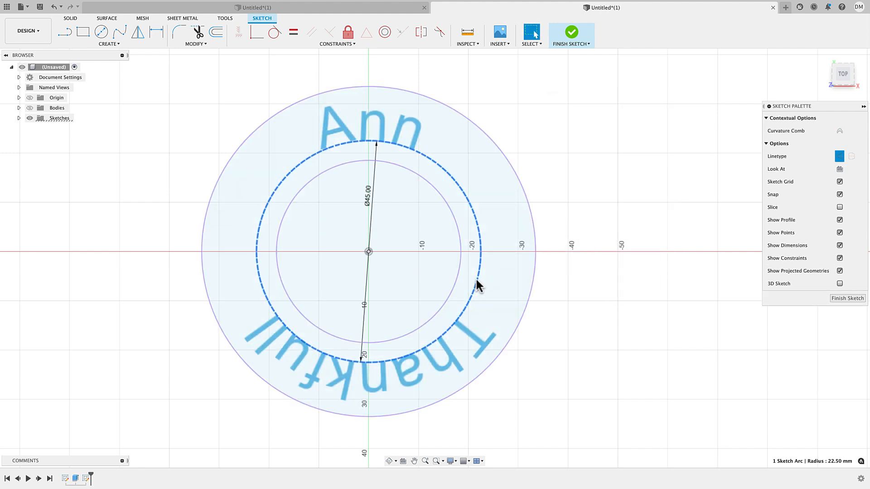
Step: Pick the dashed construction circle while setting up the new sketch on the ring face
{"action": "left_click", "coordinate": [417, 163]}
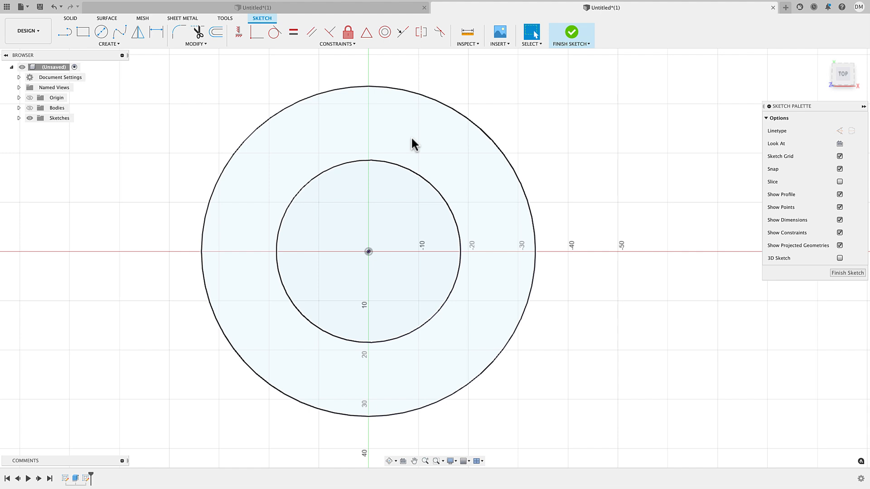
Step: Draw a 3-point arc concentric with the outer circle and dimension its radius to 21 mm
{"action": "left_click", "coordinate": [108, 35]}
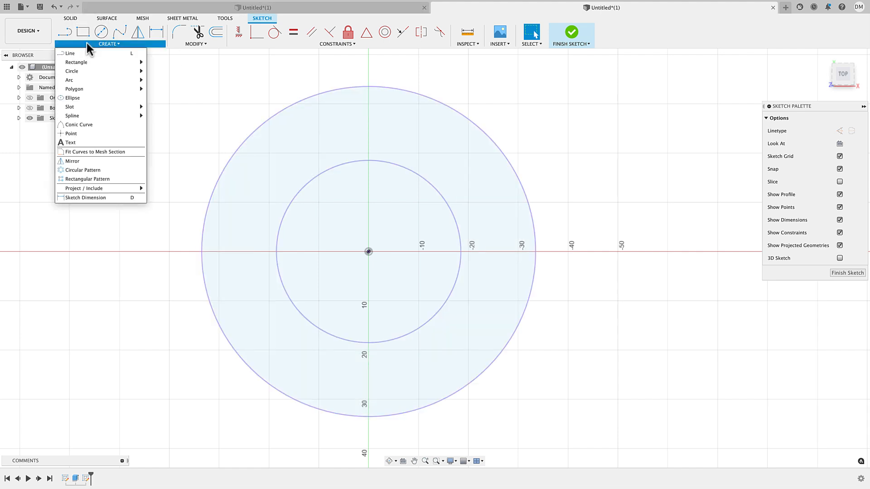
{"action": "mouse_move", "coordinate": [69, 80]}
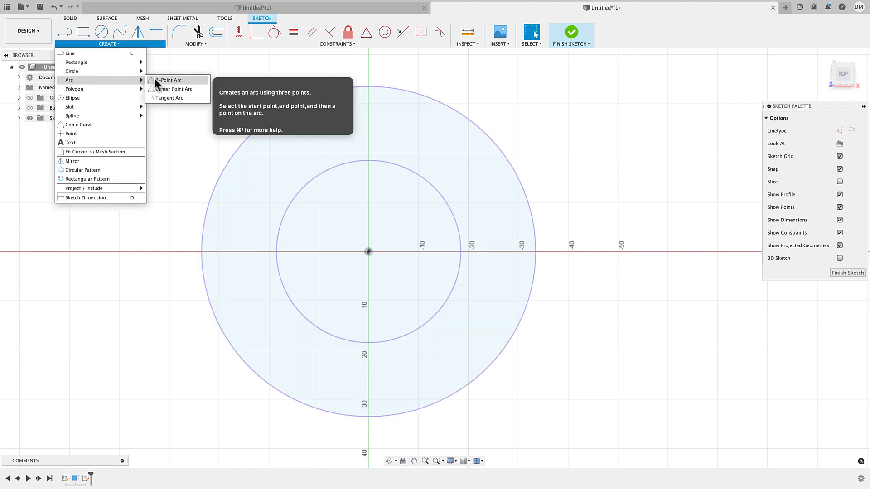
{"action": "left_click", "coordinate": [171, 80]}
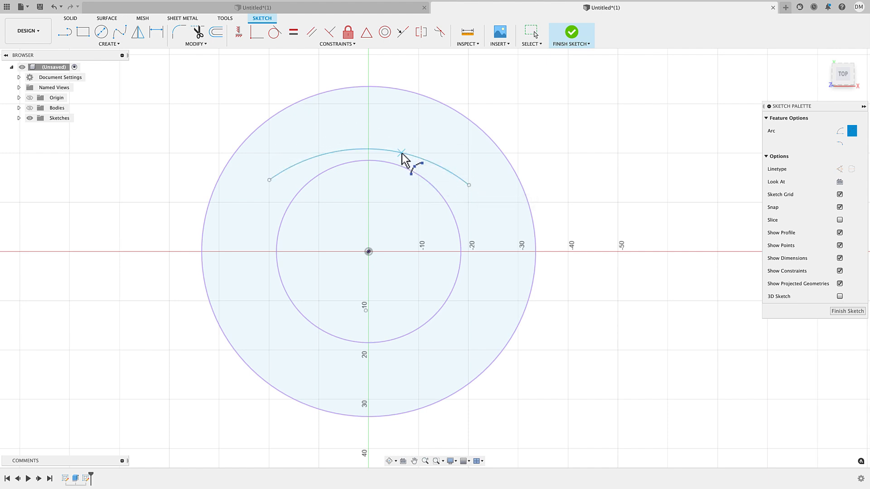
{"action": "mouse_move", "coordinate": [396, 80]}
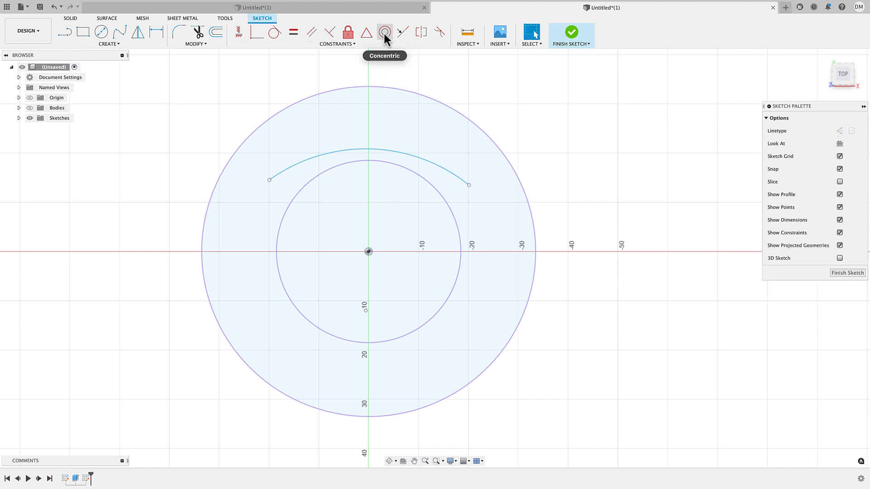
{"action": "left_click", "coordinate": [385, 32]}
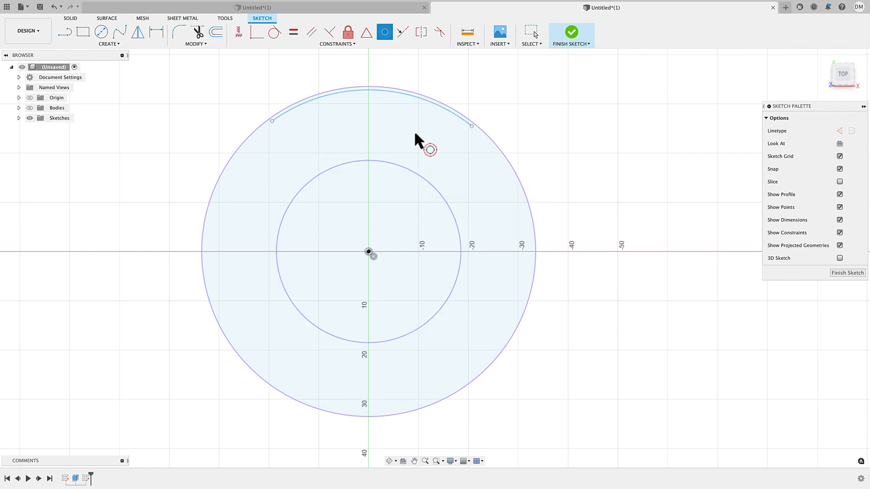
{"action": "left_click", "coordinate": [360, 89]}
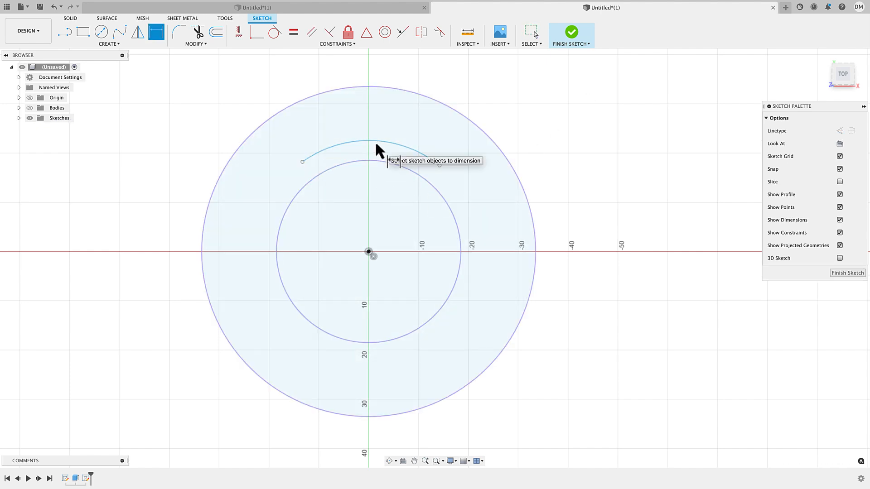
{"action": "left_click", "coordinate": [368, 147]}
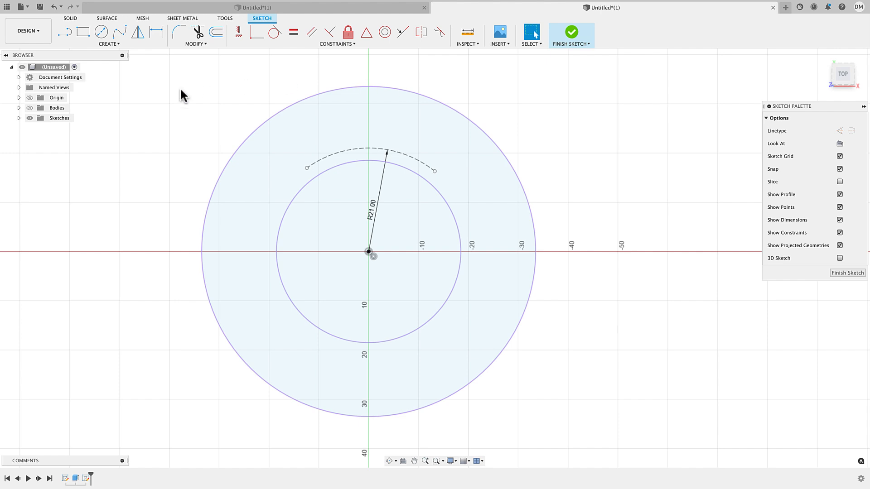
{"action": "left_click", "coordinate": [107, 36]}
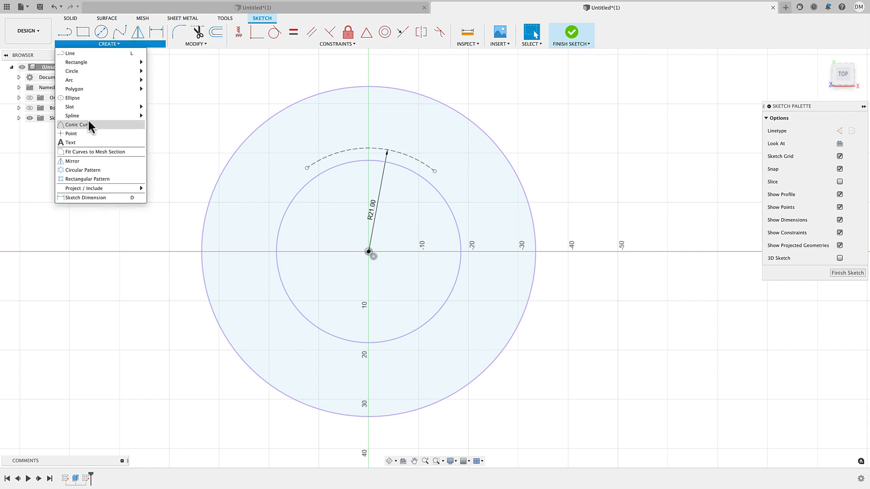
Step: Start Text on Path along the 21 mm arc, placed outside and flipped horizontally and vertically
{"action": "left_click", "coordinate": [69, 143]}
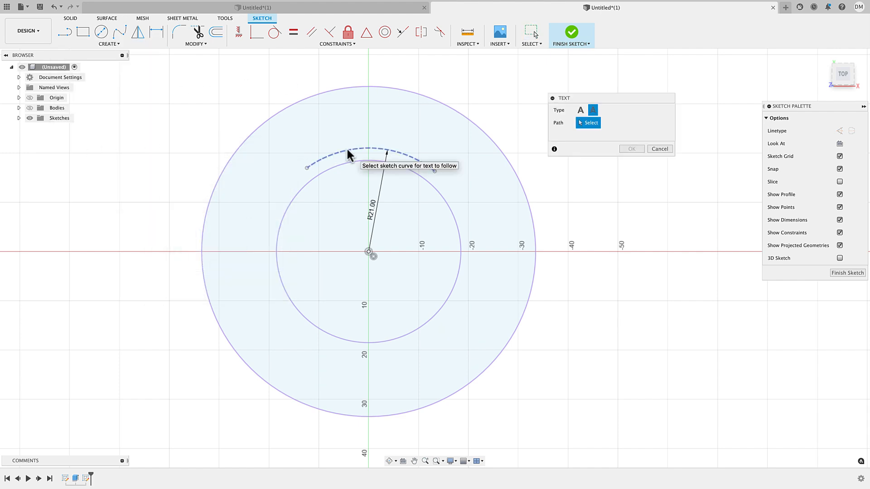
{"action": "left_click", "coordinate": [344, 146]}
{"action": "type", "text": "Ann"}
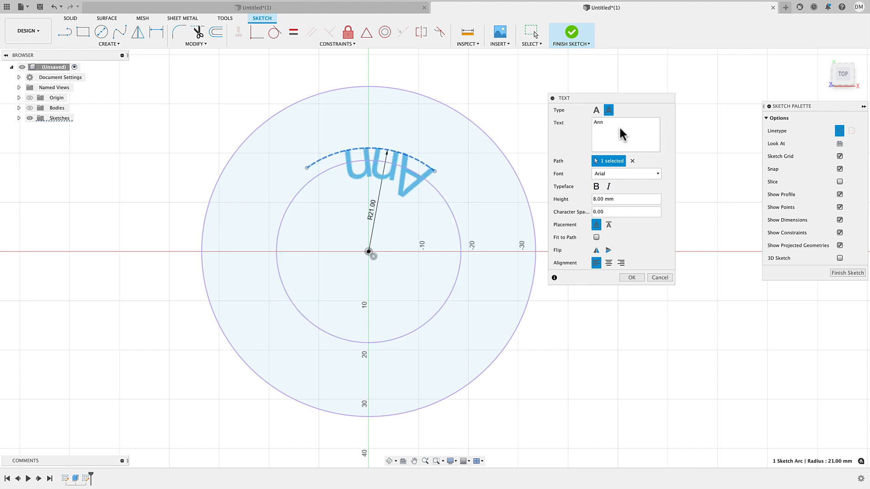
{"action": "mouse_move", "coordinate": [483, 204]}
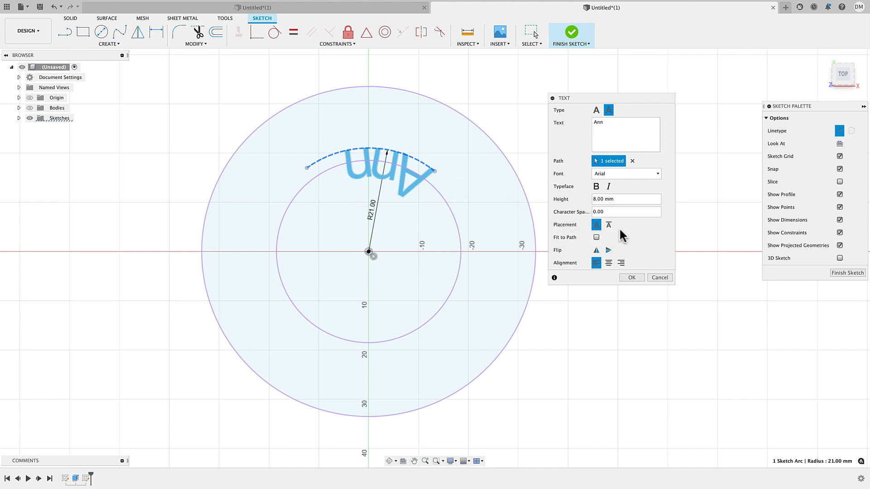
{"action": "mouse_move", "coordinate": [596, 225]}
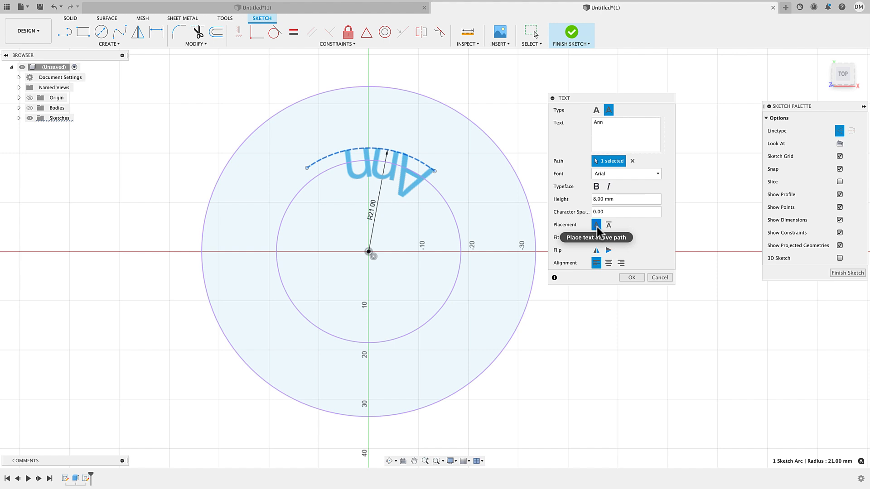
{"action": "mouse_move", "coordinate": [608, 224]}
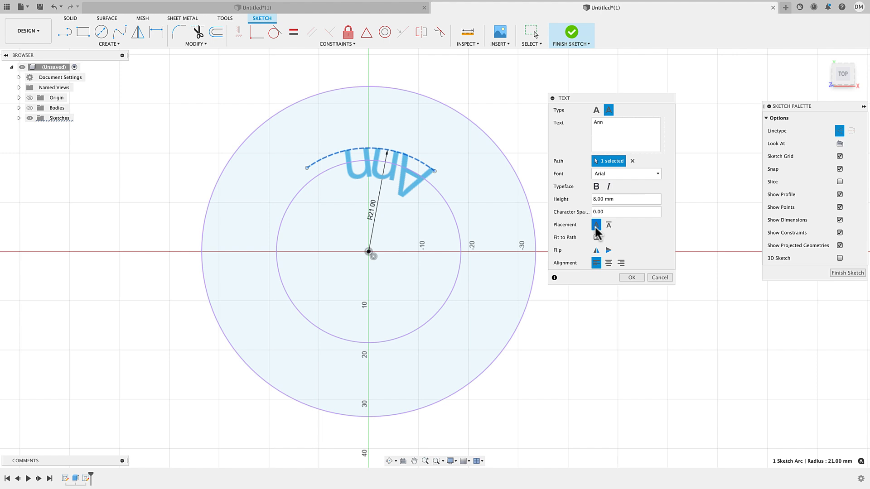
{"action": "left_click", "coordinate": [608, 226]}
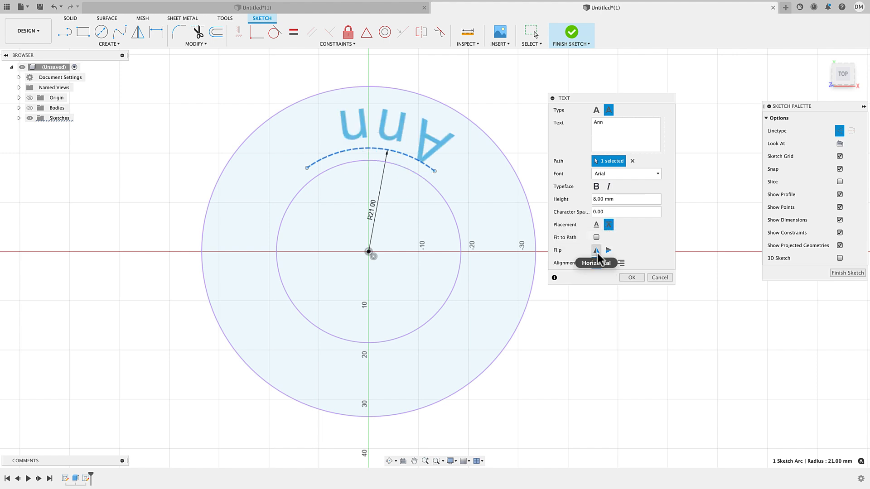
{"action": "left_click", "coordinate": [607, 250]}
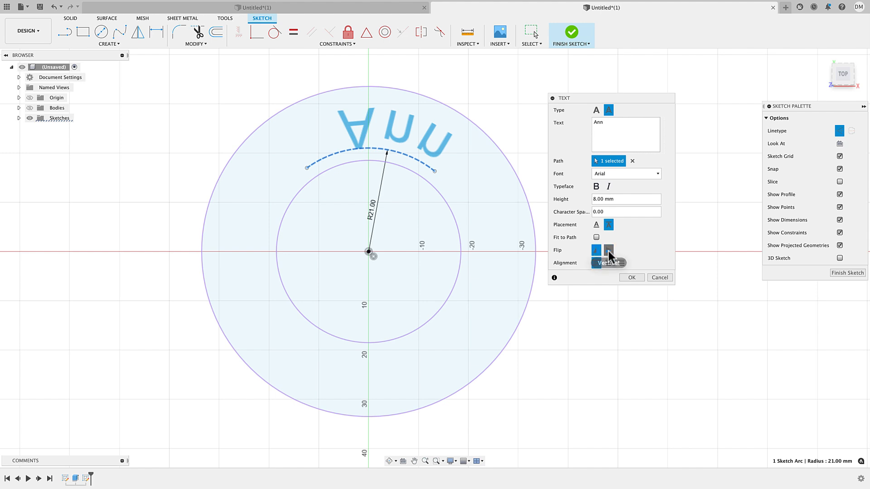
{"action": "left_click", "coordinate": [607, 251]}
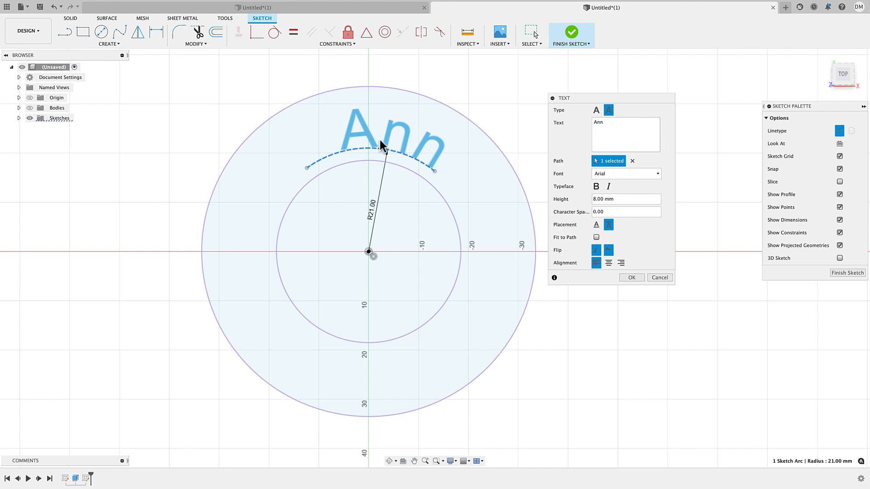
{"action": "mouse_move", "coordinate": [408, 149]}
{"action": "type", "text": "1"}
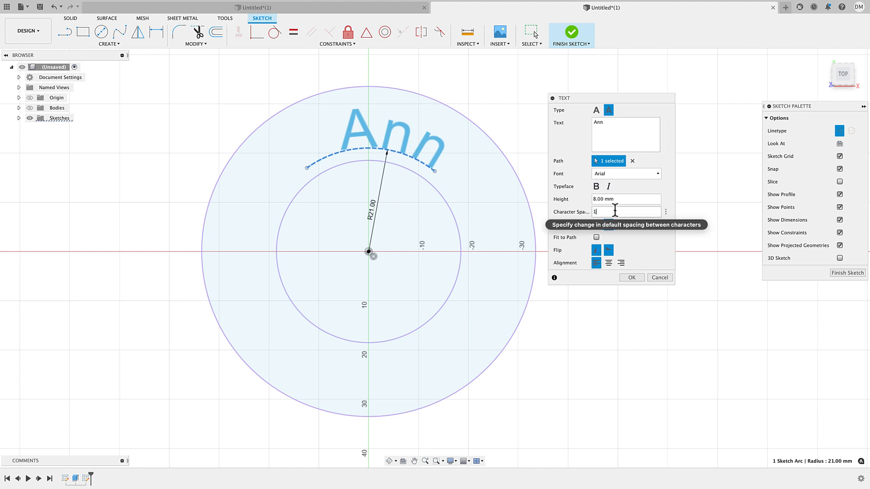
Step: Adjust the text values, enable Fit to Path and confirm the curved Ann text
{"action": "type", "text": "3"}
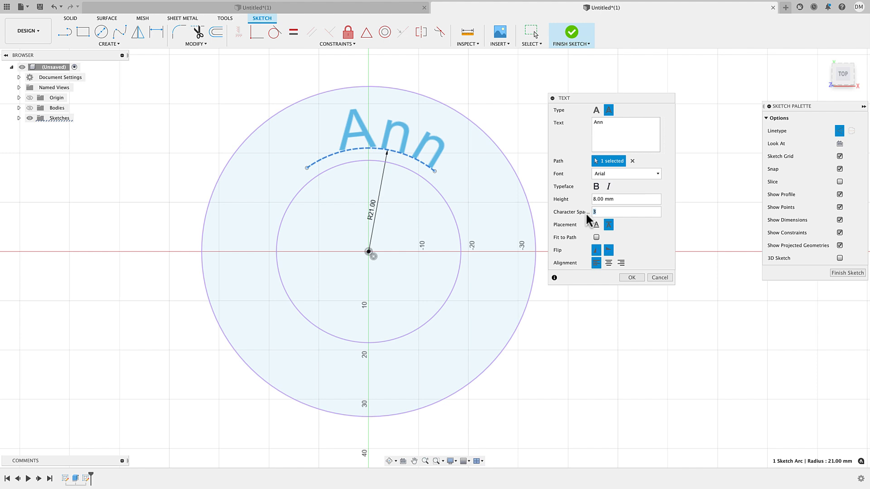
{"action": "type", "text": "9"}
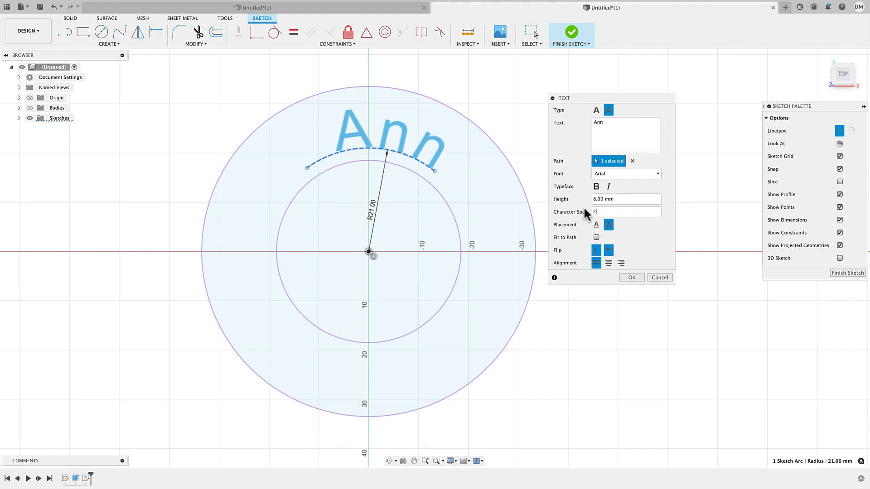
{"action": "type", "text": "0"}
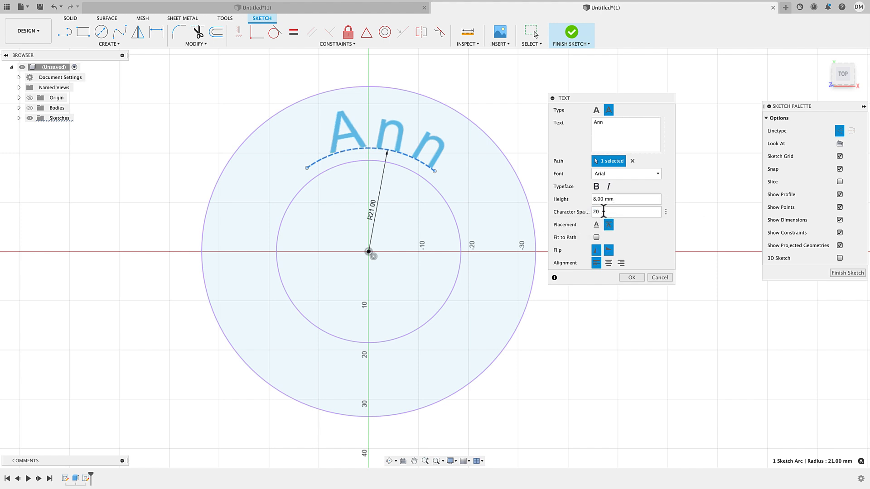
{"action": "mouse_move", "coordinate": [596, 237]}
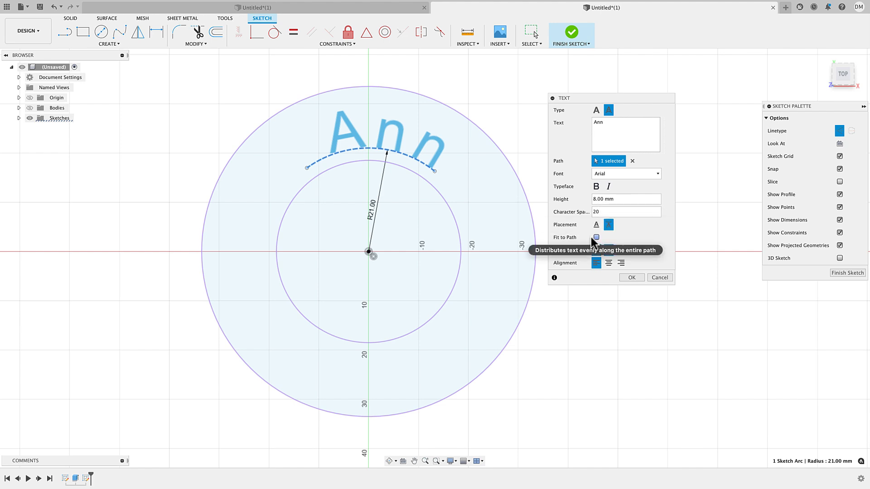
{"action": "mouse_move", "coordinate": [604, 248]}
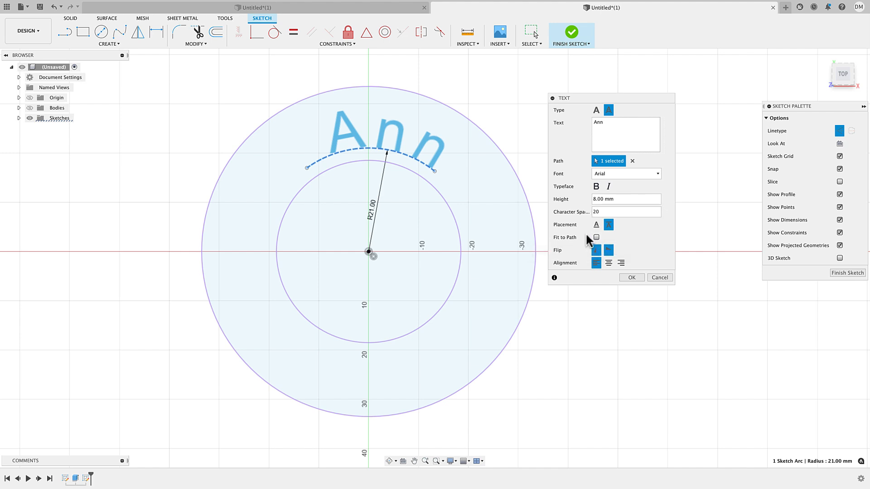
{"action": "left_click", "coordinate": [596, 225]}
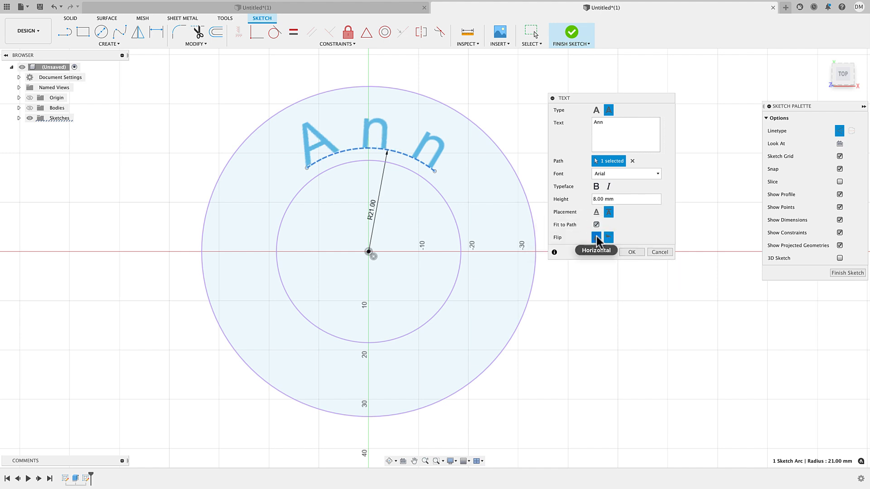
{"action": "mouse_move", "coordinate": [598, 200]}
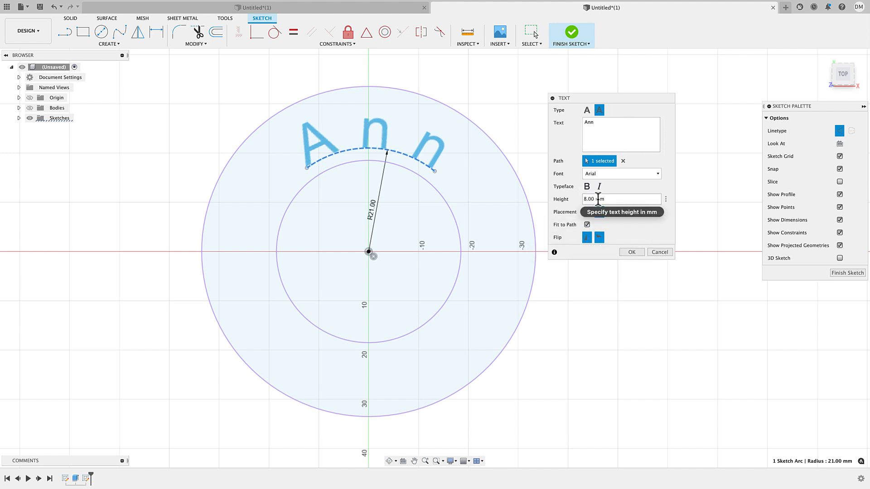
{"action": "mouse_move", "coordinate": [607, 262]}
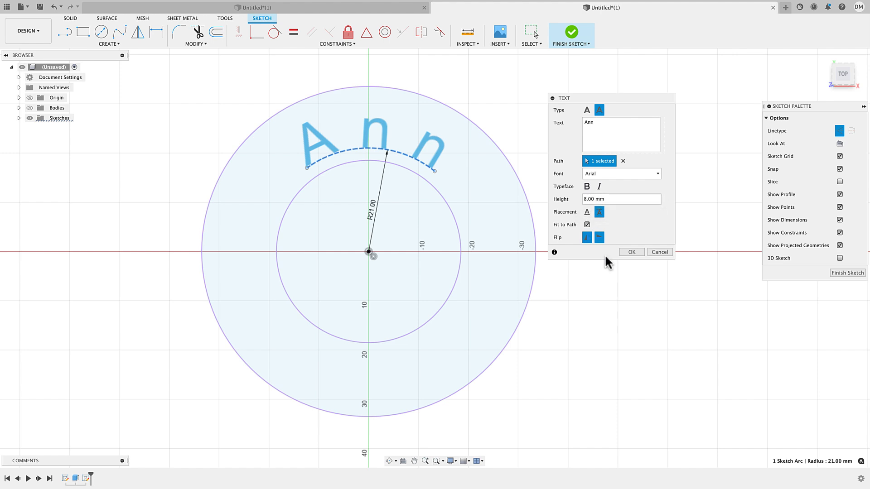
{"action": "mouse_move", "coordinate": [599, 251]}
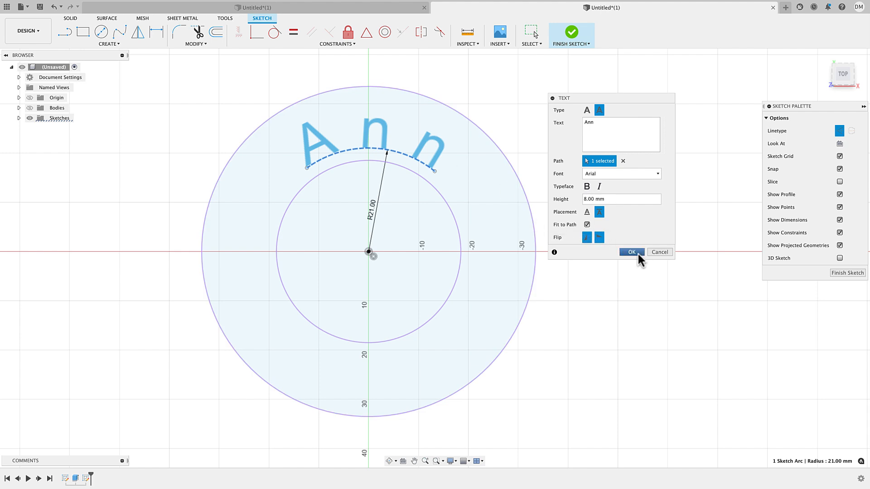
{"action": "left_click", "coordinate": [630, 252]}
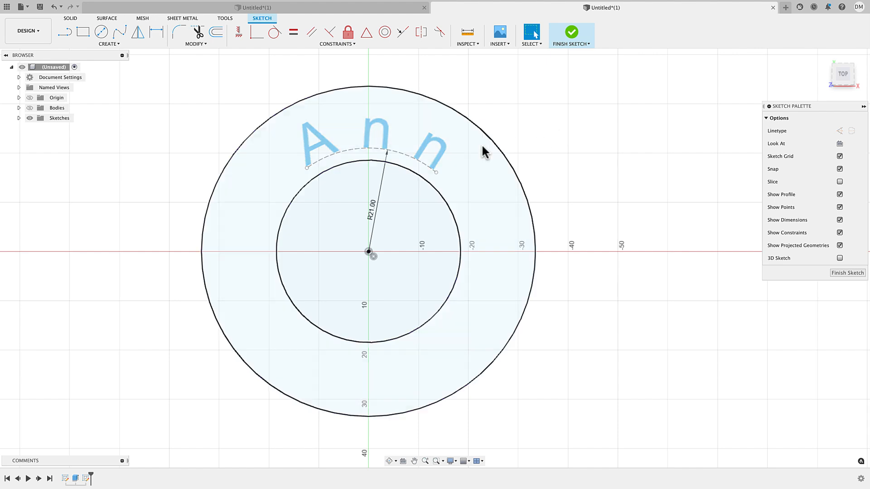
Step: Apply a Horizontal/Vertical constraint between the Ann arc's midpoint and the circle centre
{"action": "left_click", "coordinate": [370, 155]}
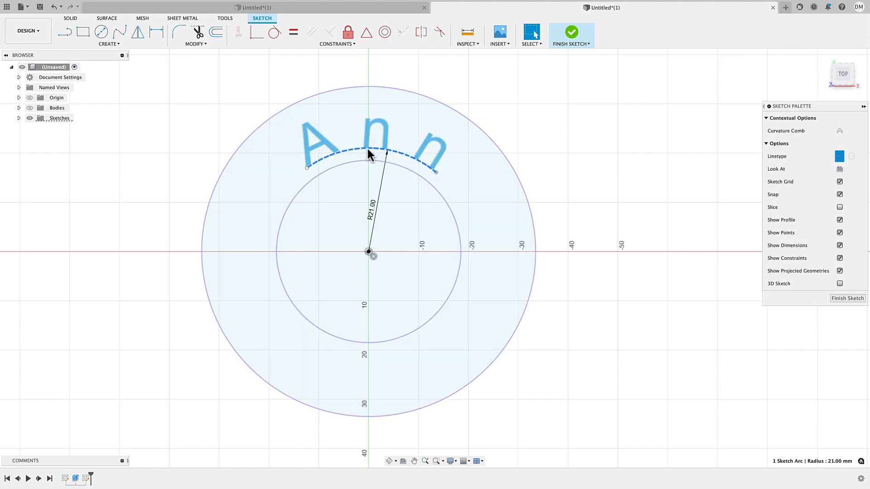
{"action": "mouse_move", "coordinate": [289, 81]}
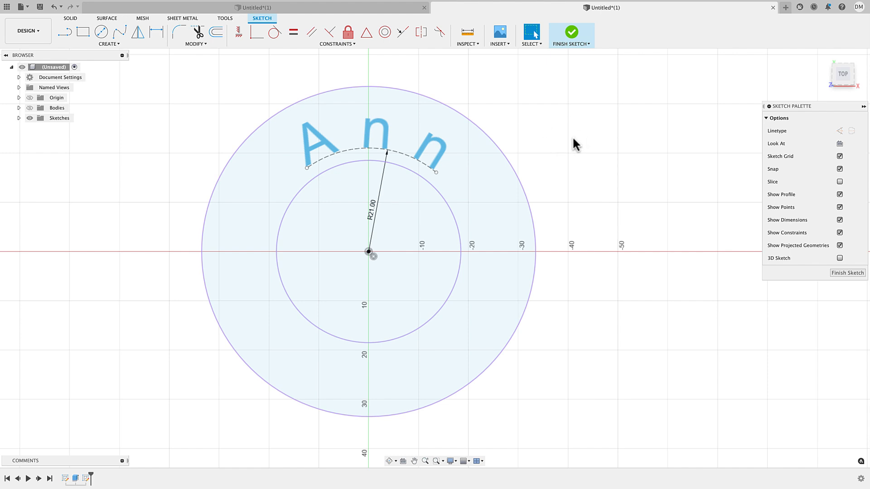
{"action": "mouse_move", "coordinate": [239, 32]}
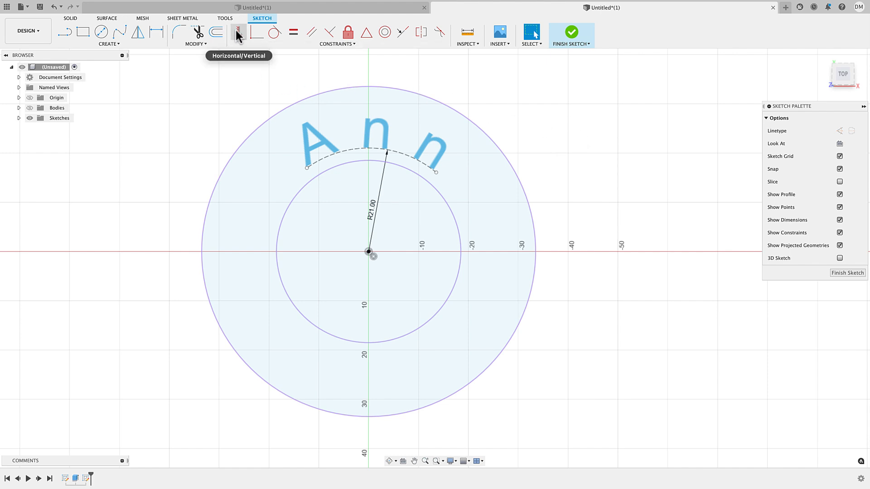
{"action": "left_click", "coordinate": [238, 32]}
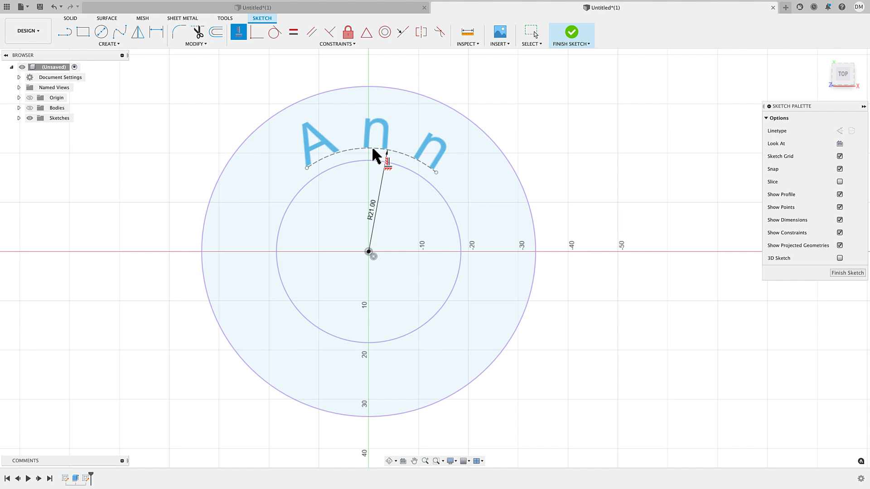
{"action": "mouse_move", "coordinate": [377, 157]}
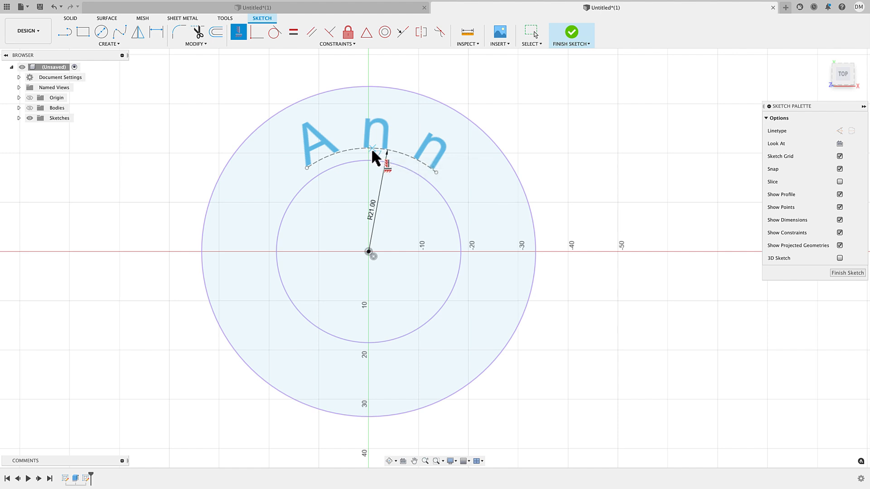
{"action": "mouse_move", "coordinate": [375, 156]}
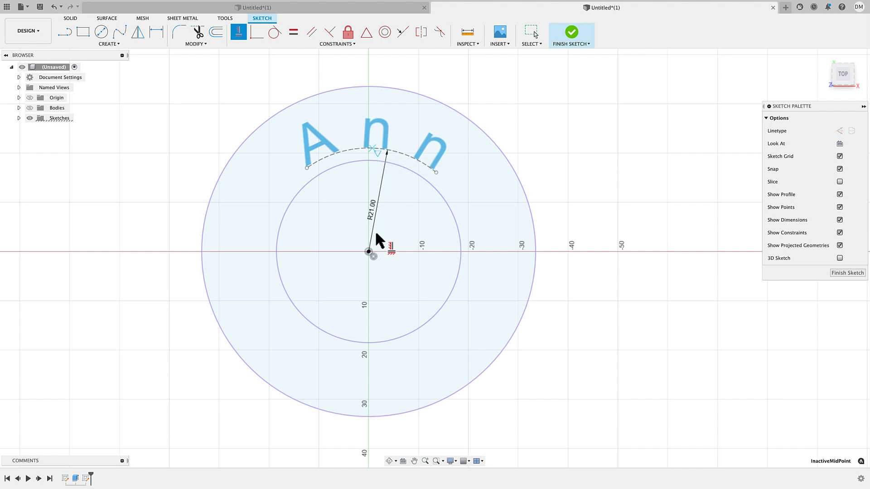
{"action": "mouse_move", "coordinate": [371, 257]}
{"action": "type", "text": "1"}
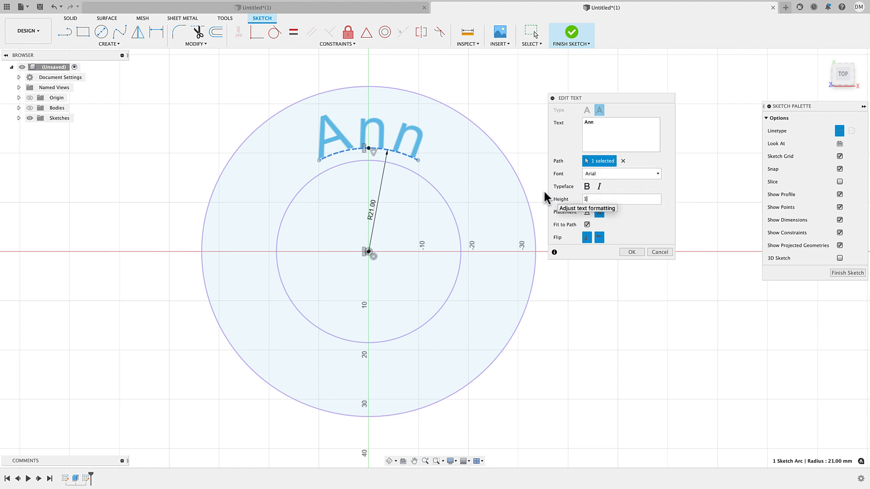
Step: Set the Ann text height to 10 mm, then reopen and cancel without further changes
{"action": "type", "text": "0"}
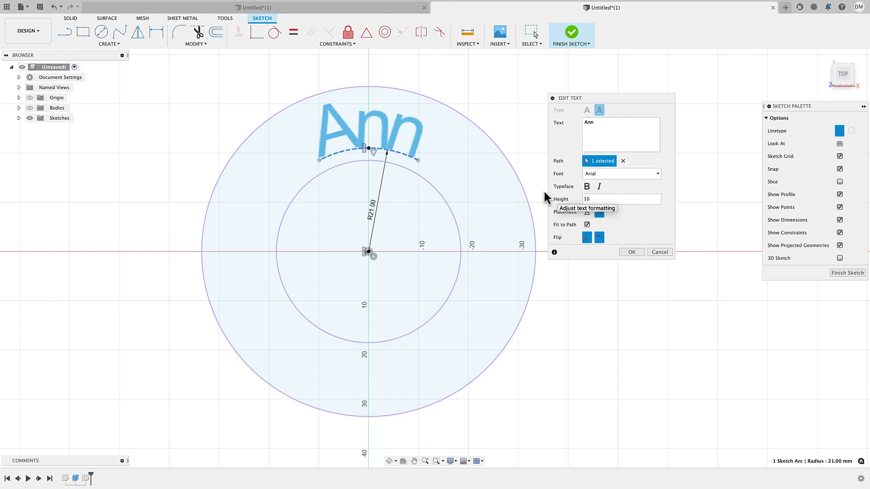
{"action": "left_click", "coordinate": [630, 252]}
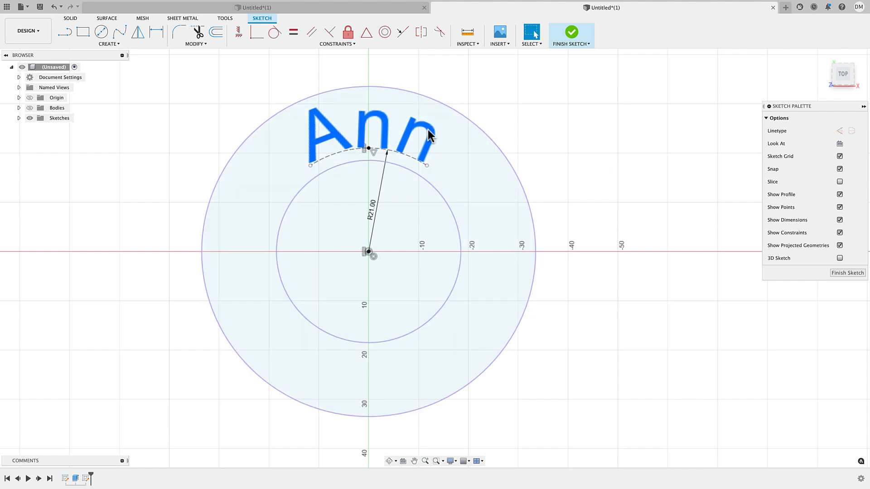
{"action": "double_click", "coordinate": [372, 133]}
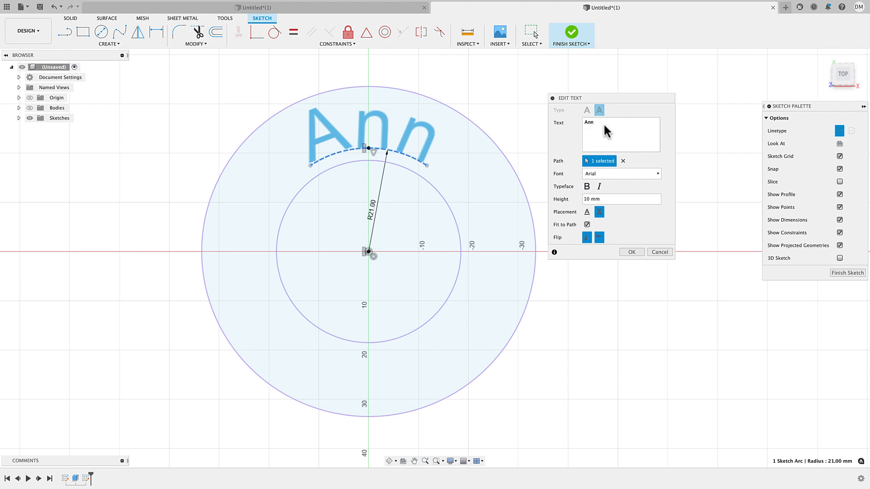
{"action": "mouse_move", "coordinate": [659, 252]}
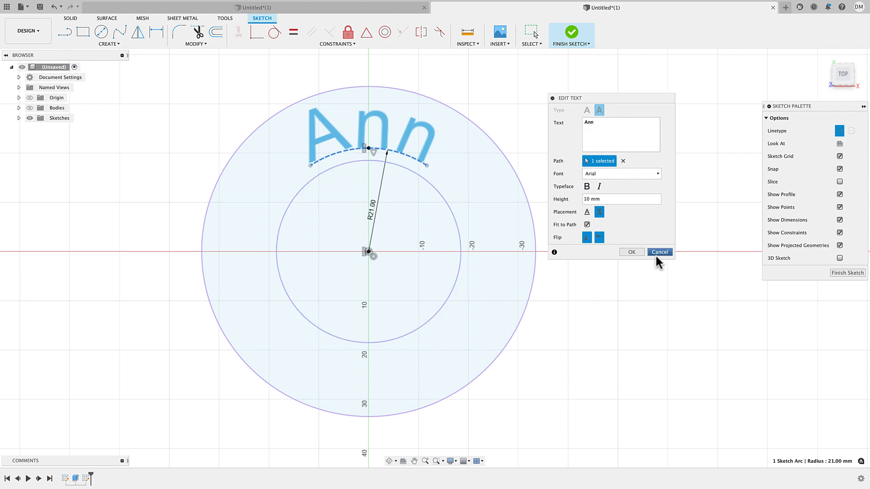
{"action": "left_click", "coordinate": [659, 251]}
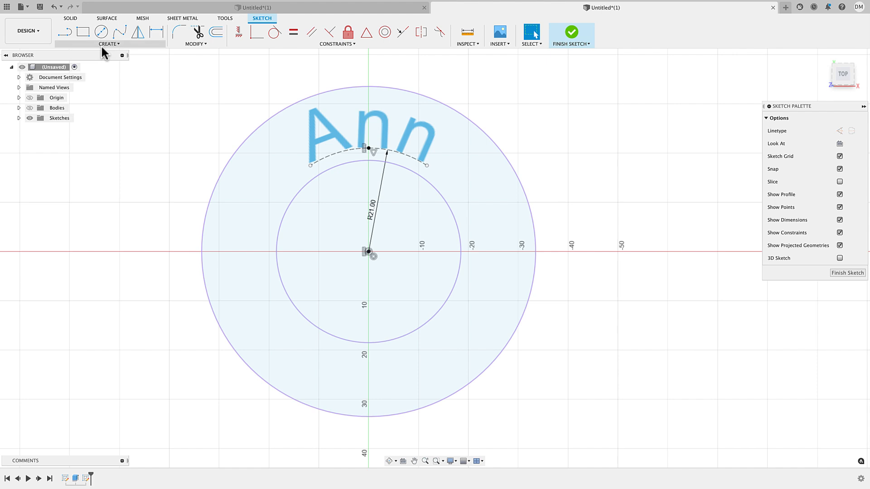
Step: Draw the lower arc below the centre, concentric with the ring circles at a 21 mm radius
{"action": "left_click", "coordinate": [107, 43]}
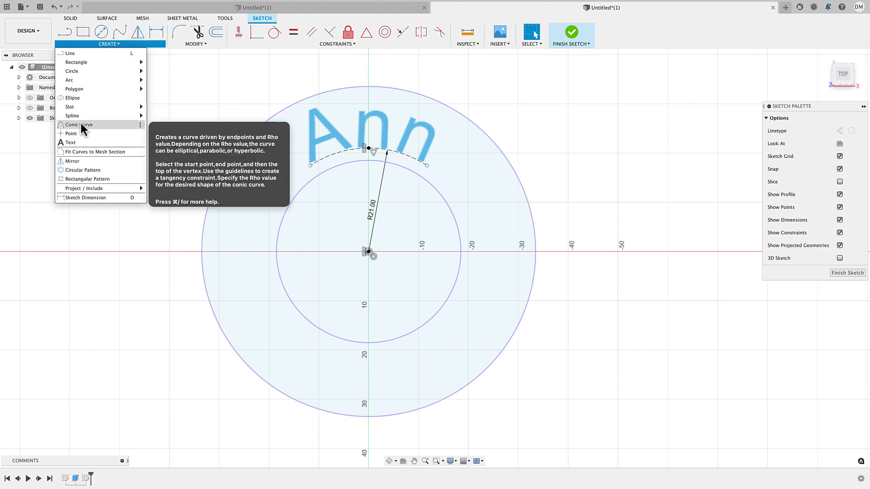
{"action": "left_click", "coordinate": [69, 80]}
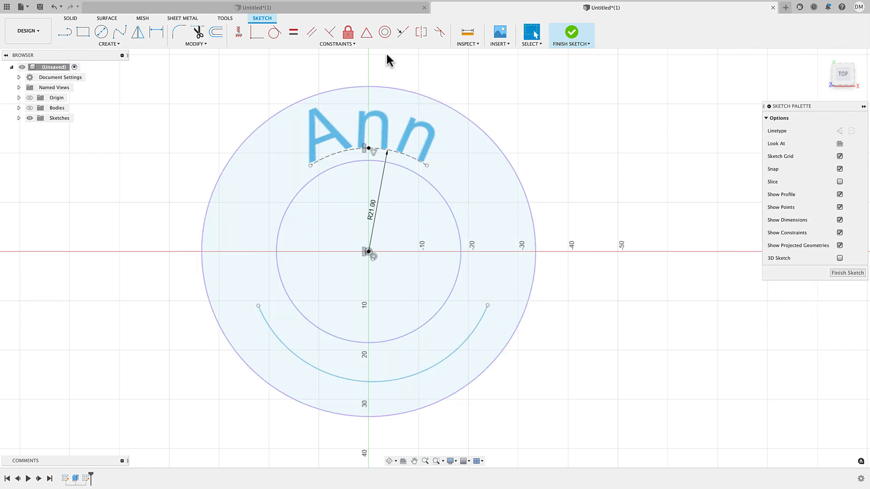
{"action": "mouse_move", "coordinate": [384, 31]}
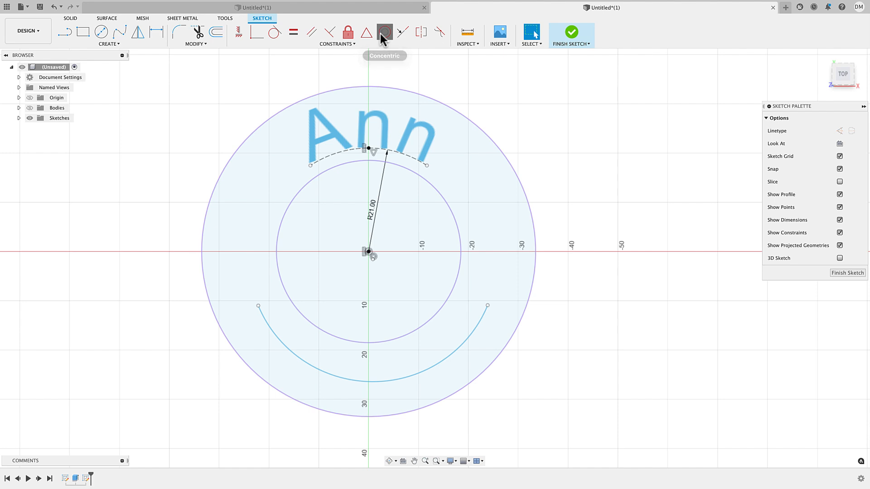
{"action": "left_click", "coordinate": [362, 356]}
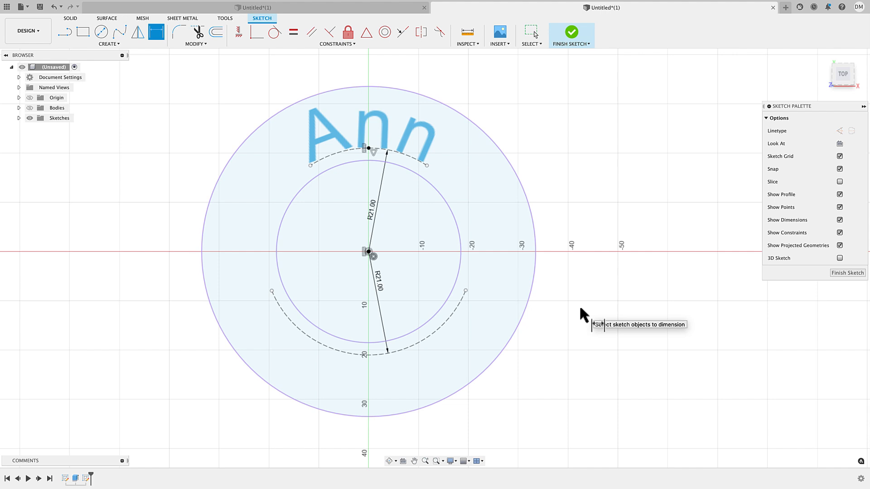
{"action": "left_click", "coordinate": [108, 36]}
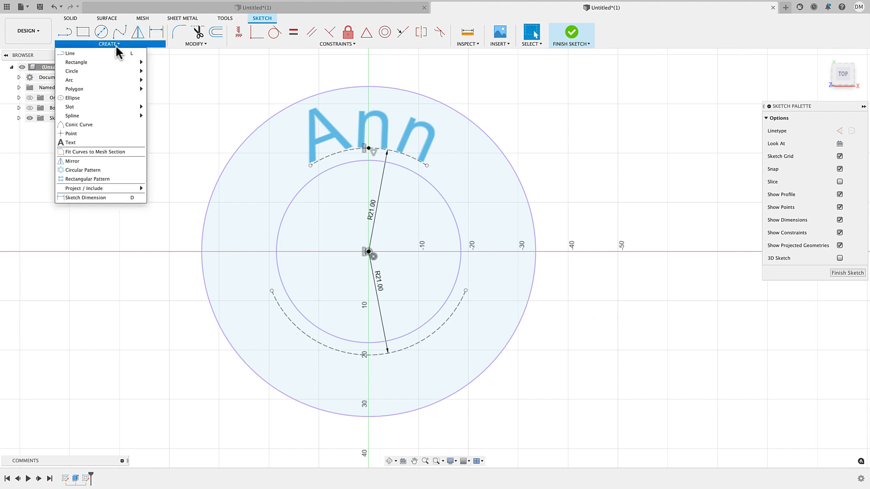
Step: Place 'Thankfull' text 10 mm high along the outside of the lower 21 mm arc
{"action": "left_click", "coordinate": [70, 142]}
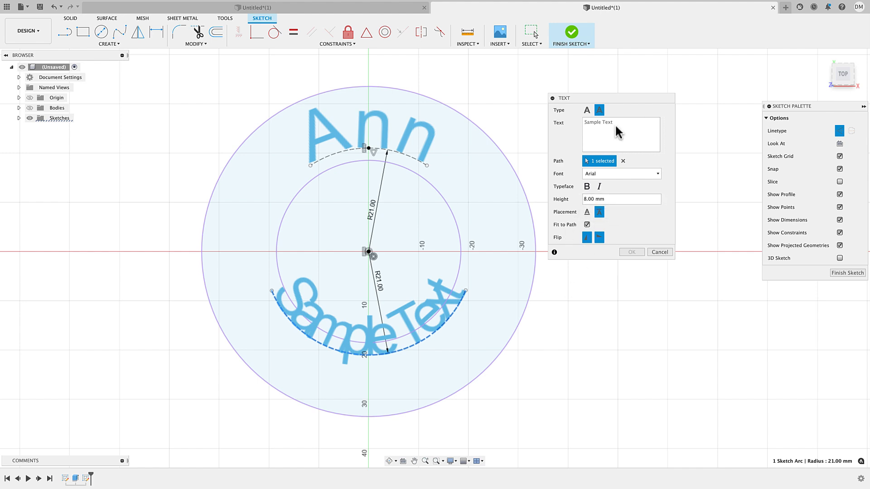
{"action": "type", "text": "Thankfull"}
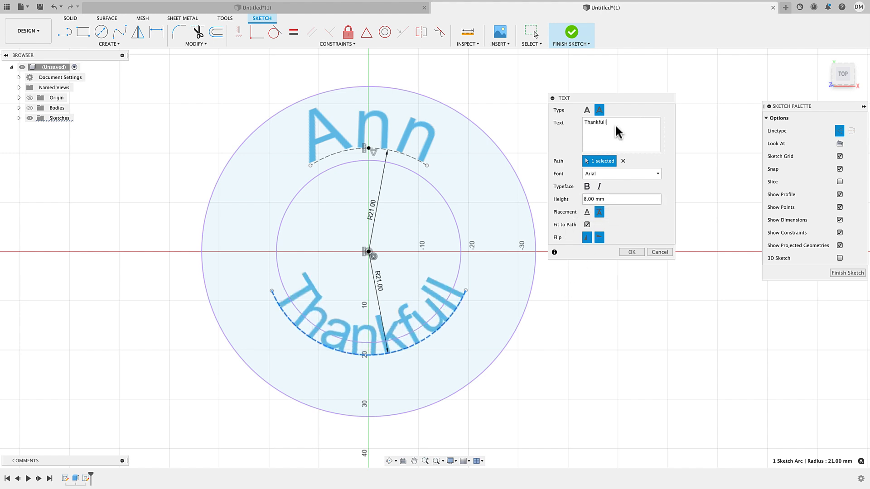
{"action": "mouse_move", "coordinate": [587, 238]}
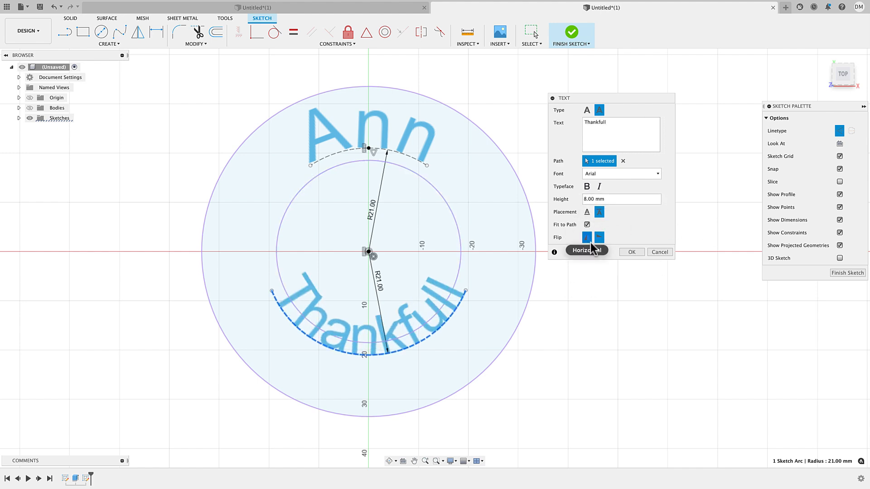
{"action": "left_click", "coordinate": [586, 212]}
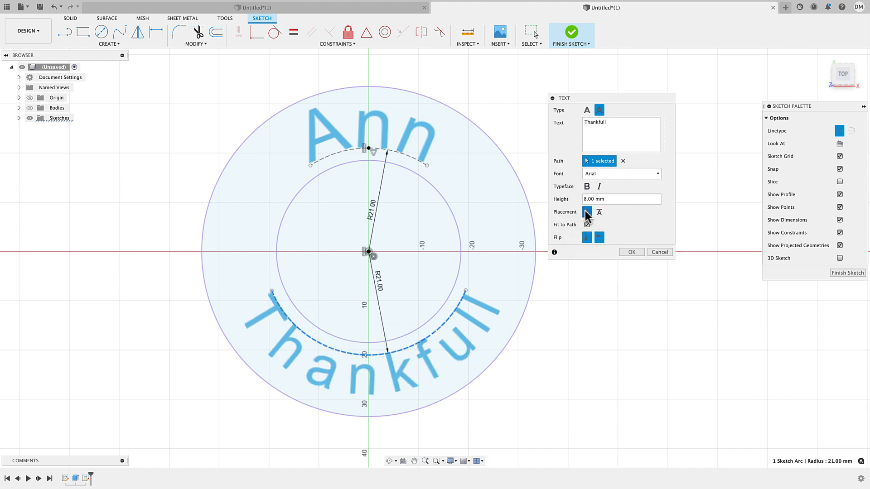
{"action": "mouse_move", "coordinate": [587, 214]}
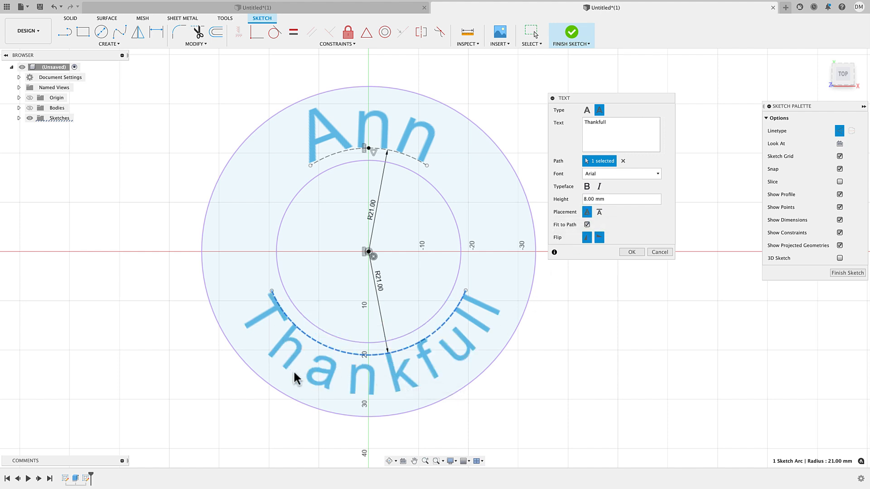
{"action": "mouse_move", "coordinate": [440, 374]}
{"action": "type", "text": "10"}
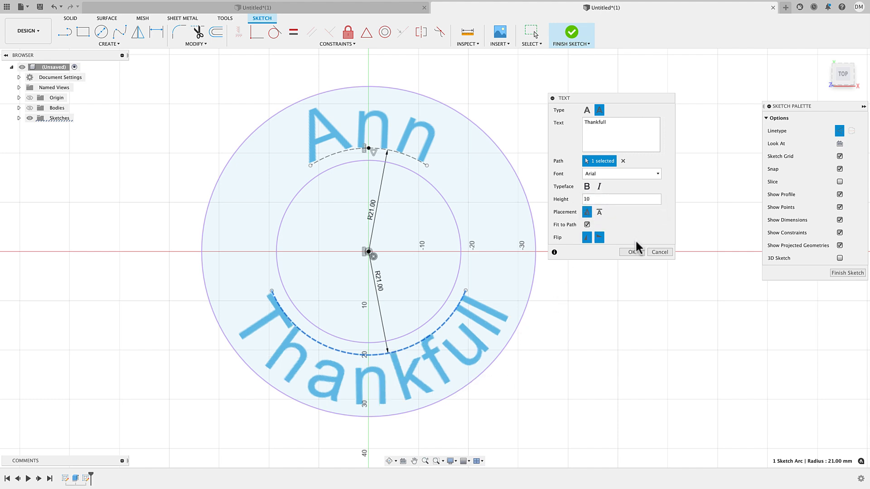
{"action": "mouse_move", "coordinate": [587, 224]}
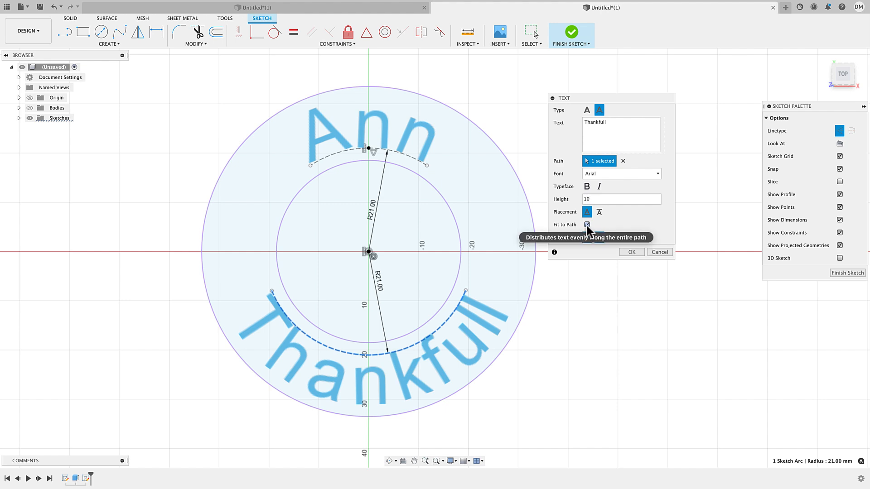
{"action": "left_click", "coordinate": [587, 224]}
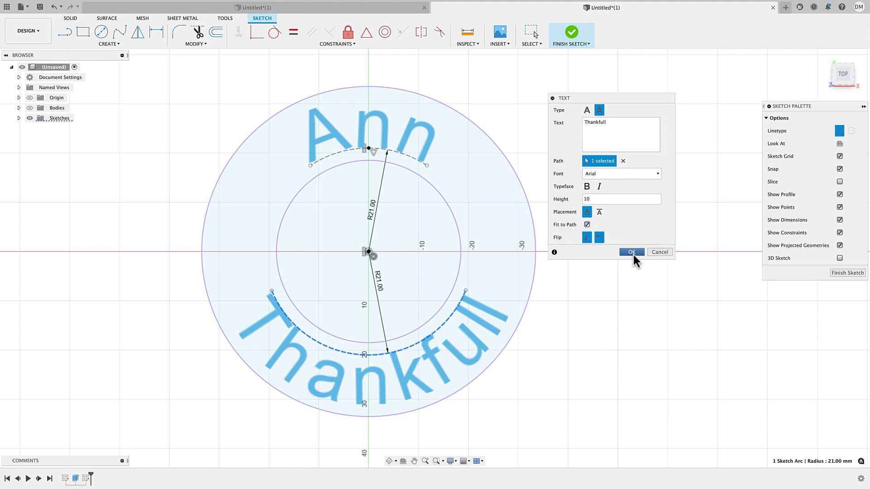
{"action": "left_click", "coordinate": [632, 252]}
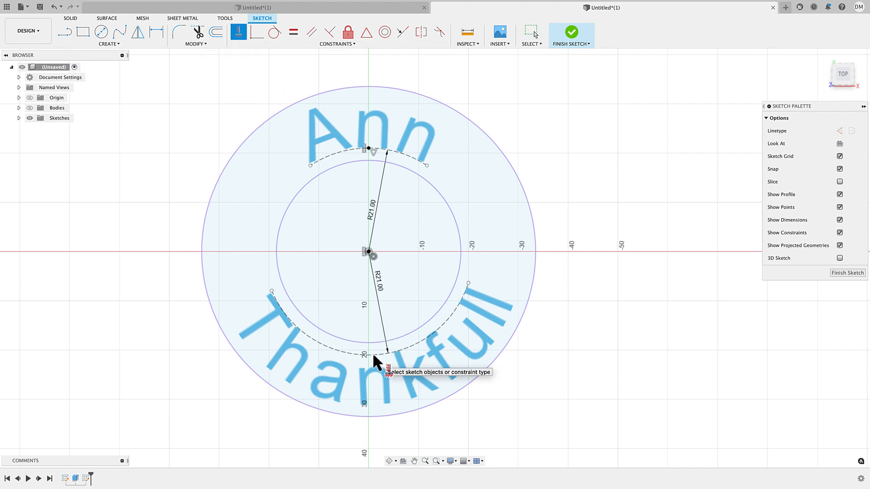
{"action": "mouse_move", "coordinate": [363, 272]}
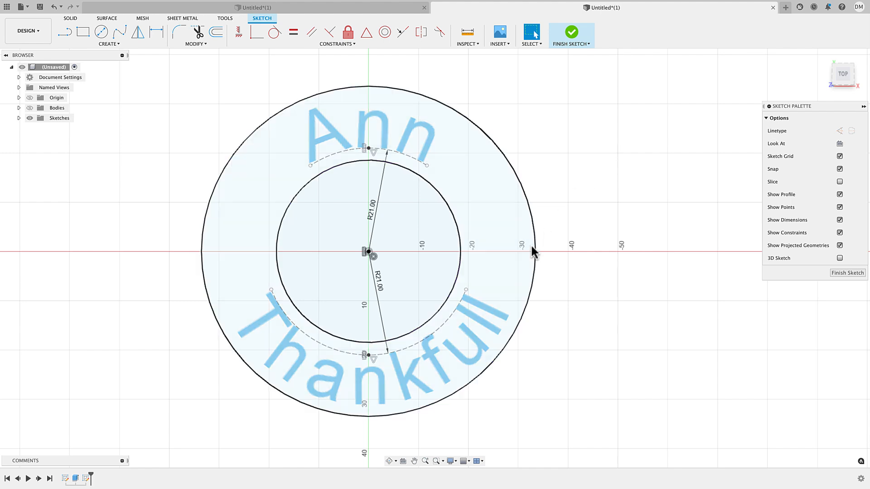
{"action": "mouse_move", "coordinate": [269, 176]}
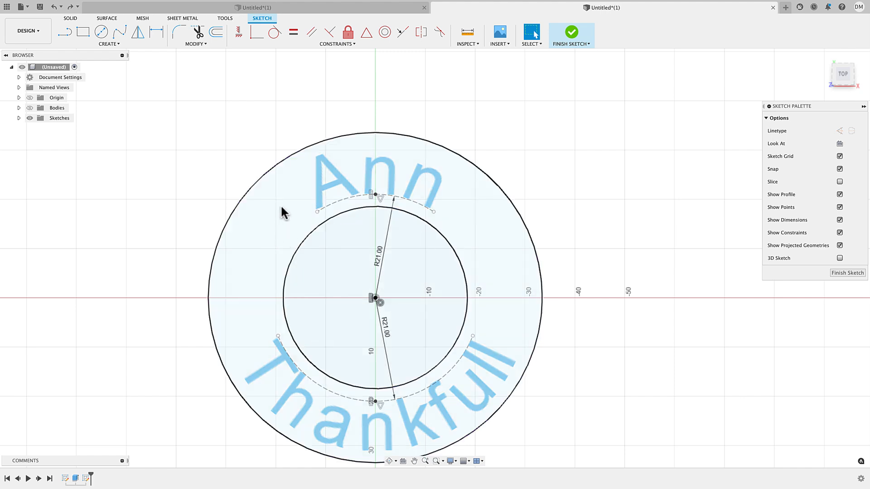
{"action": "mouse_move", "coordinate": [255, 246]}
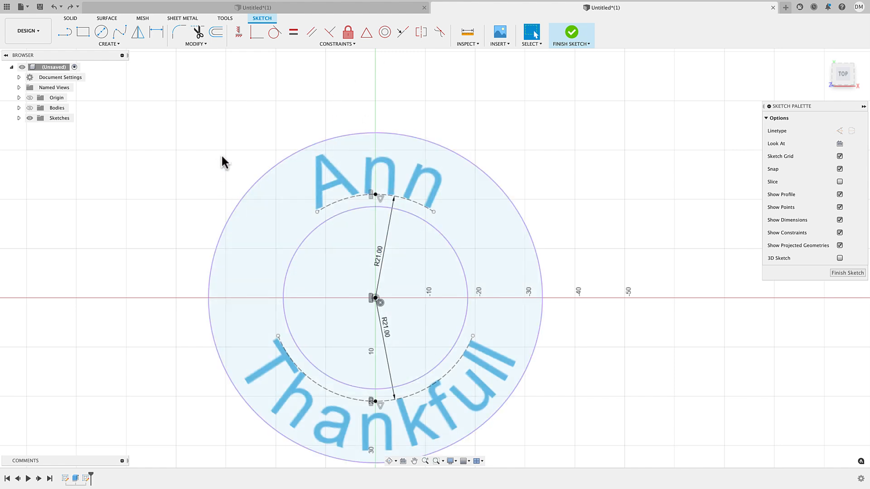
{"action": "mouse_move", "coordinate": [199, 167]}
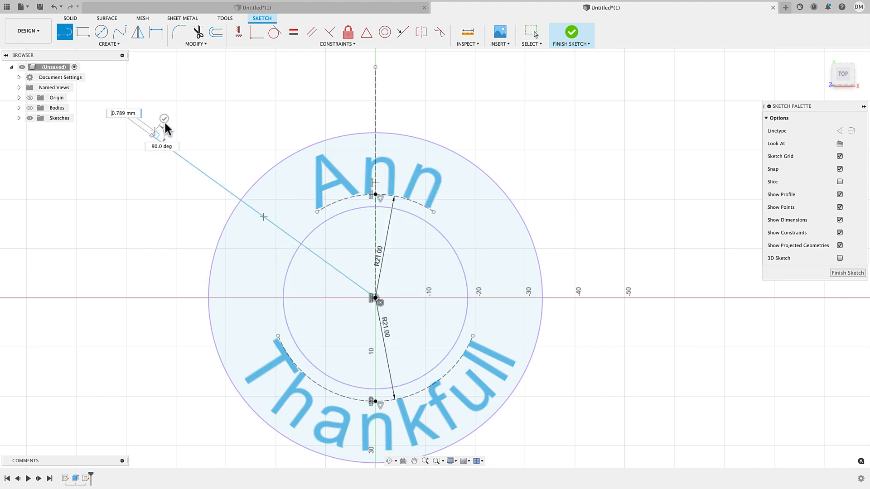
Step: Make the diagonal centre line construction geometry dimensioned at 55° from vertical
{"action": "left_click", "coordinate": [164, 118]}
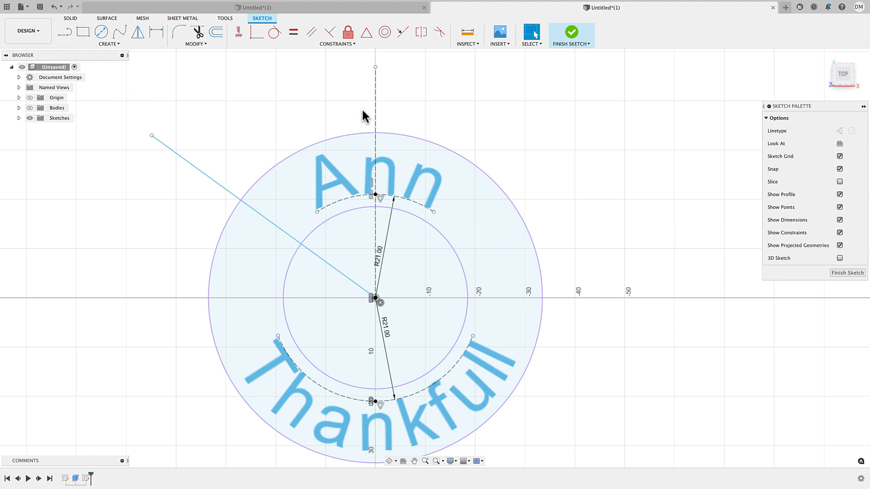
{"action": "left_click", "coordinate": [209, 169]}
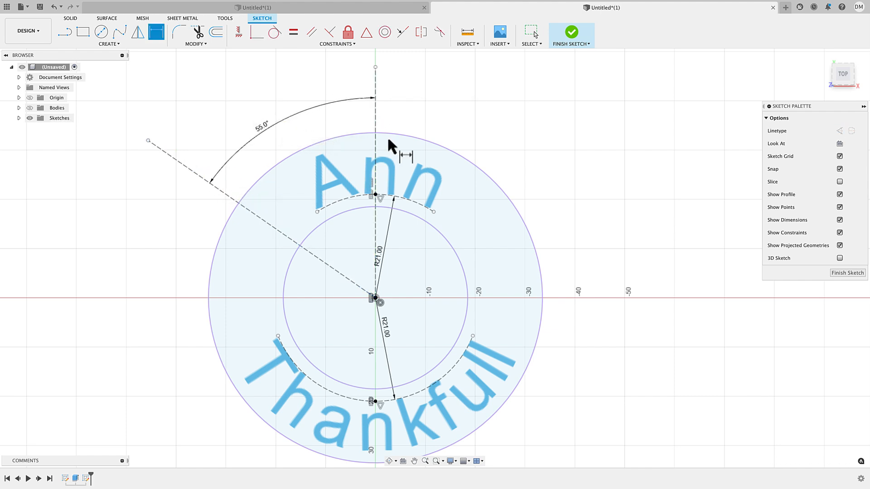
{"action": "mouse_move", "coordinate": [212, 181]}
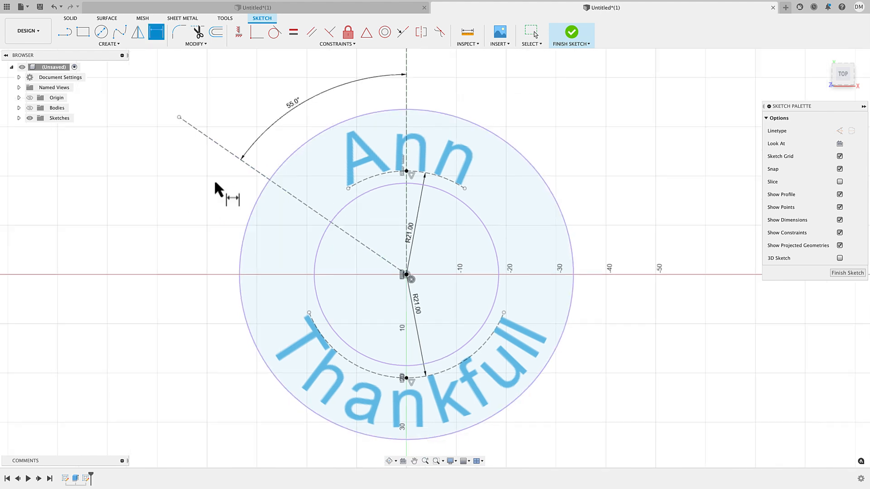
Step: Draw a 3-point arc on the ring's left side, concentric with the ring at a 25 mm radius
{"action": "left_click", "coordinate": [108, 36]}
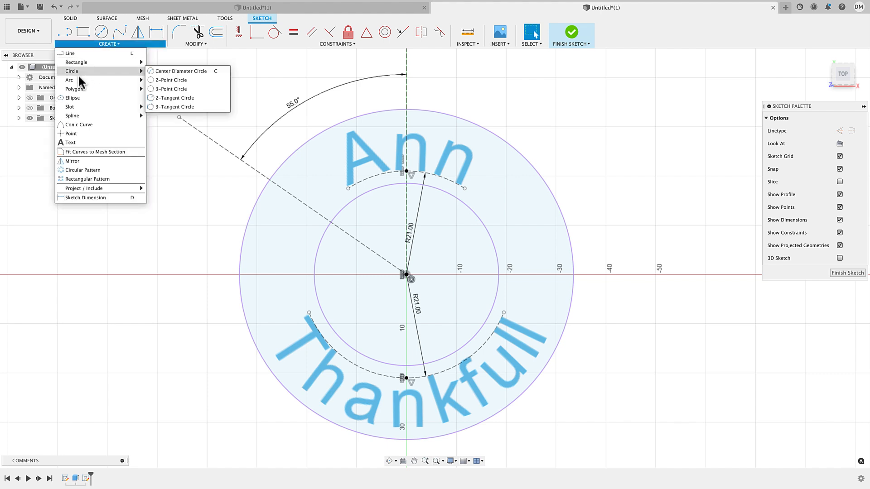
{"action": "mouse_move", "coordinate": [71, 143]}
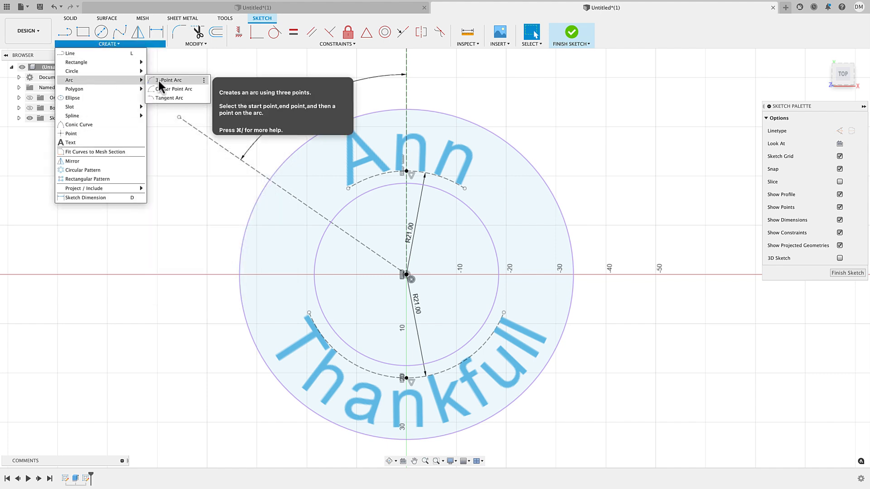
{"action": "left_click", "coordinate": [169, 80]}
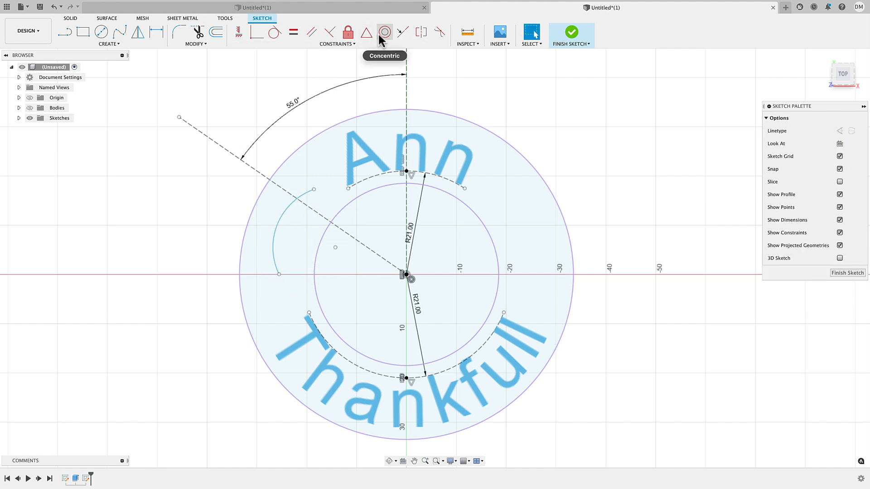
{"action": "left_click", "coordinate": [383, 32]}
{"action": "type", "text": "2"}
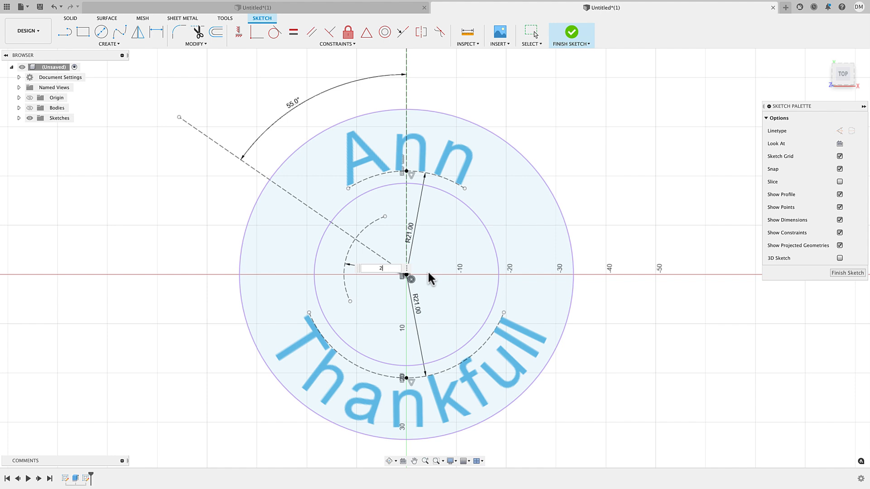
{"action": "key", "text": "Return"}
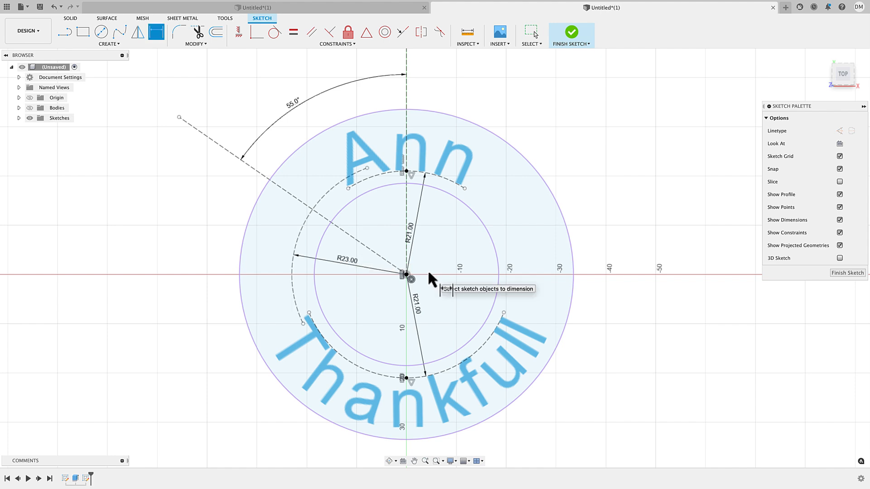
{"action": "left_click", "coordinate": [348, 264]}
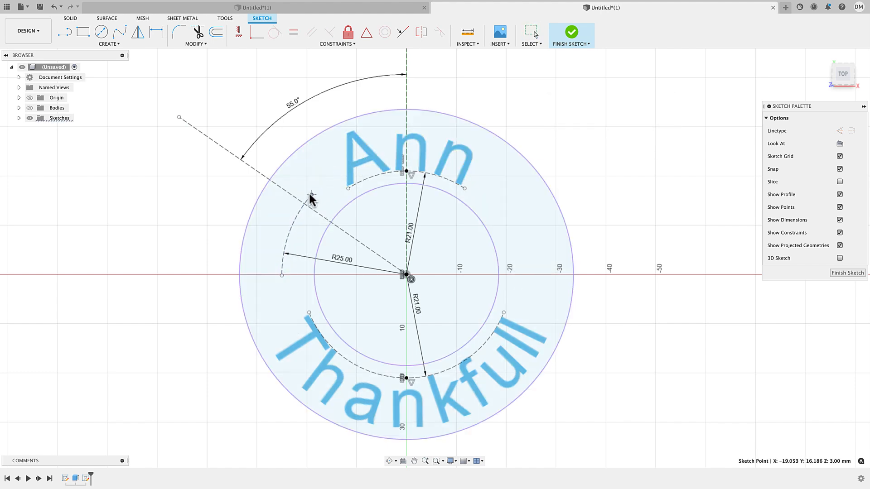
{"action": "left_click", "coordinate": [109, 43]}
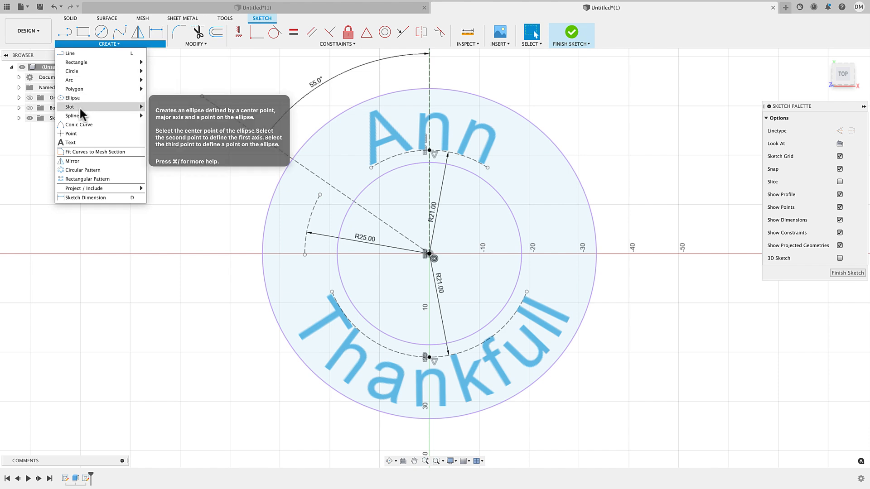
Step: Place '101' text on path along the left arc, now at a 21 mm radius
{"action": "left_click", "coordinate": [70, 142]}
{"action": "type", "text": "10"}
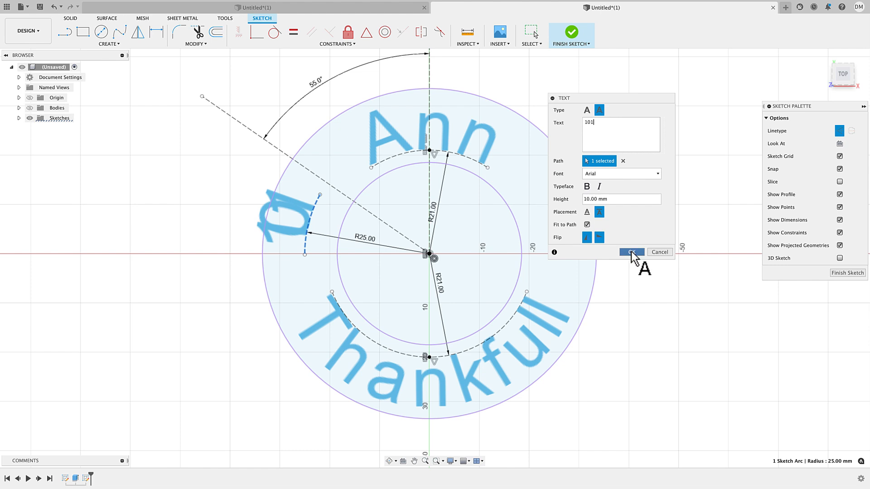
{"action": "left_click", "coordinate": [631, 251]}
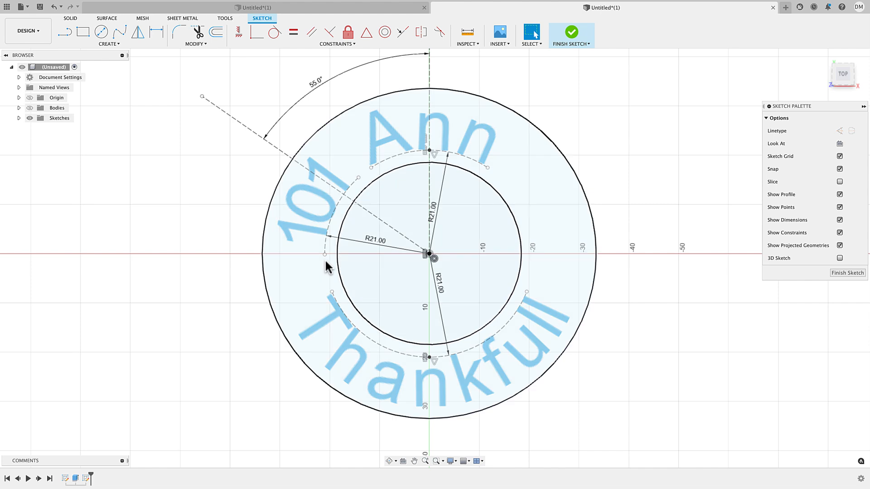
Step: Constrain the 101 arc's midpoint to the reference line and change its angle from 55° to 70°
{"action": "left_click", "coordinate": [311, 211]}
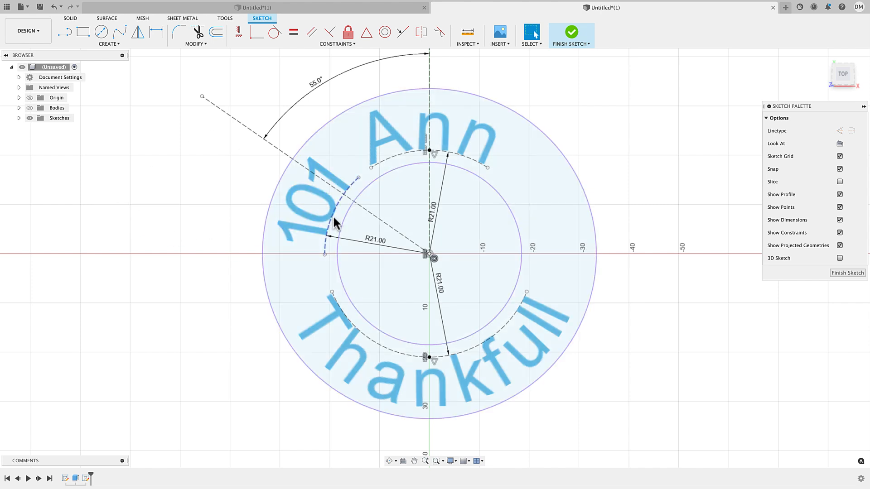
{"action": "left_click", "coordinate": [109, 43]}
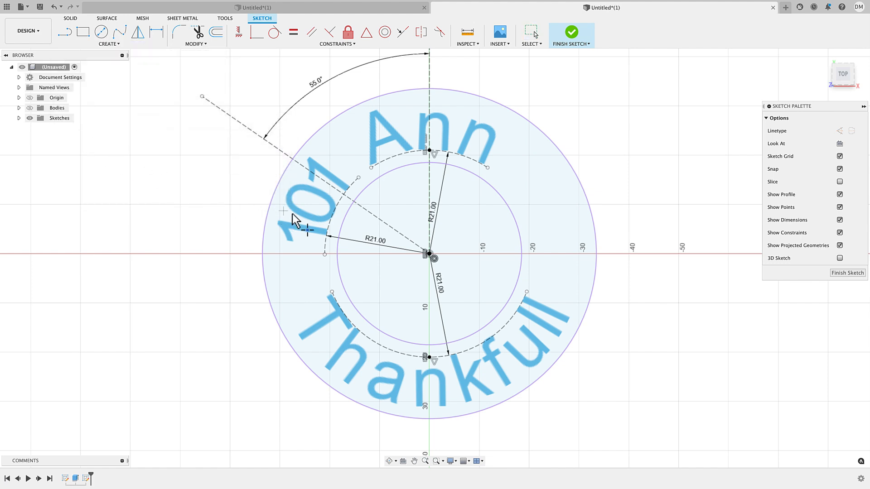
{"action": "scroll", "scroll_direction": "up", "scroll_amount": 3}
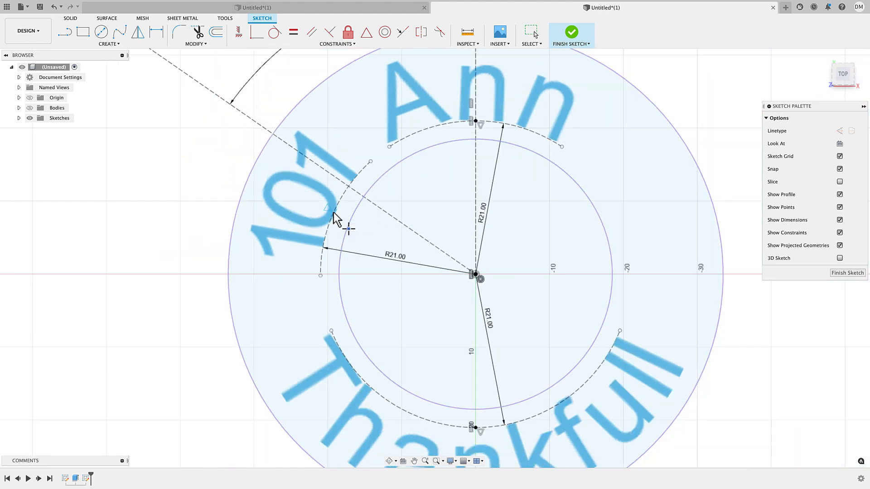
{"action": "mouse_move", "coordinate": [158, 191]}
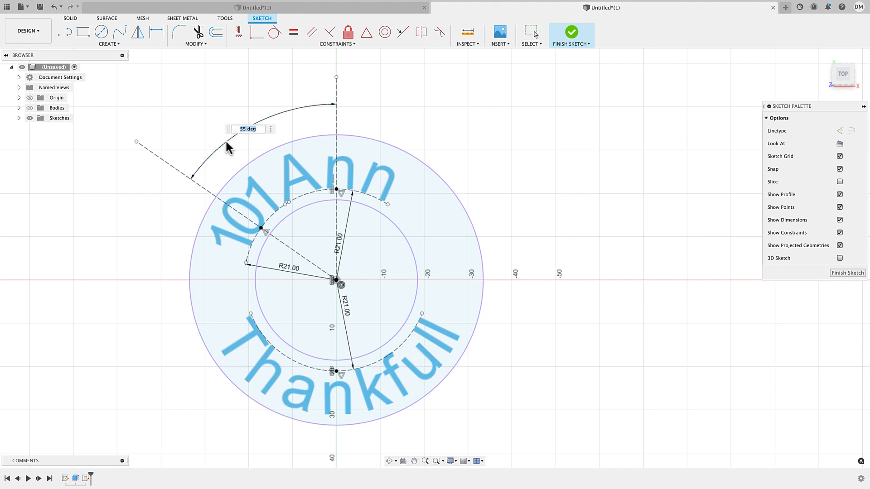
{"action": "mouse_move", "coordinate": [211, 228]}
{"action": "type", "text": "75"}
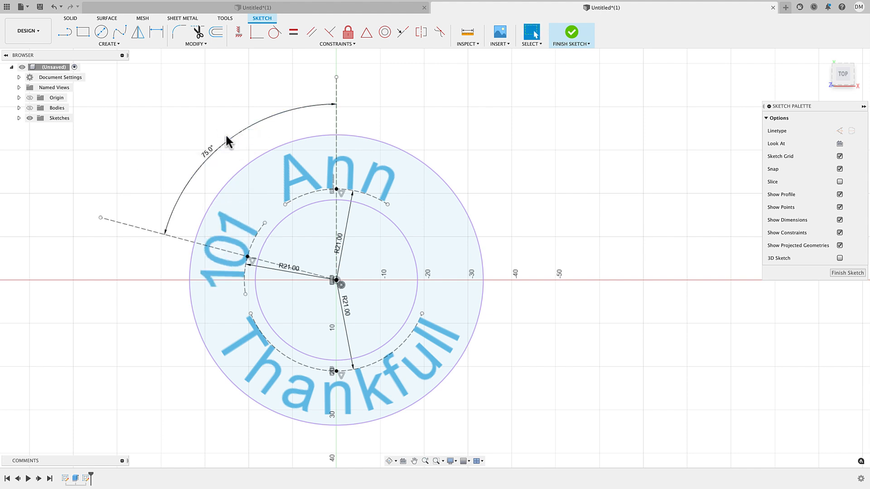
{"action": "double_click", "coordinate": [206, 150]}
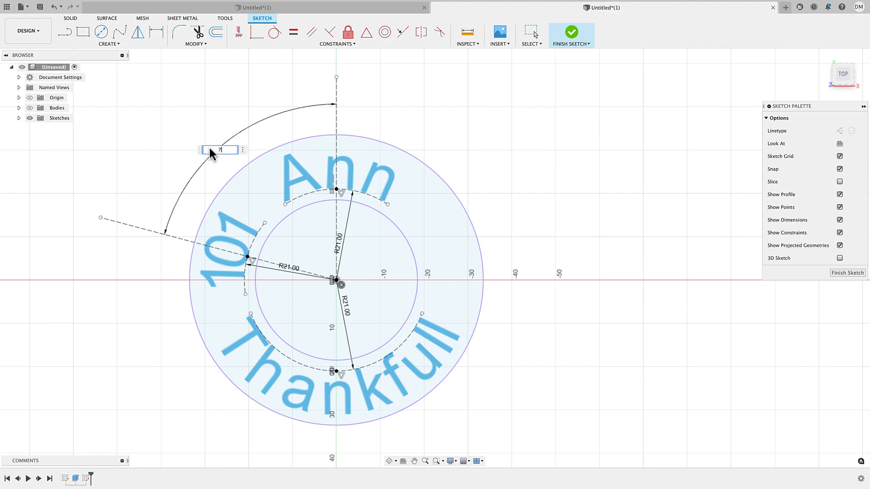
{"action": "scroll", "scroll_direction": "up", "scroll_amount": 3}
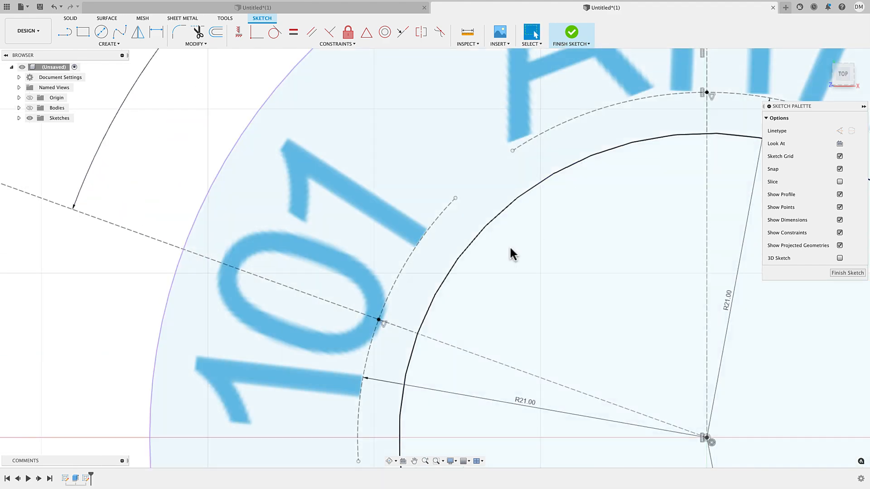
{"action": "scroll", "scroll_direction": "down", "scroll_amount": 3}
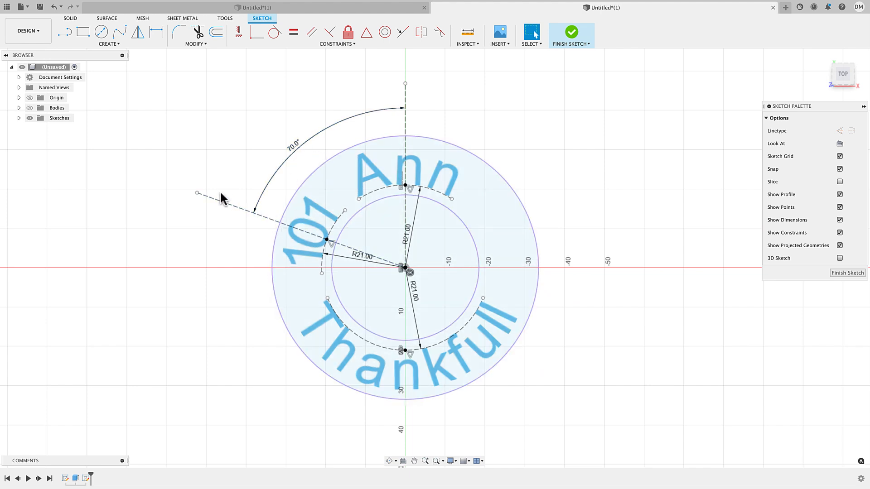
{"action": "mouse_move", "coordinate": [233, 220]}
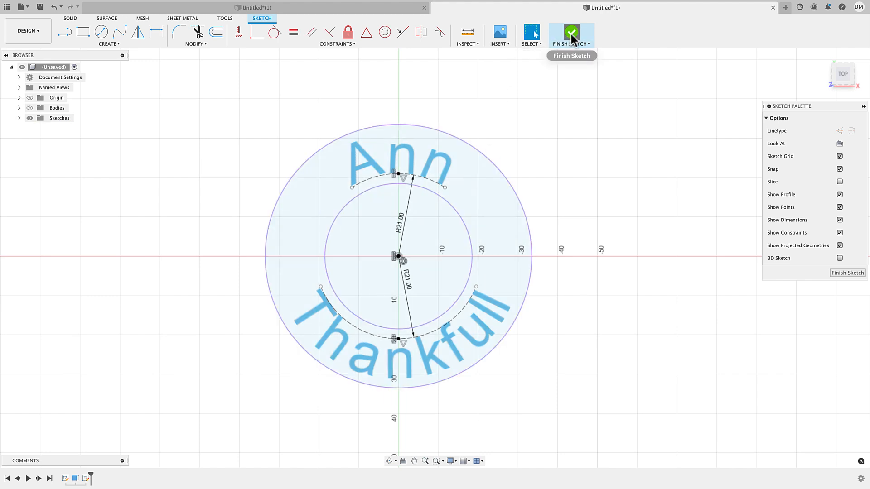
Step: Finish the sketch after deleting the 101 text, its arc and the angled reference line
{"action": "left_click", "coordinate": [571, 35]}
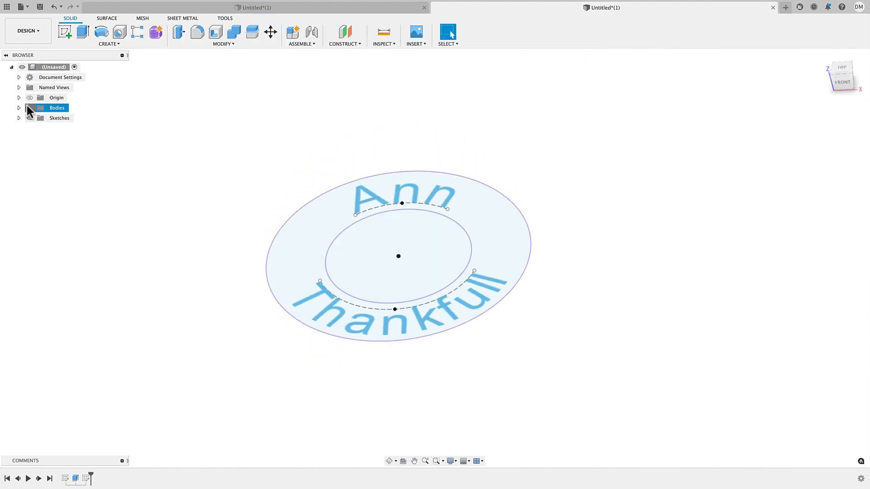
Step: Extrude the Ann and Thankfull text 0.8 mm with Join onto the shown ring body
{"action": "left_click", "coordinate": [82, 32]}
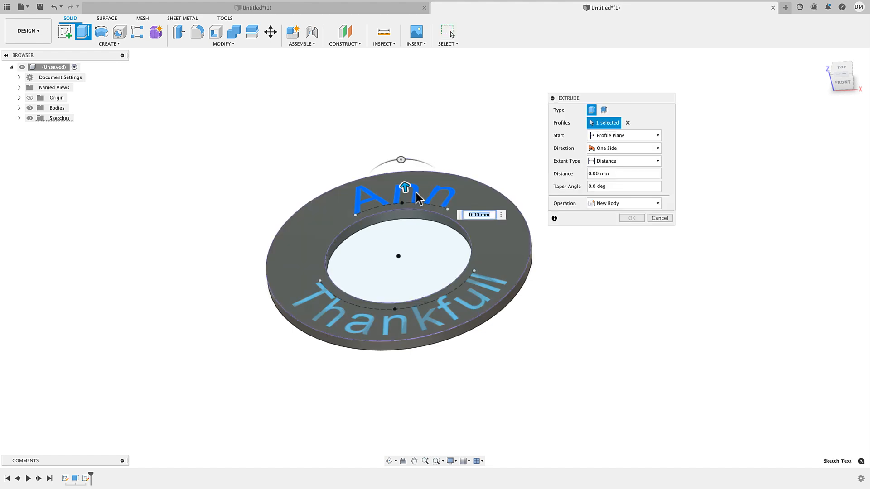
{"action": "left_click", "coordinate": [394, 310]}
{"action": "type", "text": "0.8"}
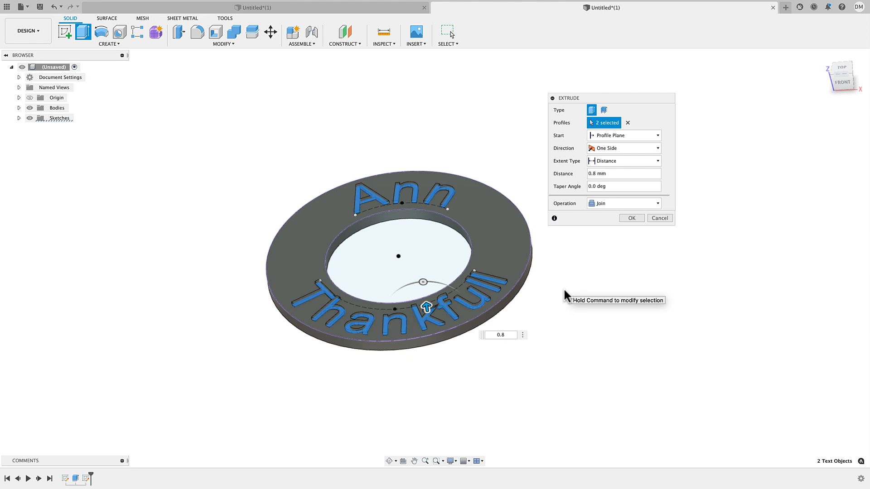
{"action": "left_click", "coordinate": [630, 217]}
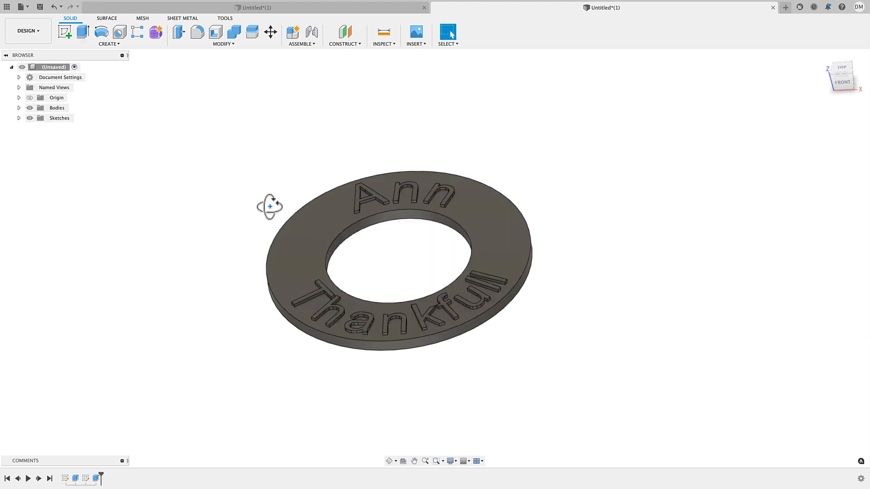
{"action": "left_click", "coordinate": [842, 77]}
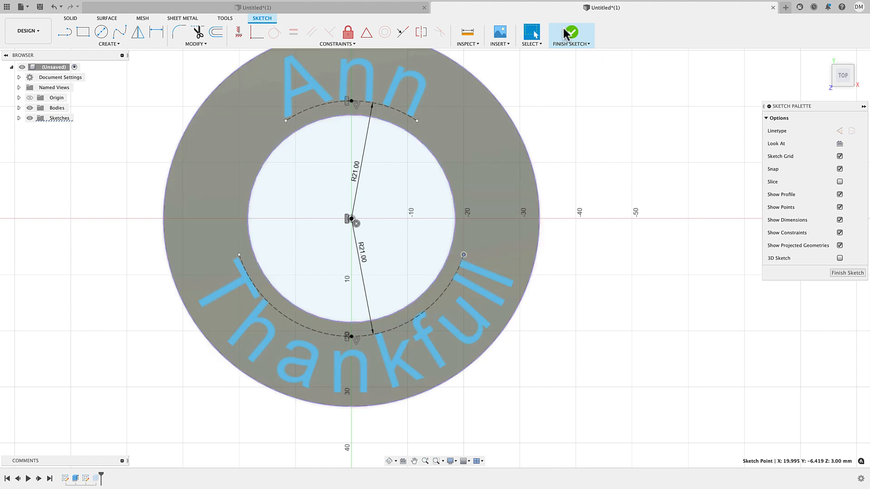
{"action": "left_click", "coordinate": [570, 35]}
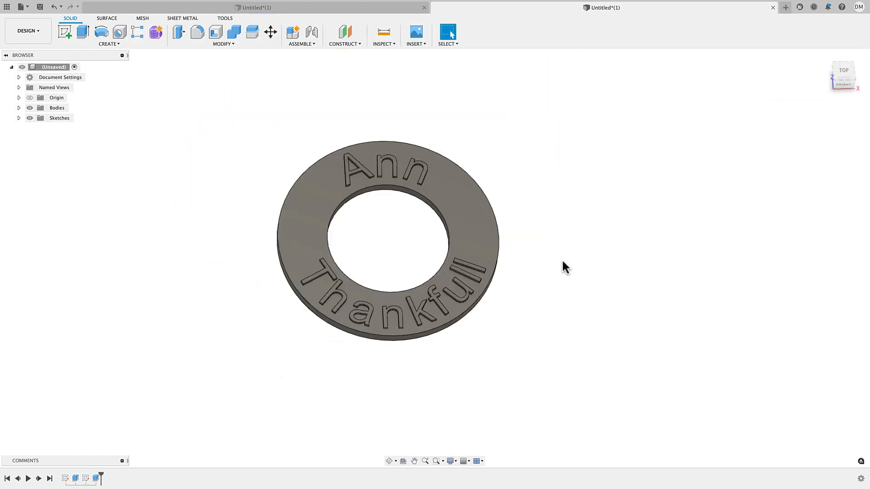